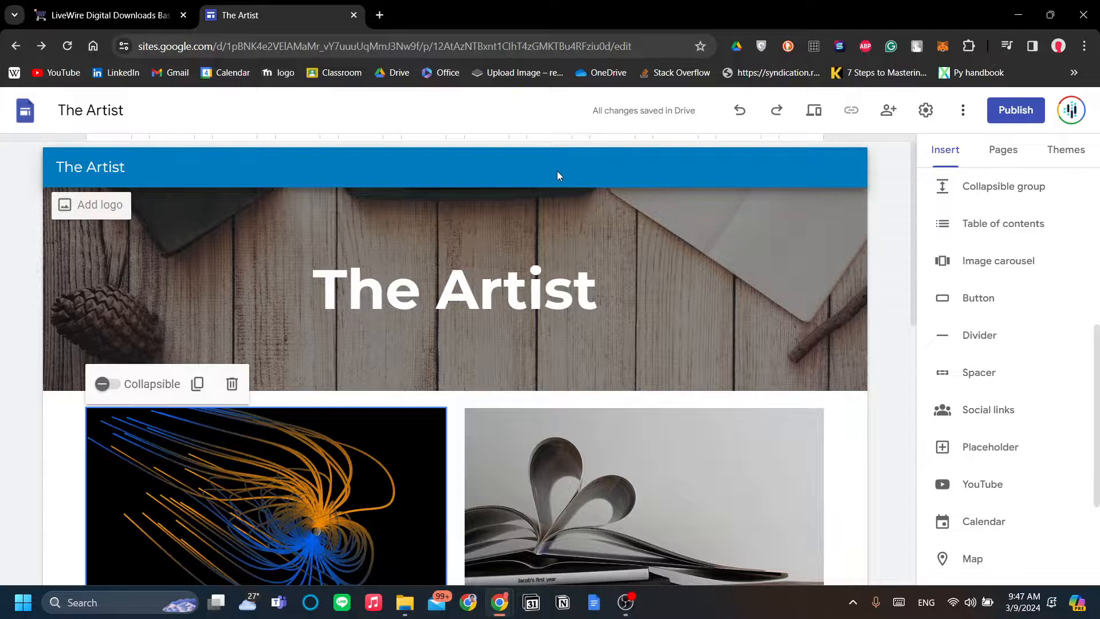
# Review the album cards on The Artist page, selecting Beach Tunes and Amazed.
pyautogui.click(454, 290)
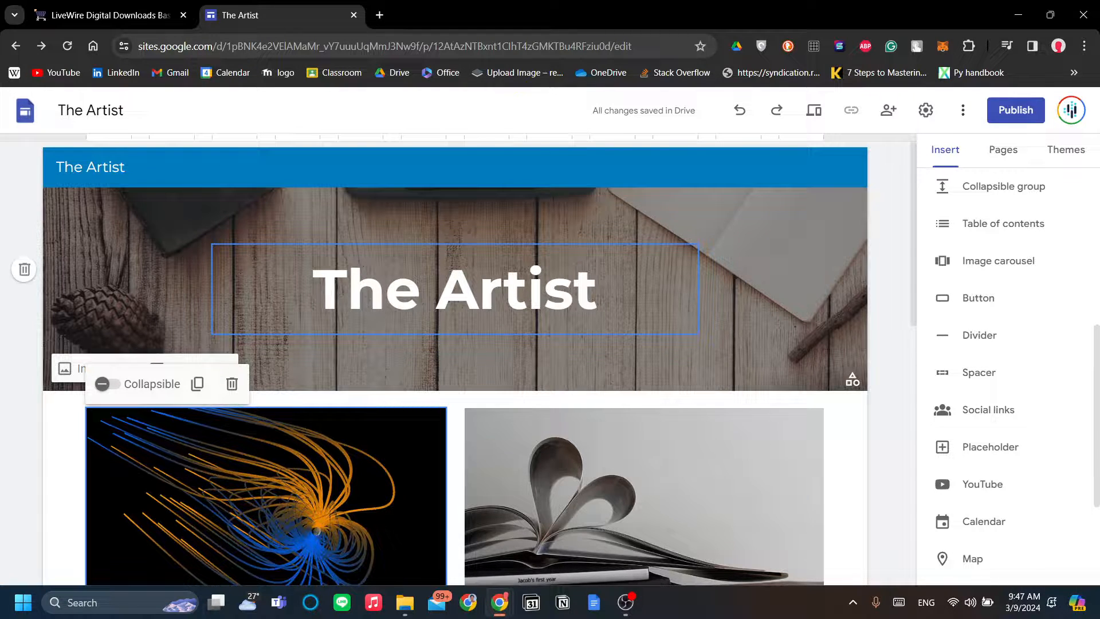
pyautogui.scroll(-3)
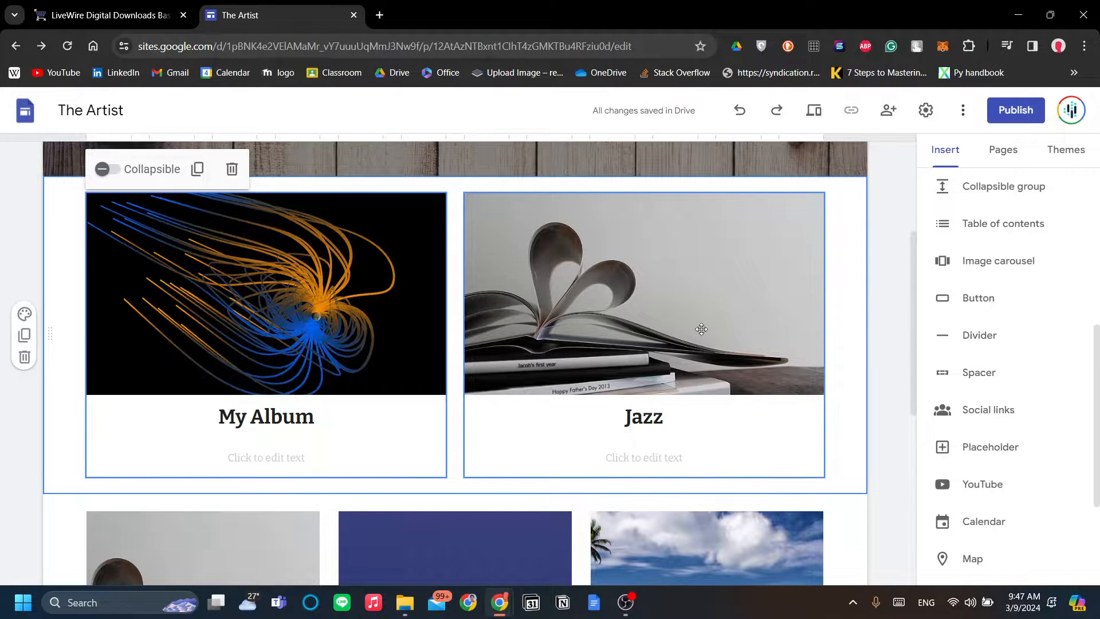
pyautogui.scroll(3)
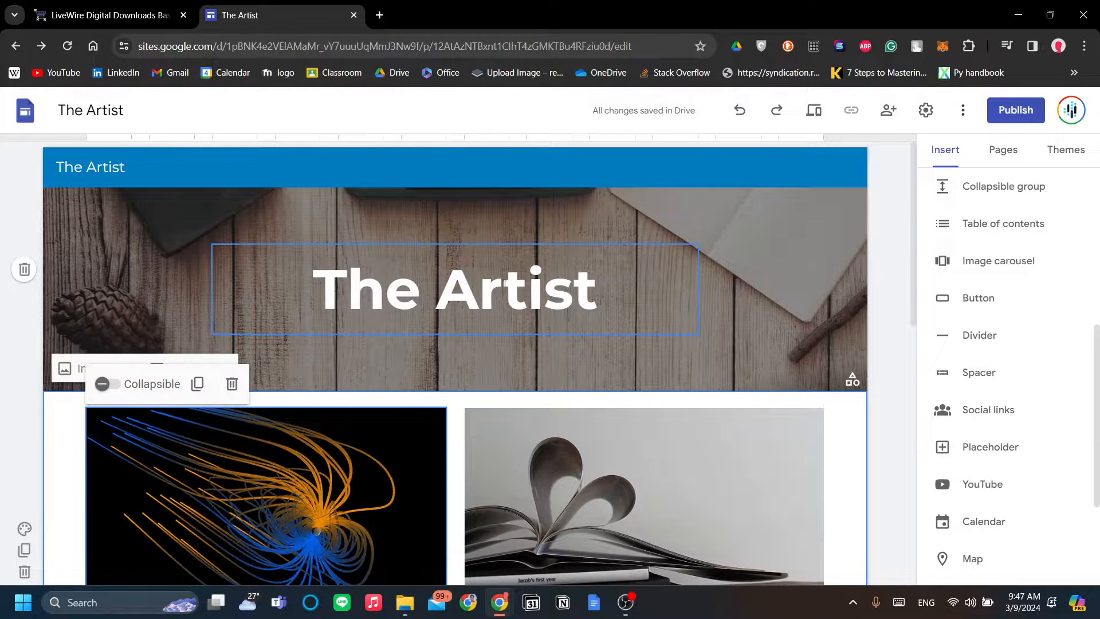
pyautogui.scroll(-3)
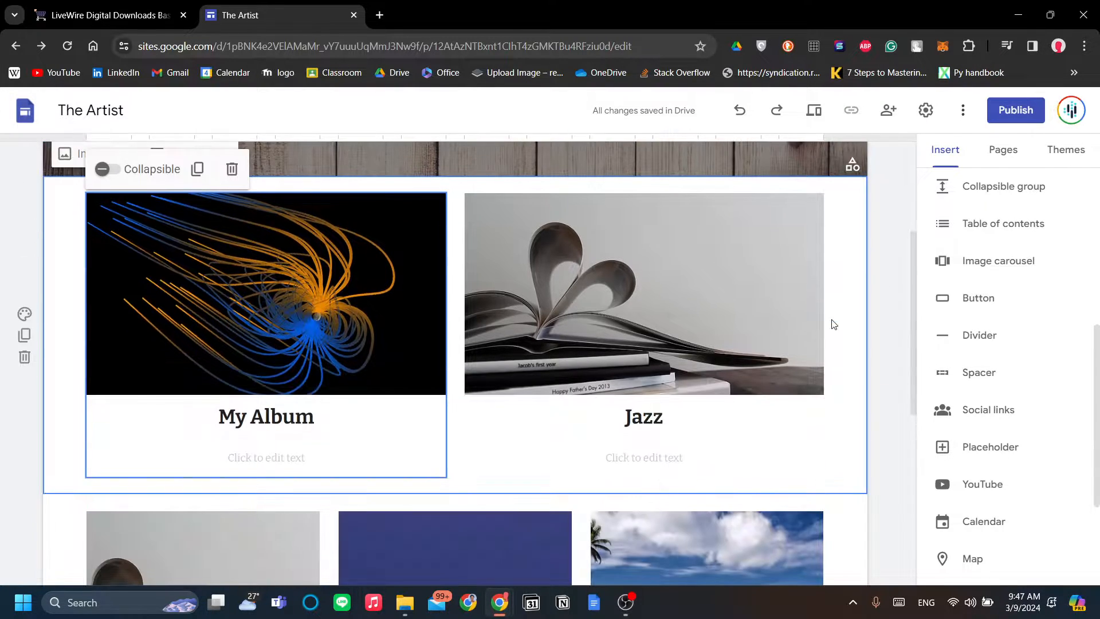
pyautogui.scroll(-3)
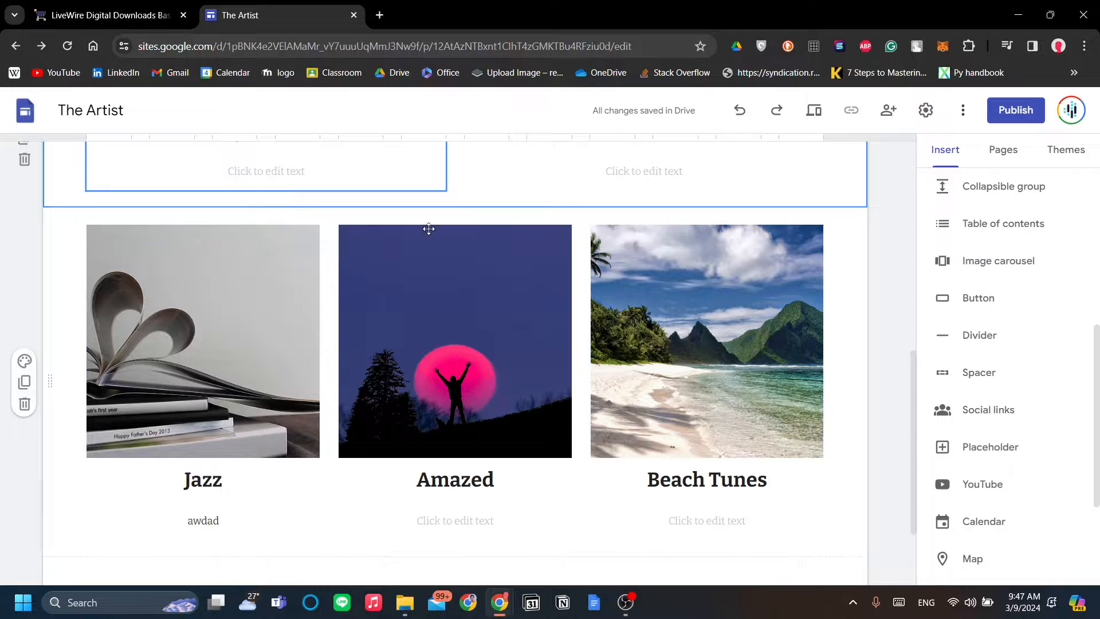
pyautogui.scroll(-3)
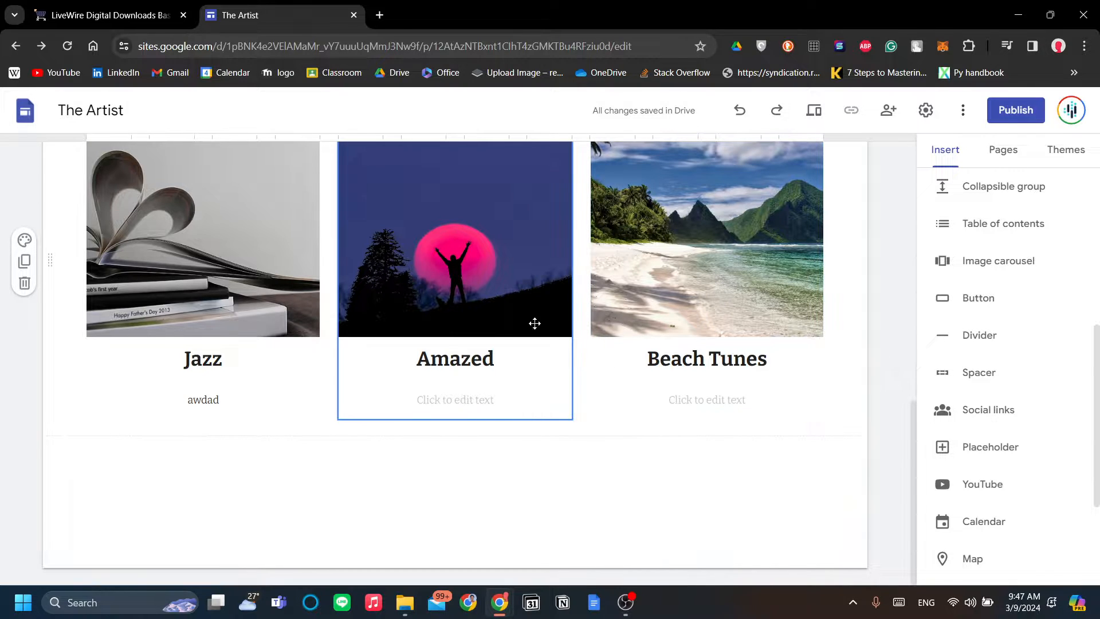
pyautogui.click(707, 238)
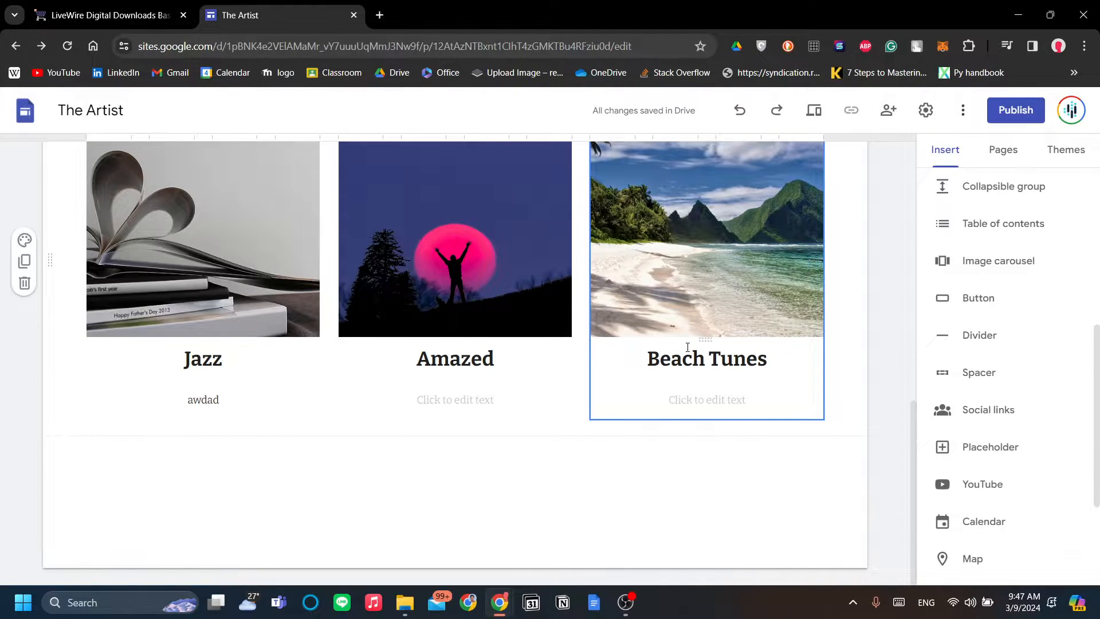
pyautogui.click(455, 398)
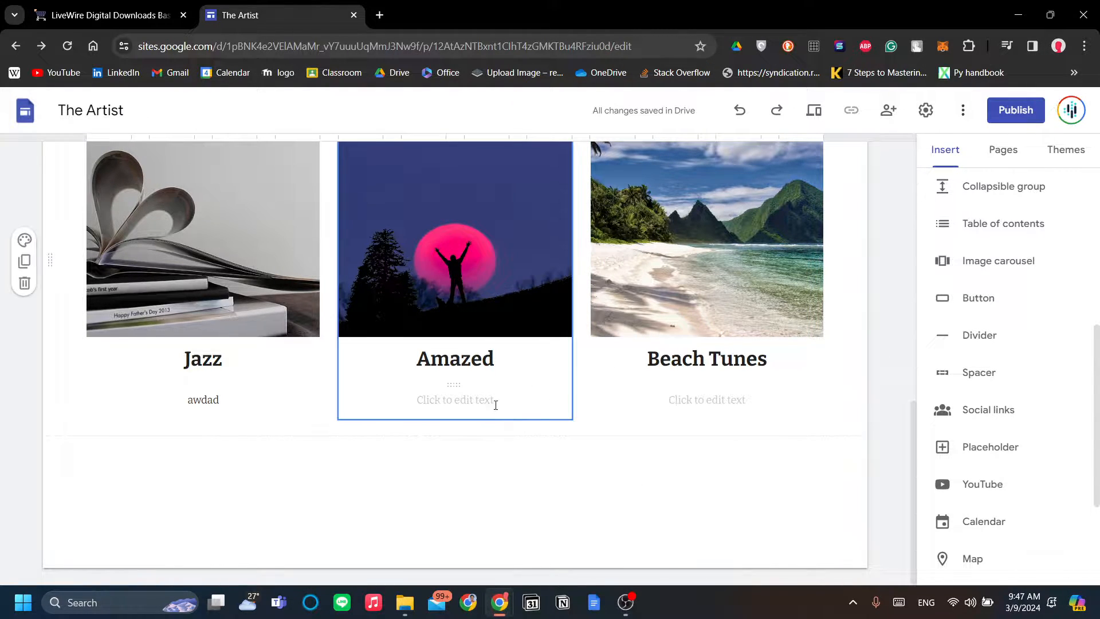
pyautogui.moveTo(571, 379)
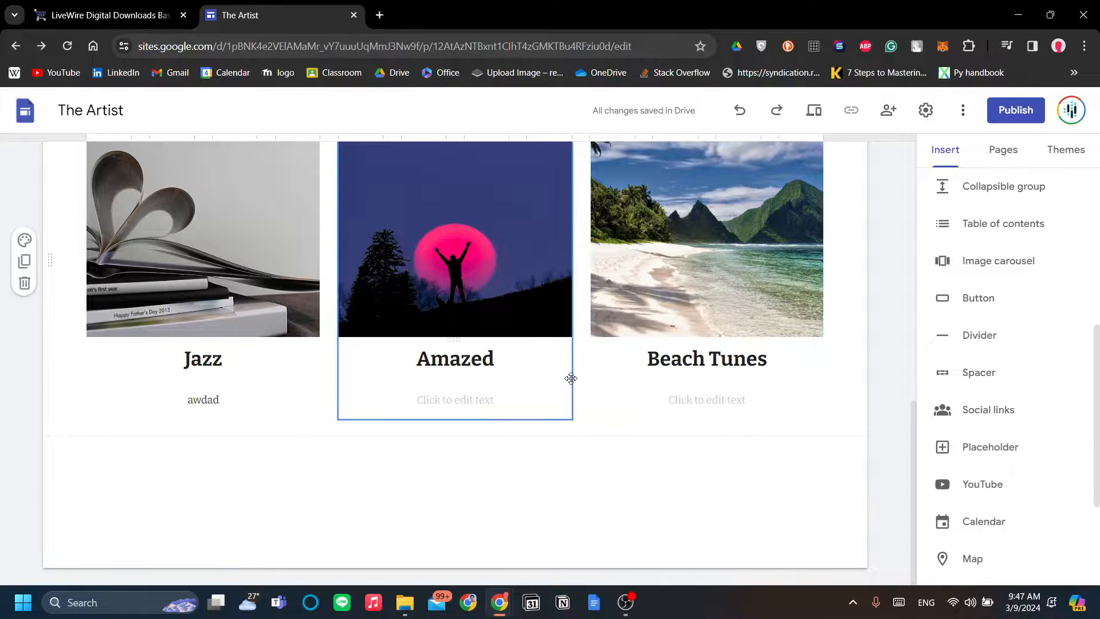
# Delete the My Album card, leaving Jazz, Amazed and Beach Tunes, and view the RomanCart basket.
pyautogui.scroll(3)
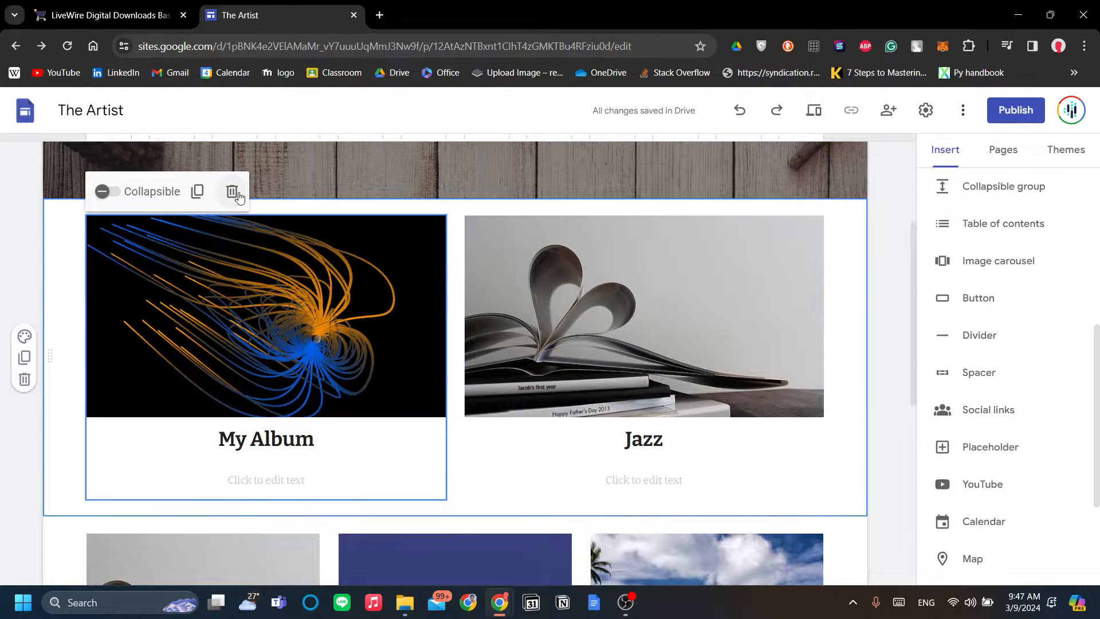
pyautogui.click(232, 191)
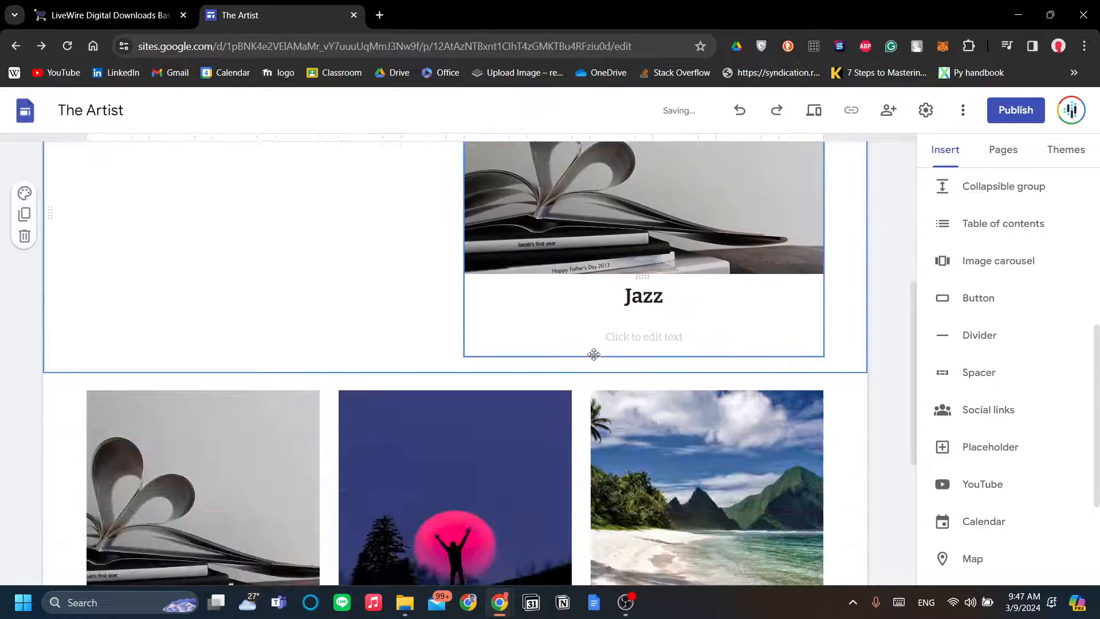
pyautogui.scroll(-3)
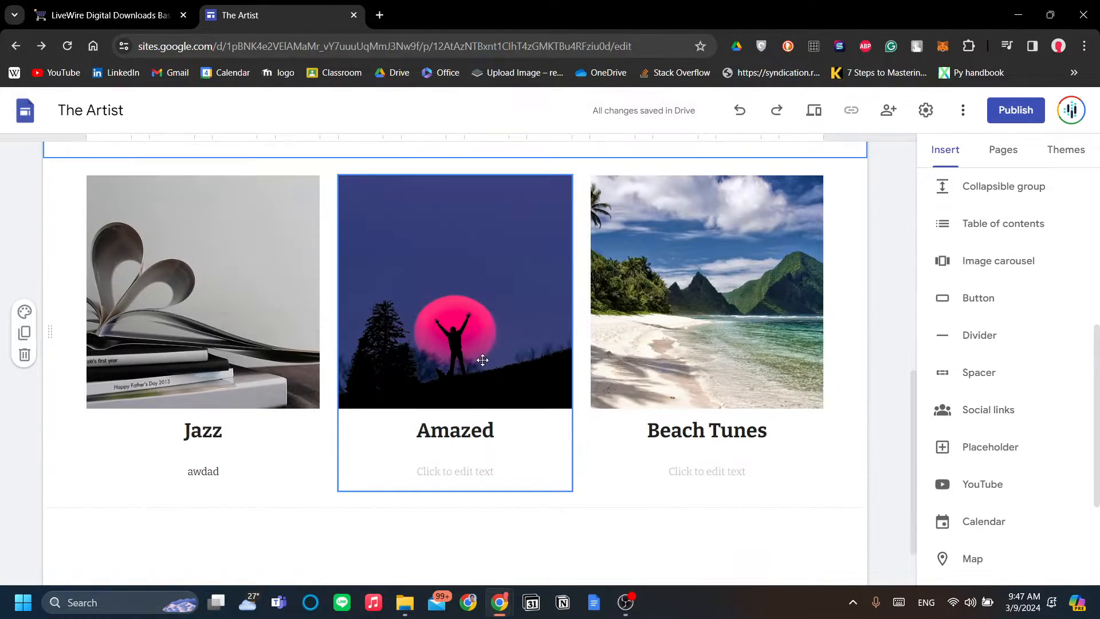
pyautogui.moveTo(393, 387)
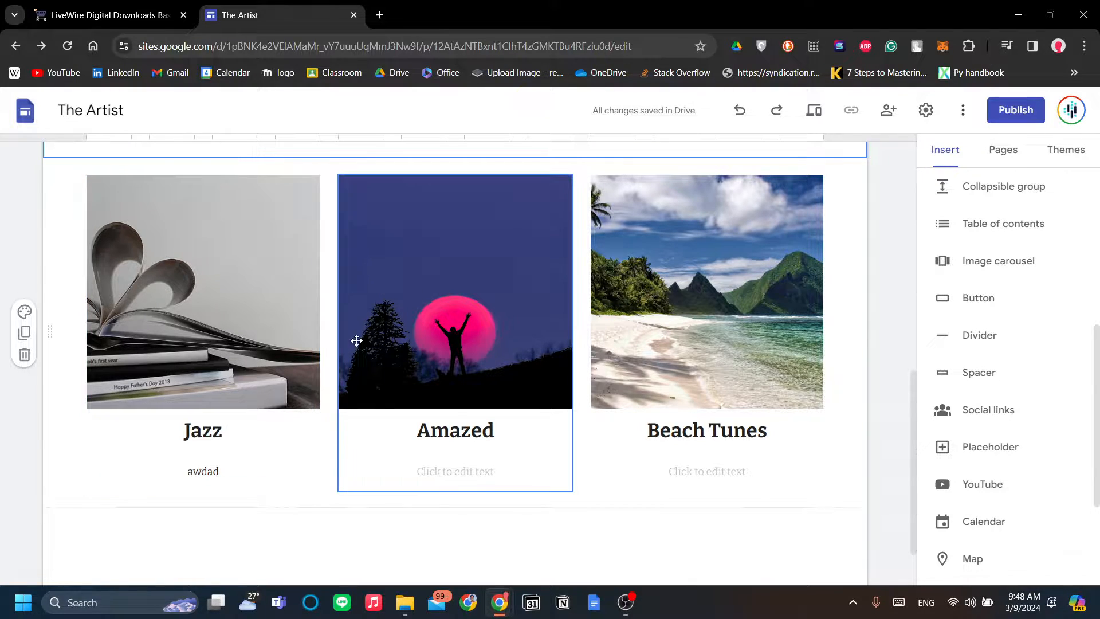
pyautogui.click(105, 15)
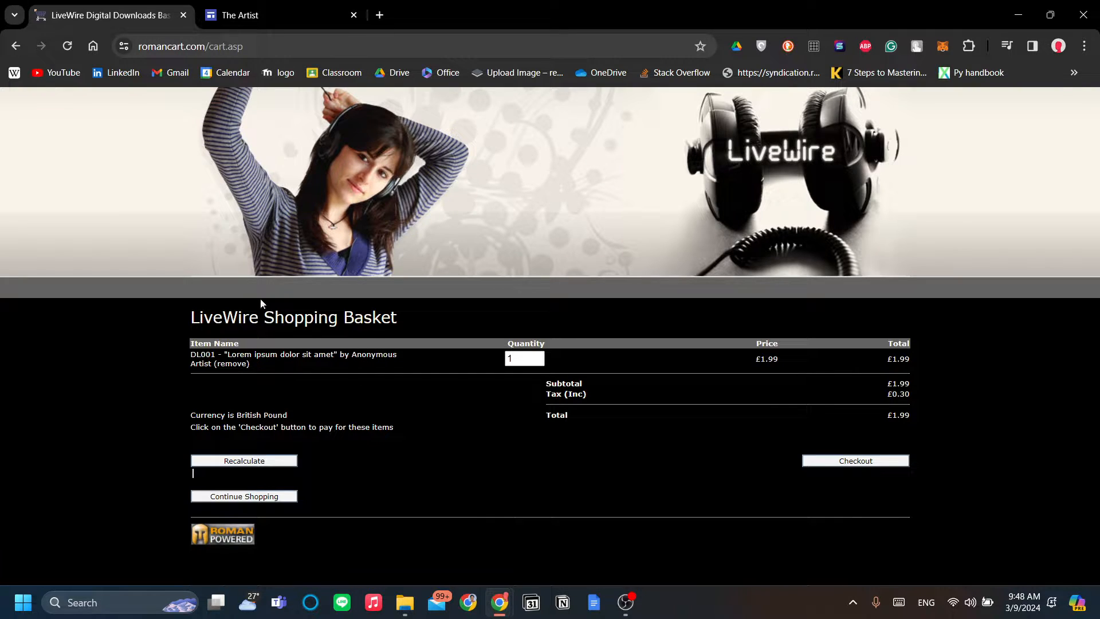
pyautogui.moveTo(320, 385)
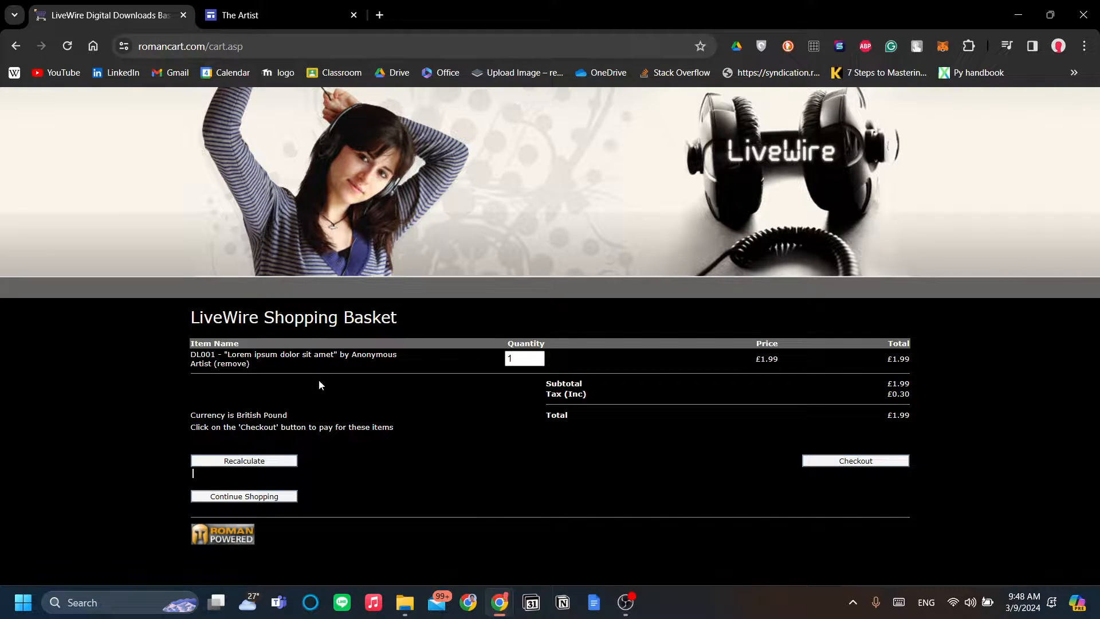
pyautogui.moveTo(449, 382)
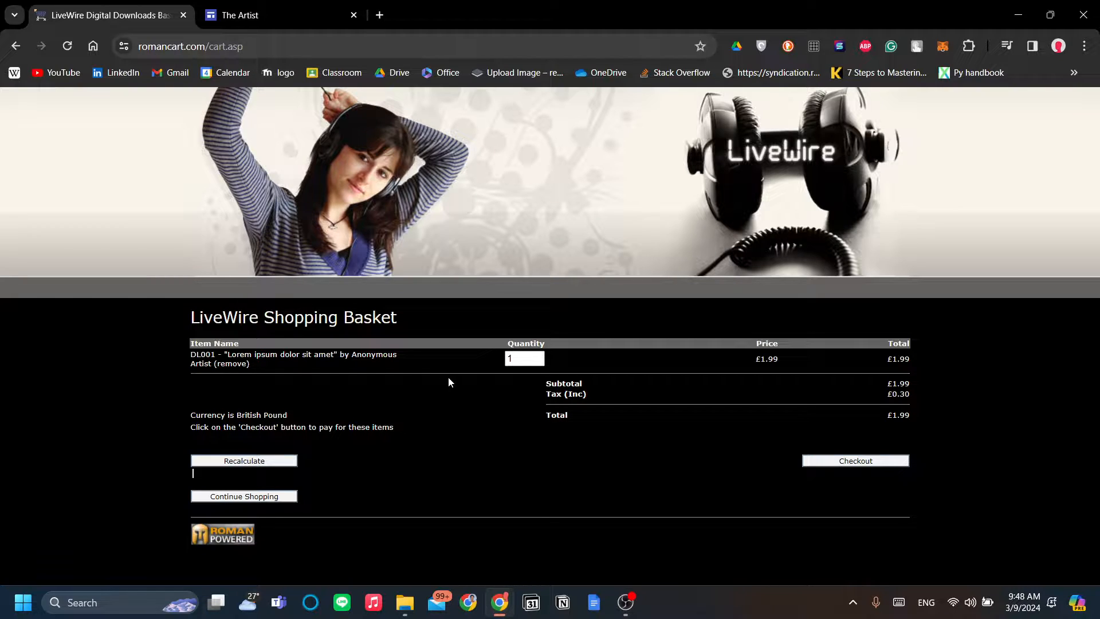
pyautogui.moveTo(458, 404)
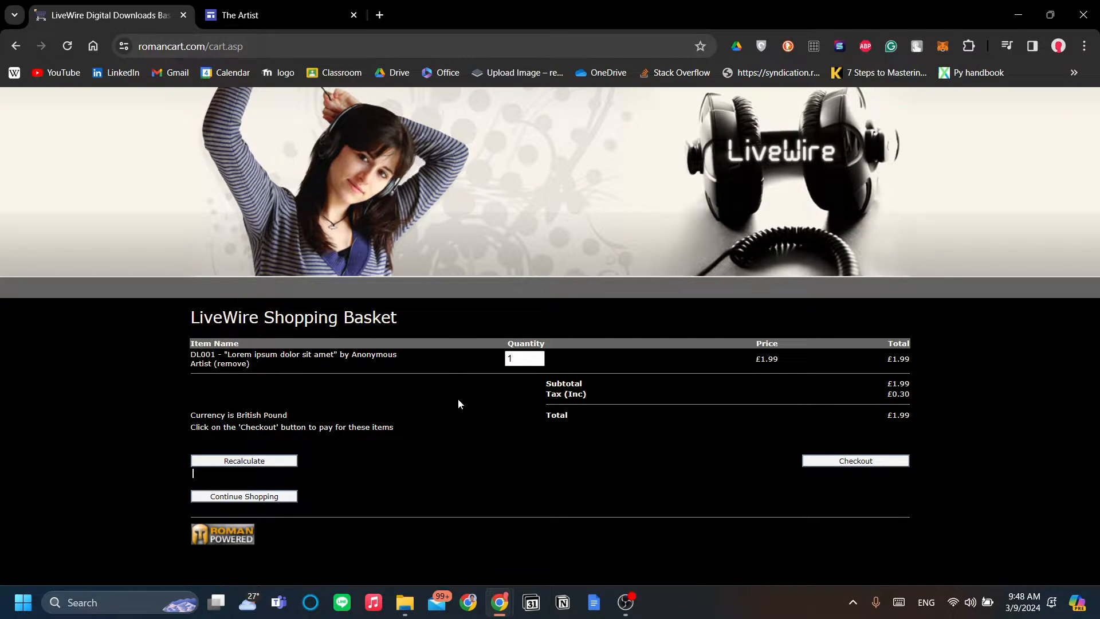
# Return to The Artist site editor and check the Jazz album card.
pyautogui.click(239, 15)
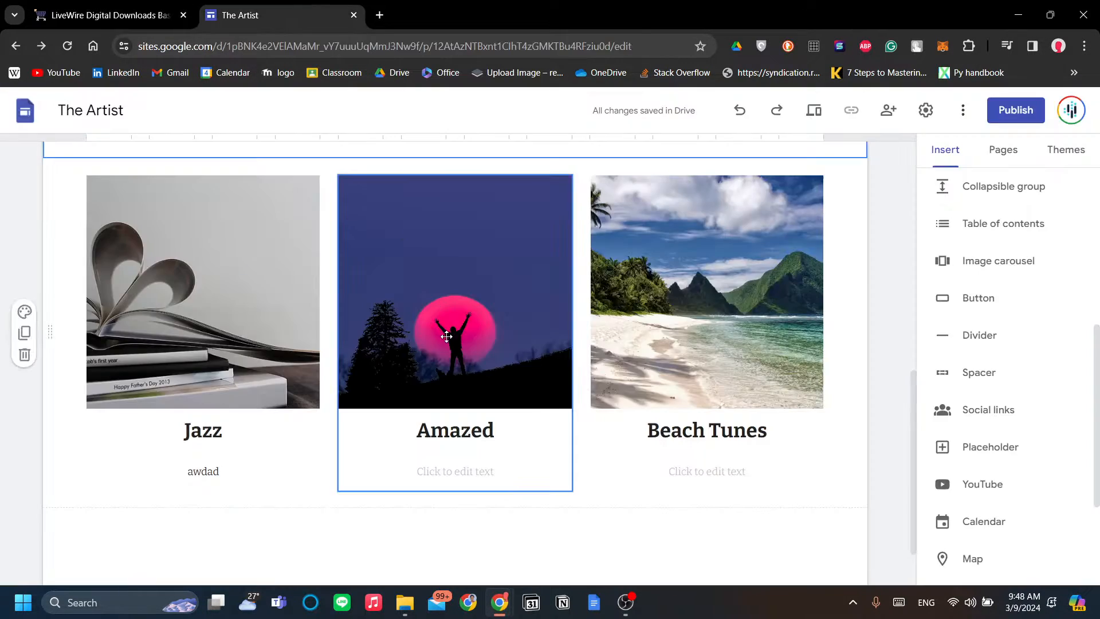
pyautogui.scroll(-3)
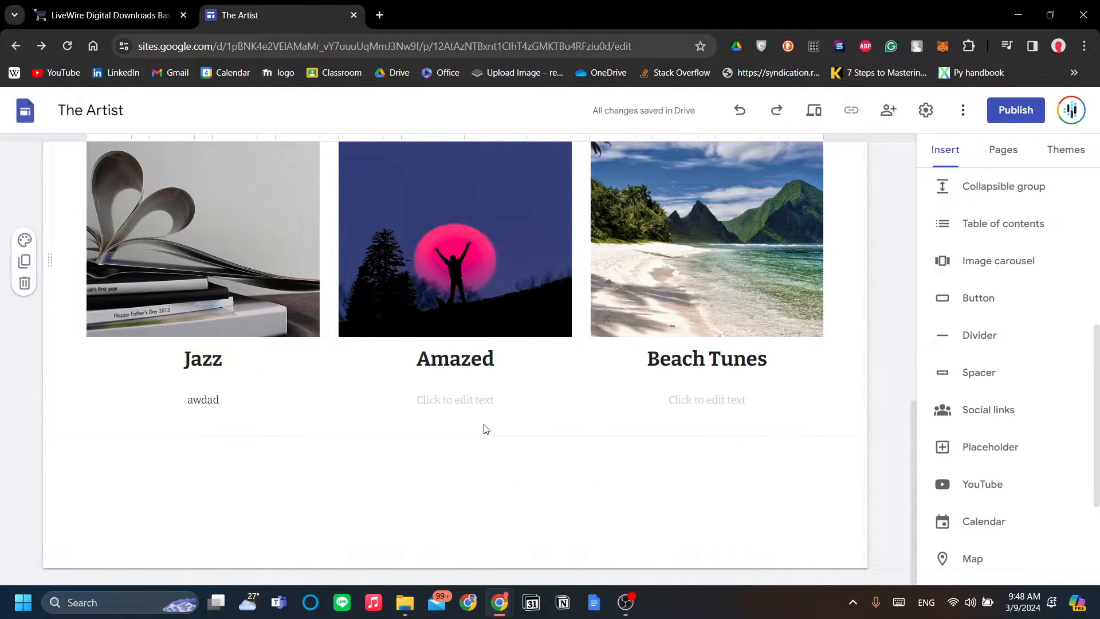
pyautogui.click(203, 398)
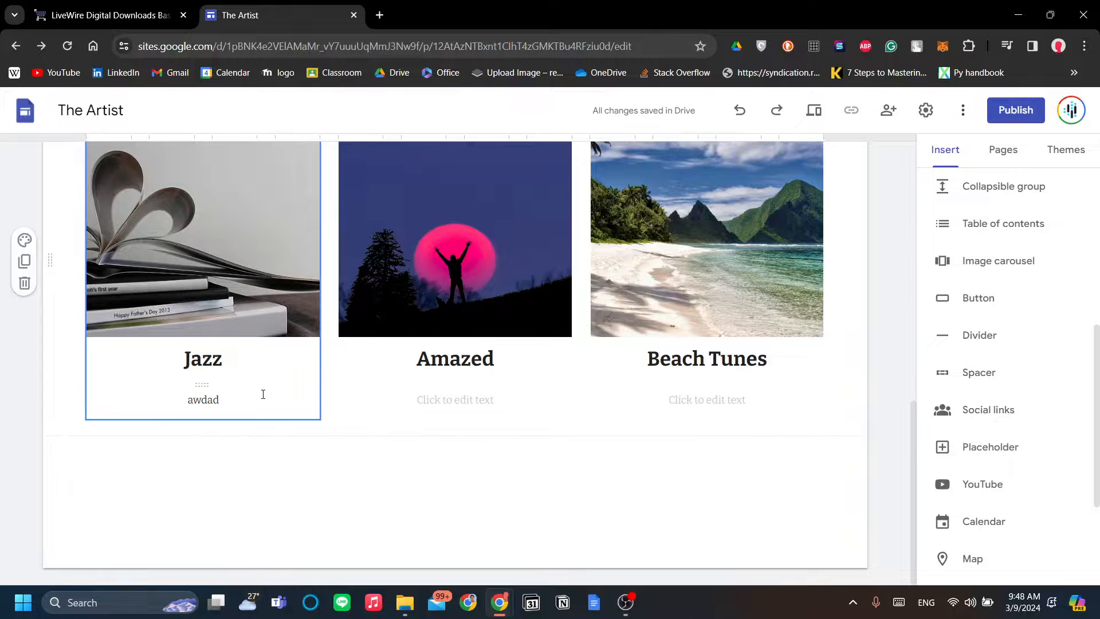
pyautogui.click(855, 332)
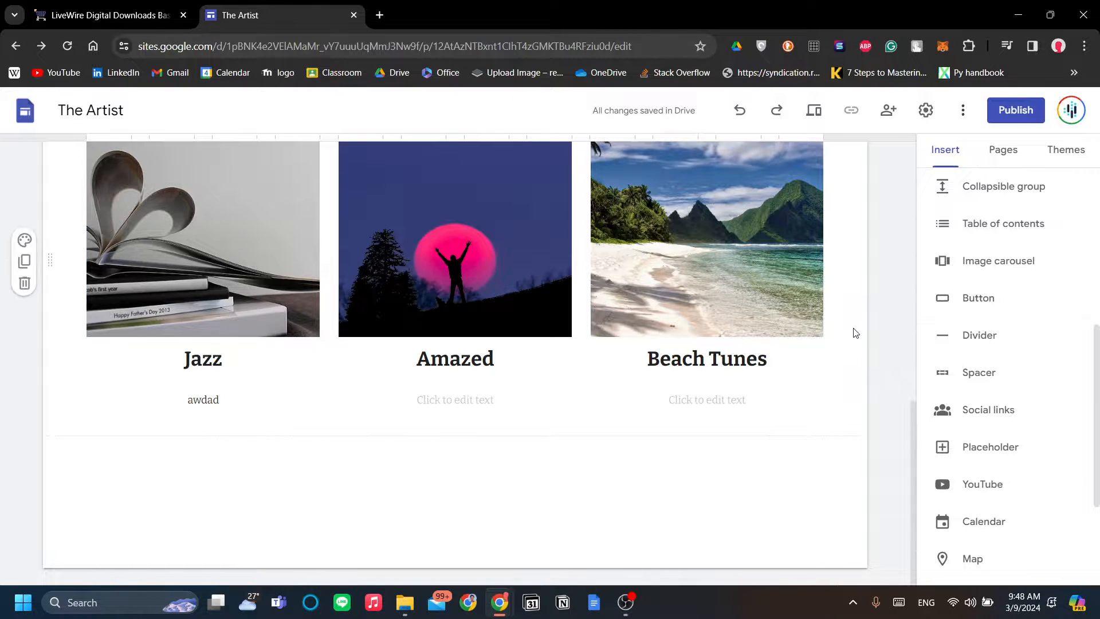
pyautogui.moveTo(989, 410)
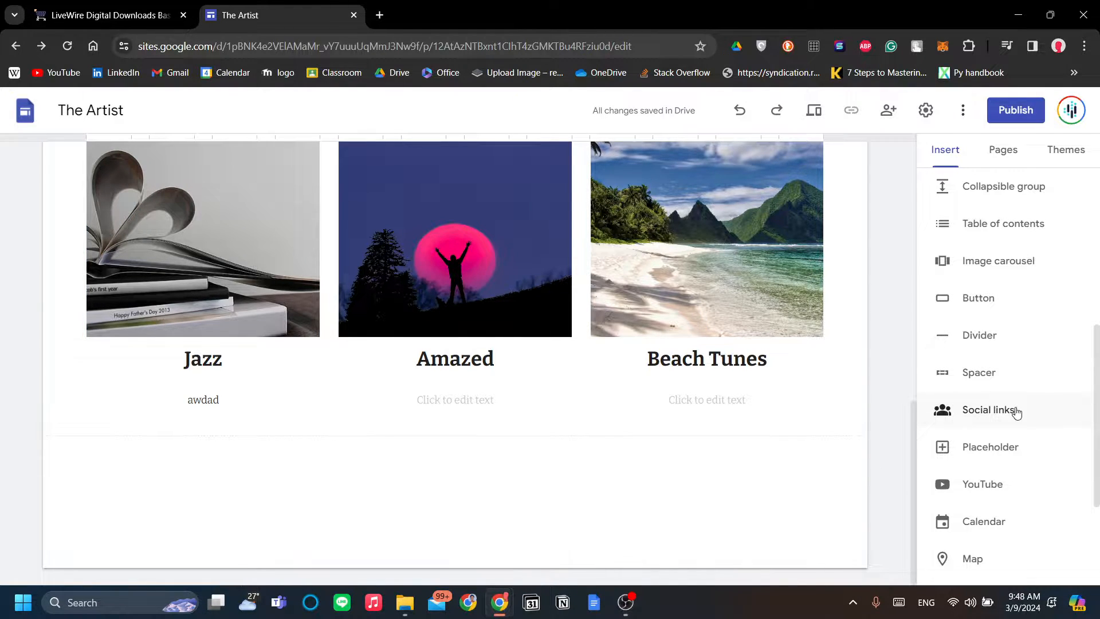
pyautogui.scroll(3)
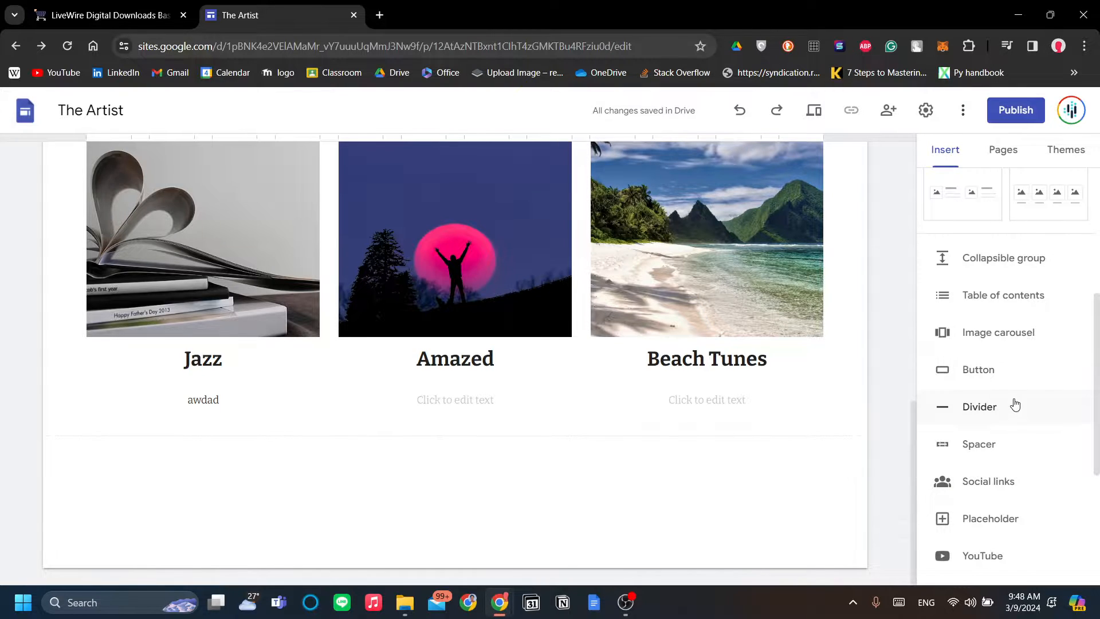
pyautogui.scroll(-3)
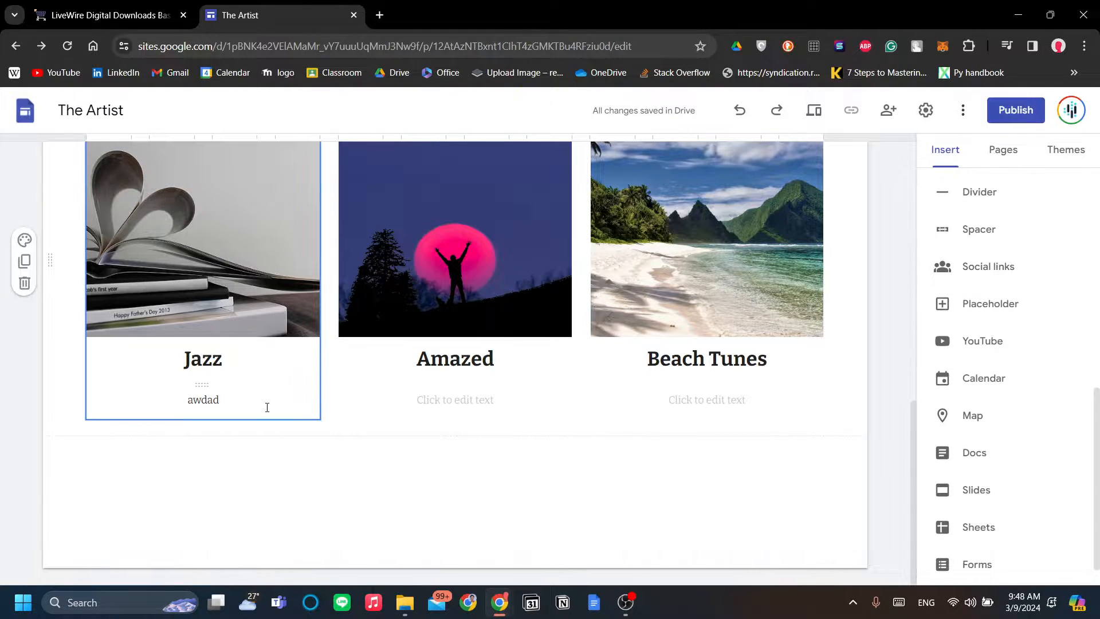
# Browse the Insert panel and the album cards, ending with the Jazz card selected.
pyautogui.click(573, 510)
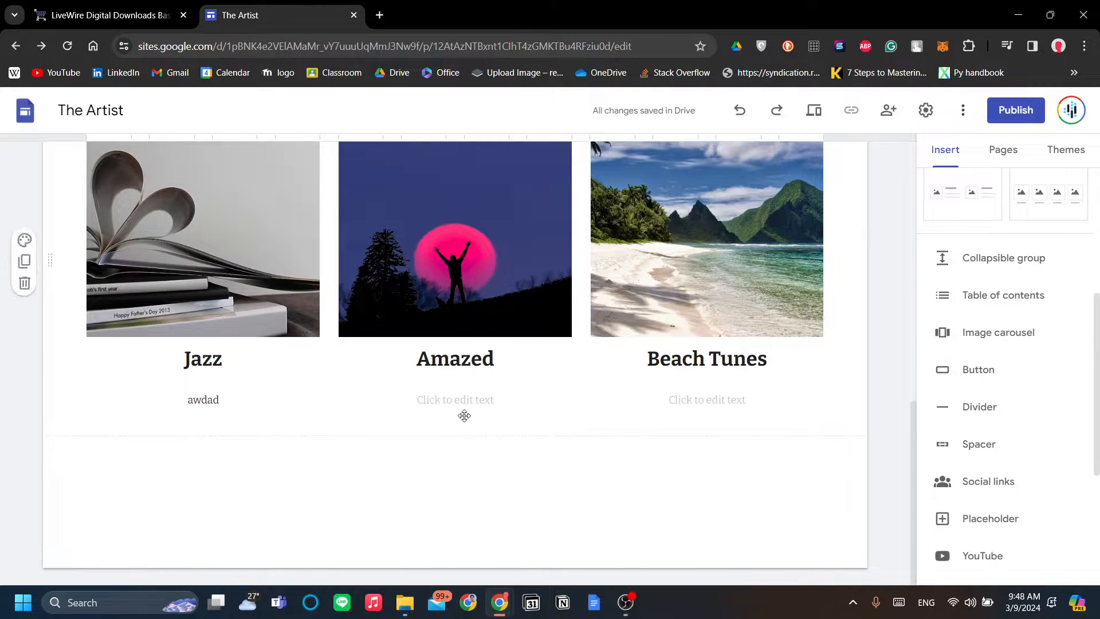
pyautogui.moveTo(342, 297)
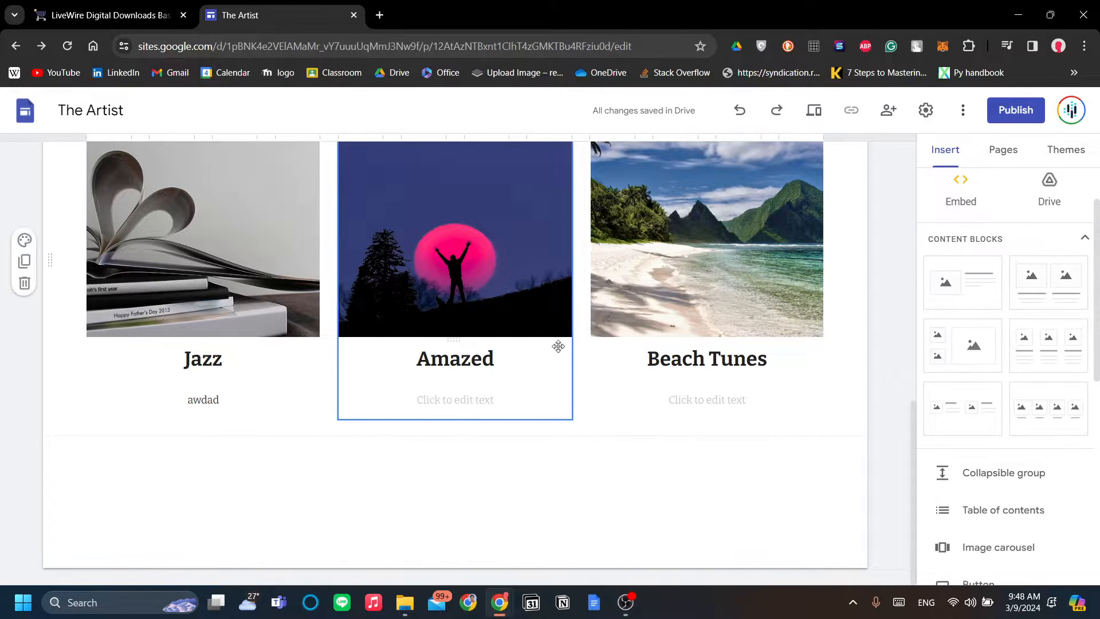
pyautogui.click(707, 357)
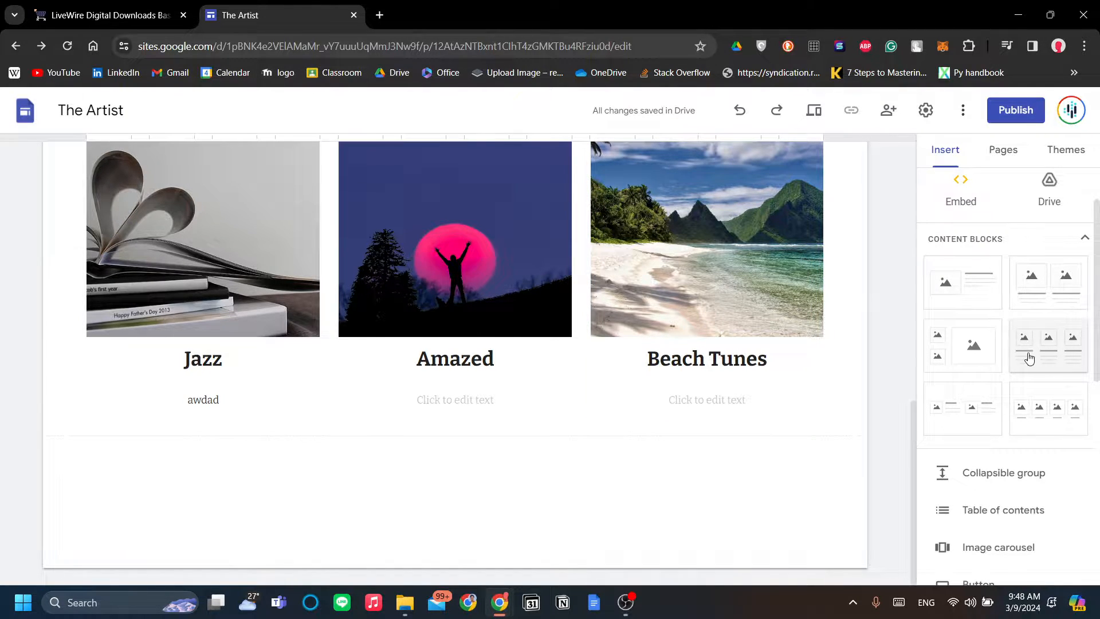
pyautogui.click(455, 239)
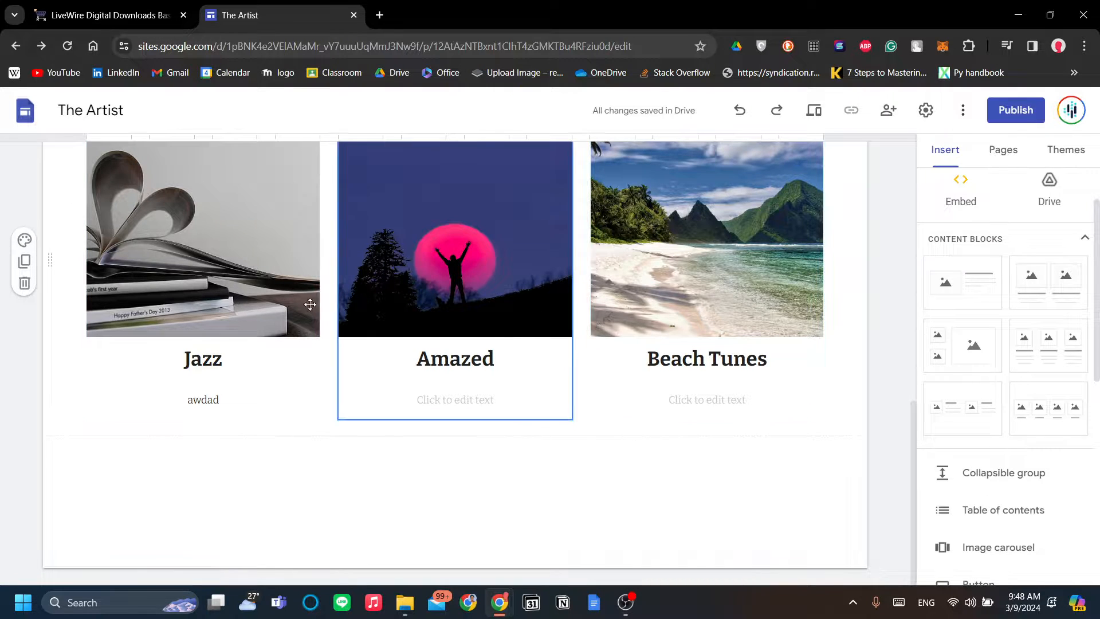
pyautogui.click(203, 238)
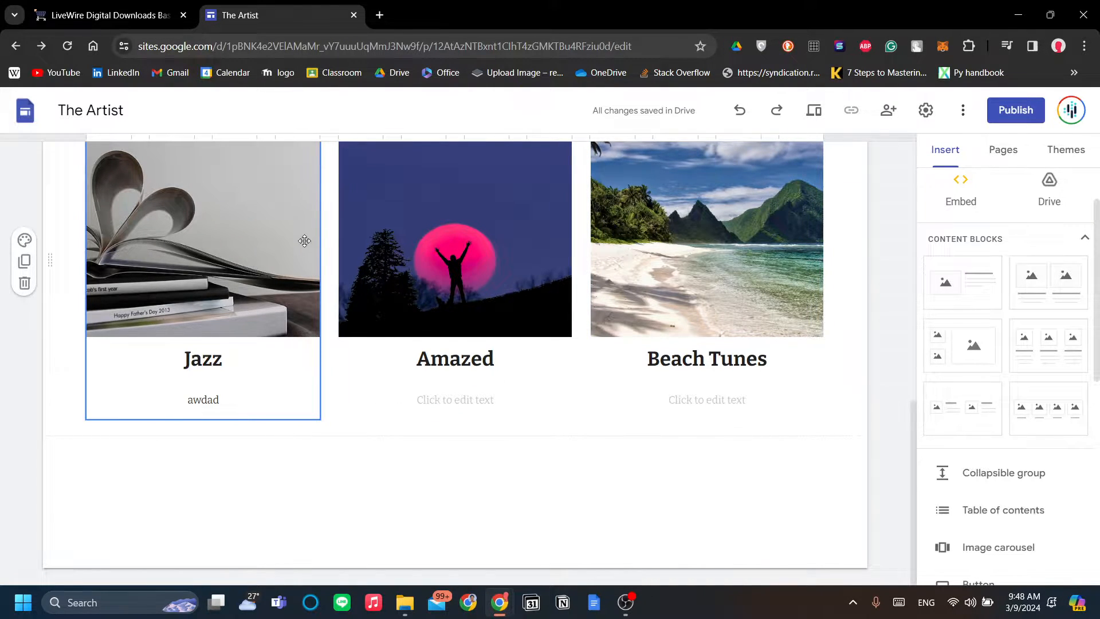
pyautogui.click(442, 471)
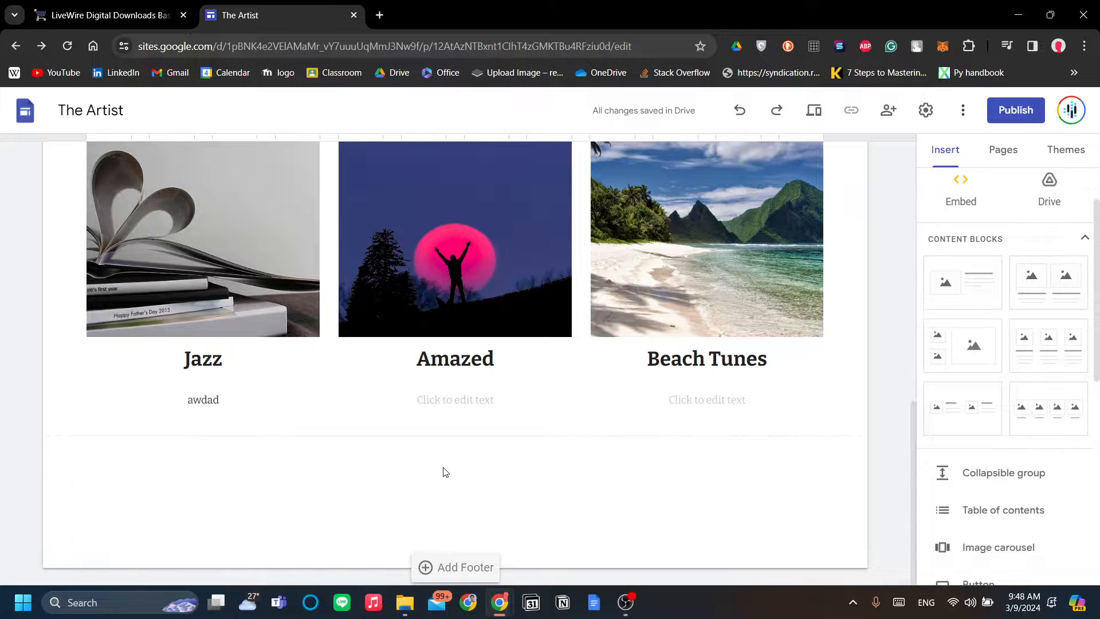
pyautogui.moveTo(570, 480)
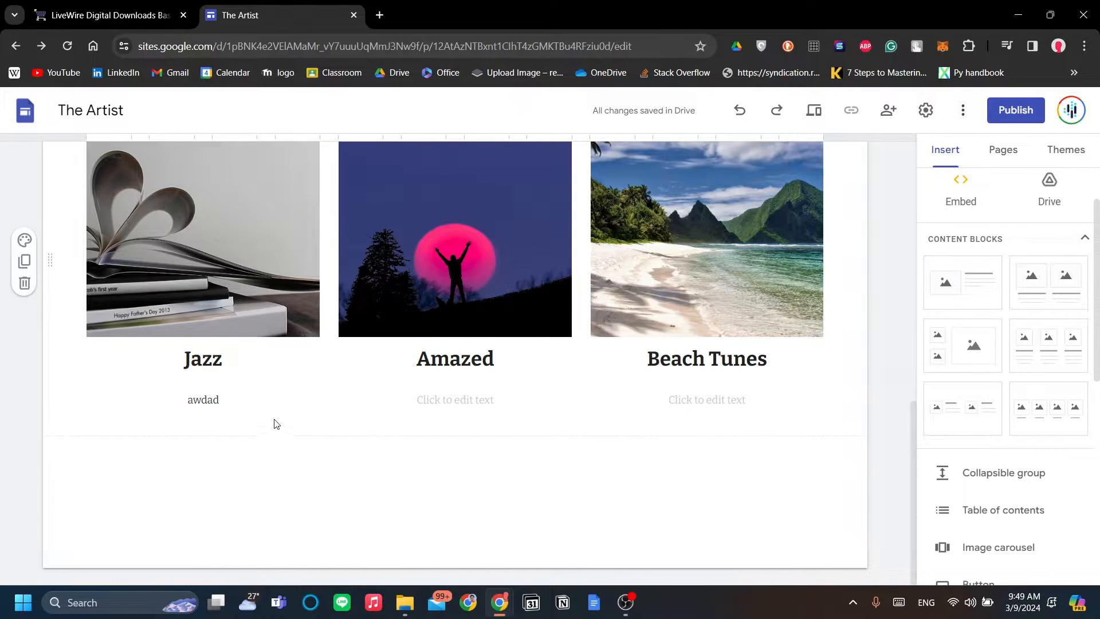
pyautogui.click(203, 398)
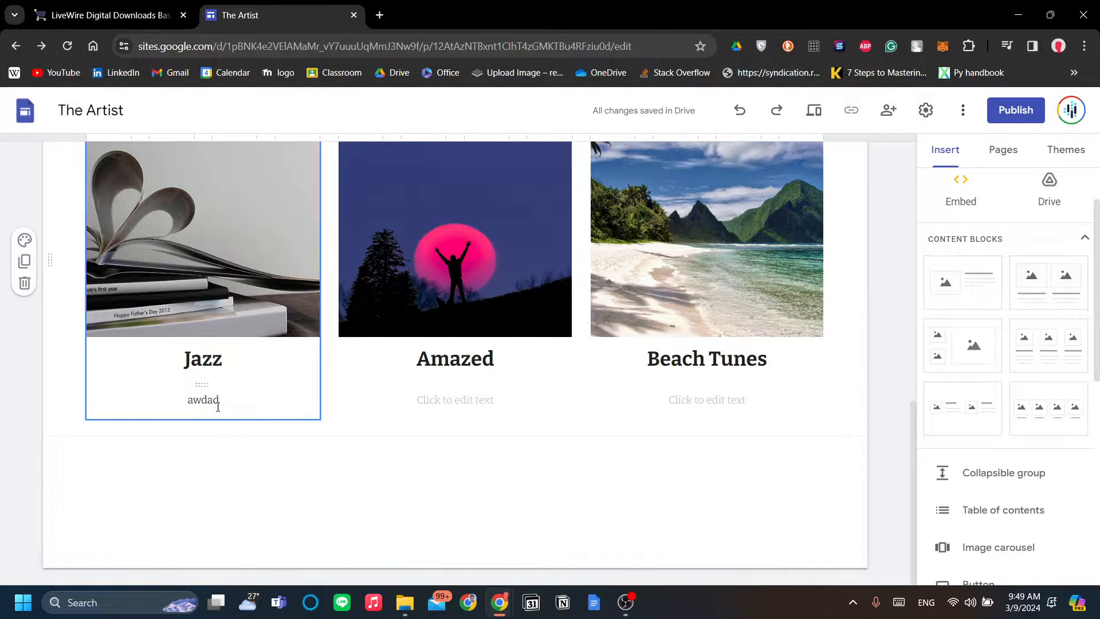
# Replace the awdad placeholder under Jazz with Listen now! and switch to the RomanCart basket.
pyautogui.click(203, 398)
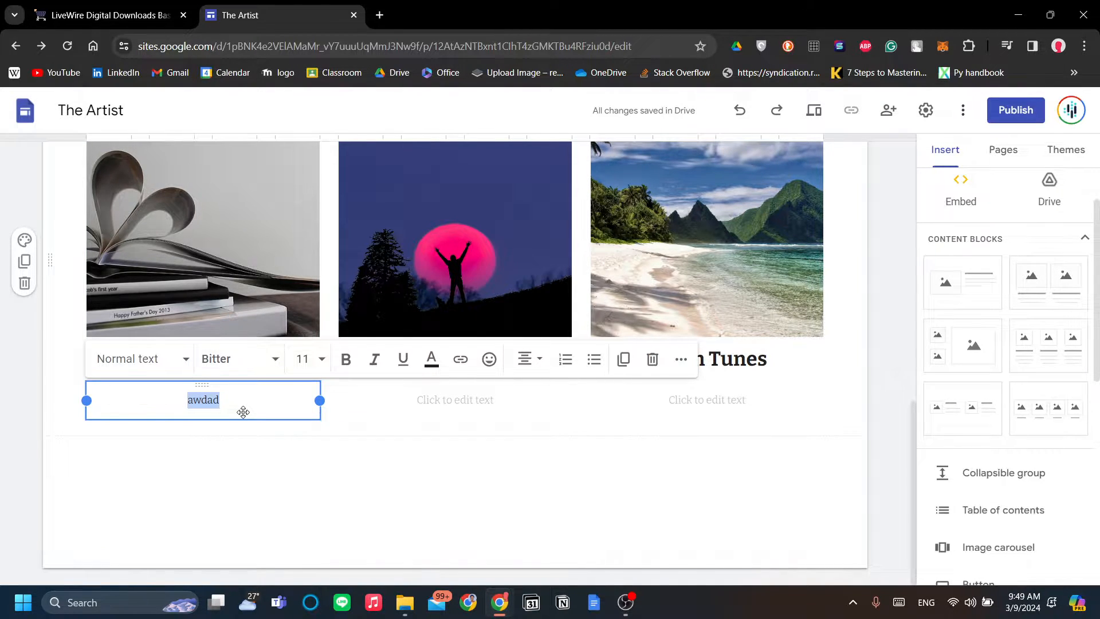
pyautogui.write('Add to c')
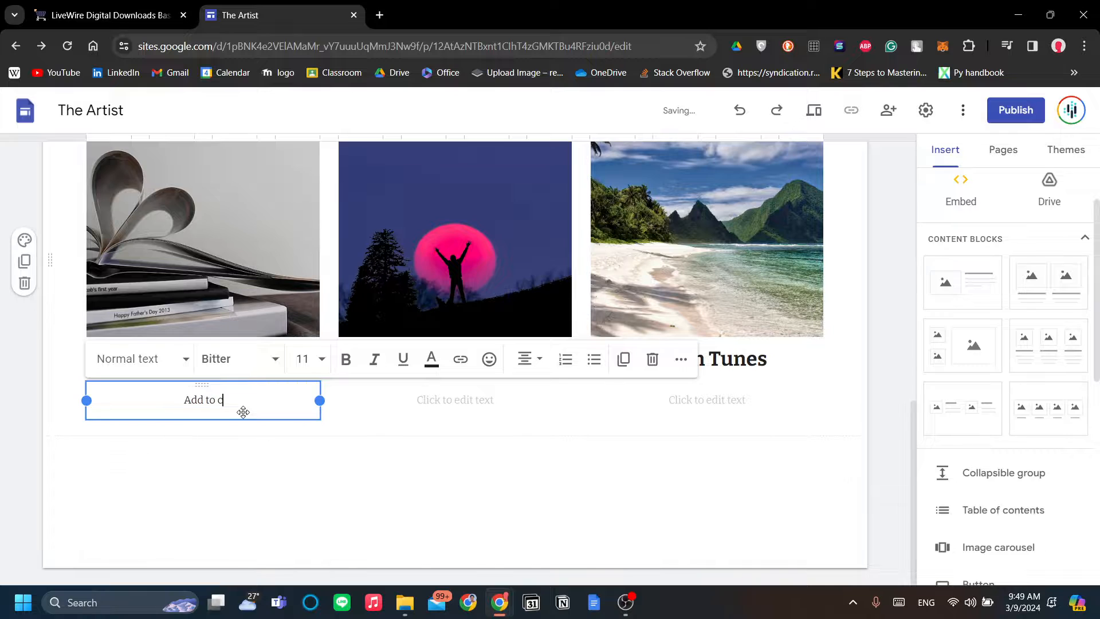
pyautogui.press('ctrl+a')
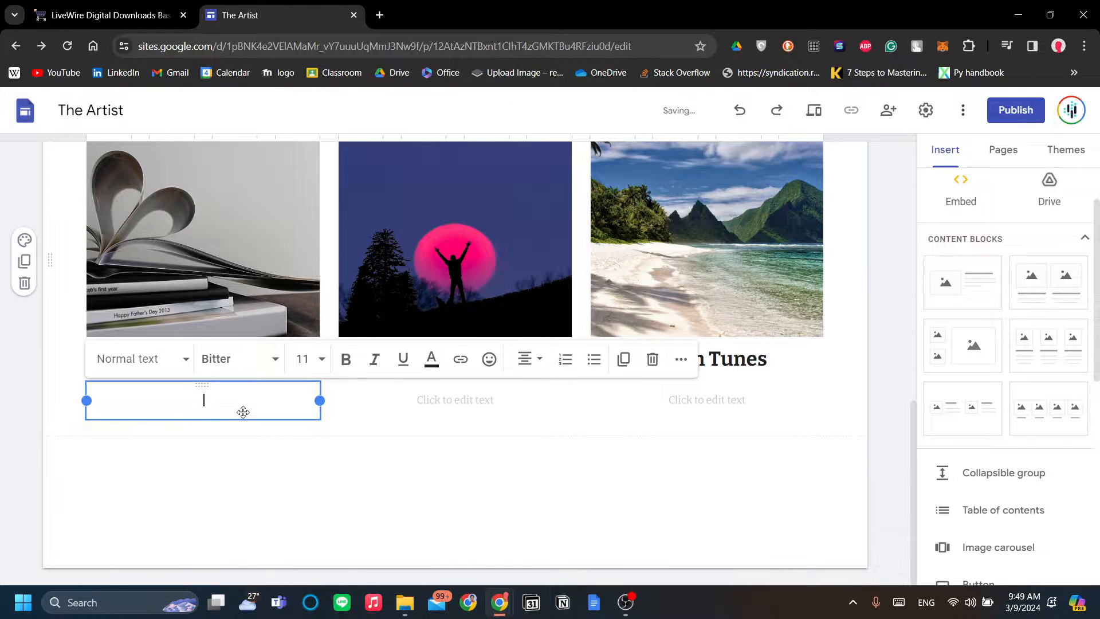
pyautogui.write('Li')
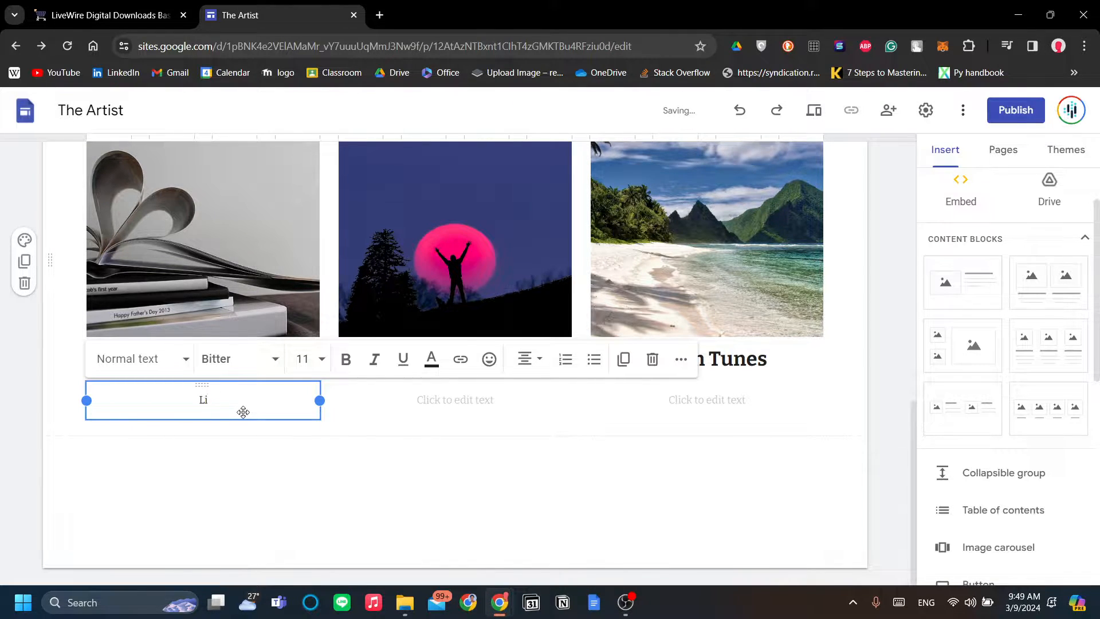
pyautogui.write('sten now!')
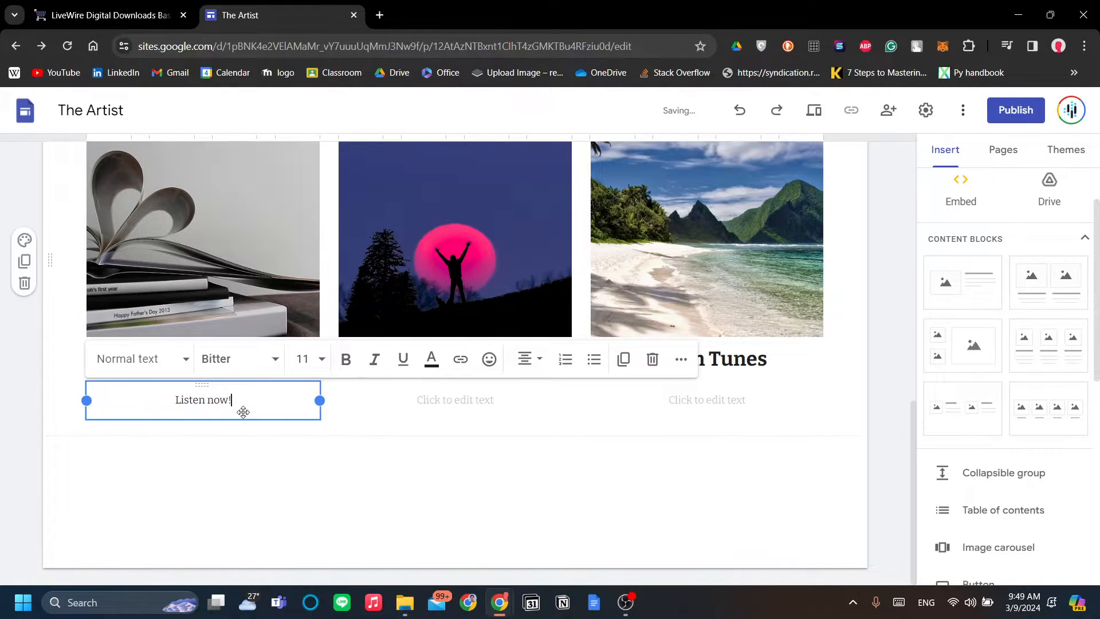
pyautogui.moveTo(283, 415)
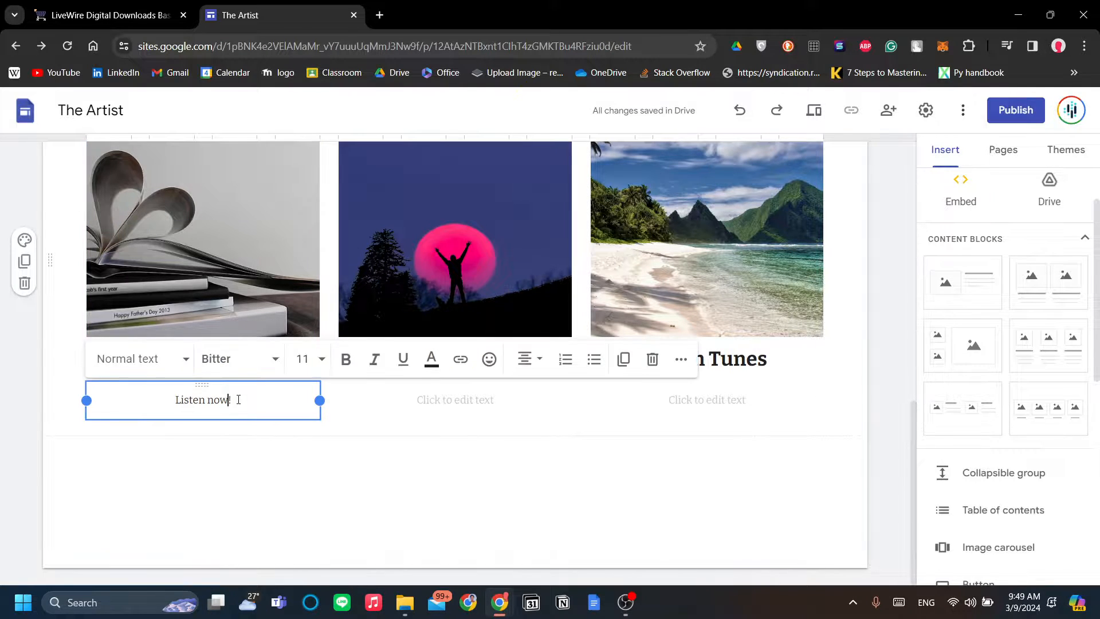
pyautogui.moveTo(238, 359)
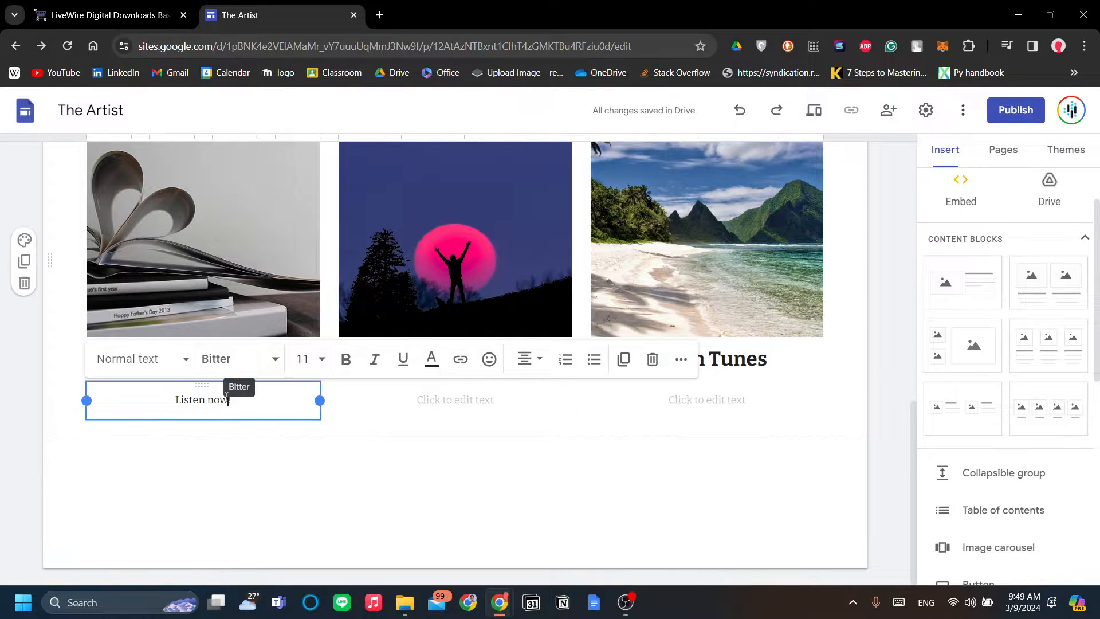
pyautogui.click(105, 15)
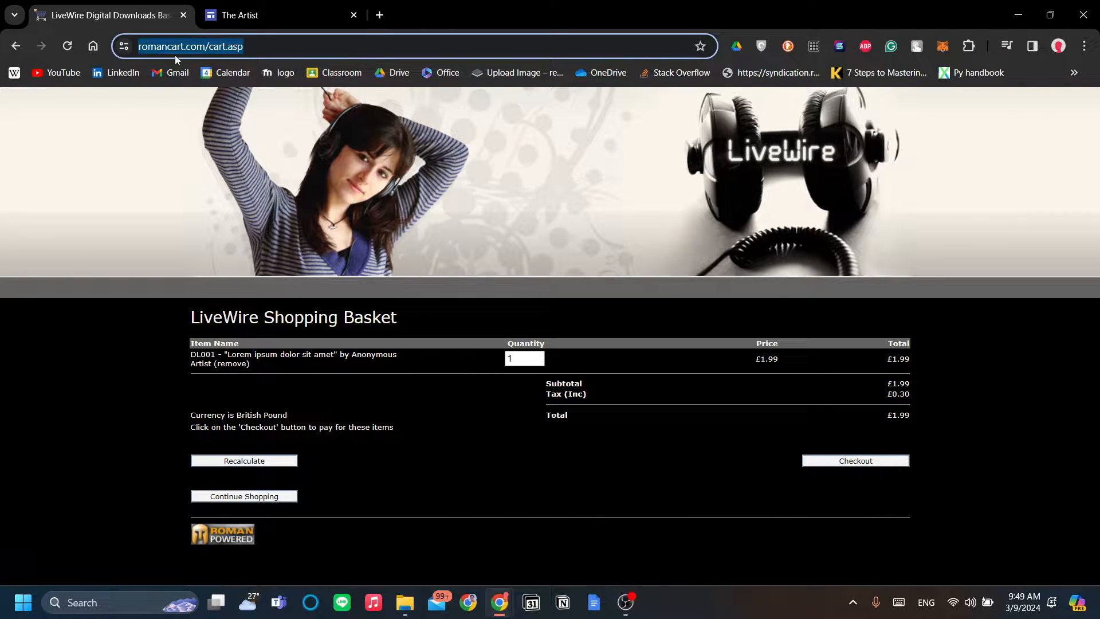
pyautogui.moveTo(353, 159)
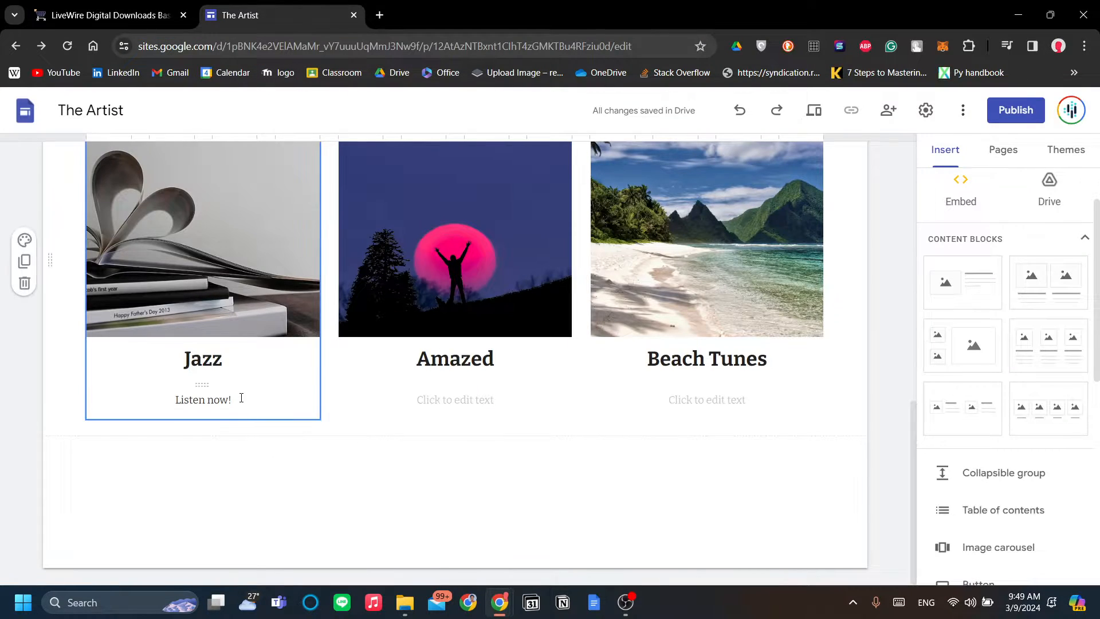
pyautogui.click(202, 399)
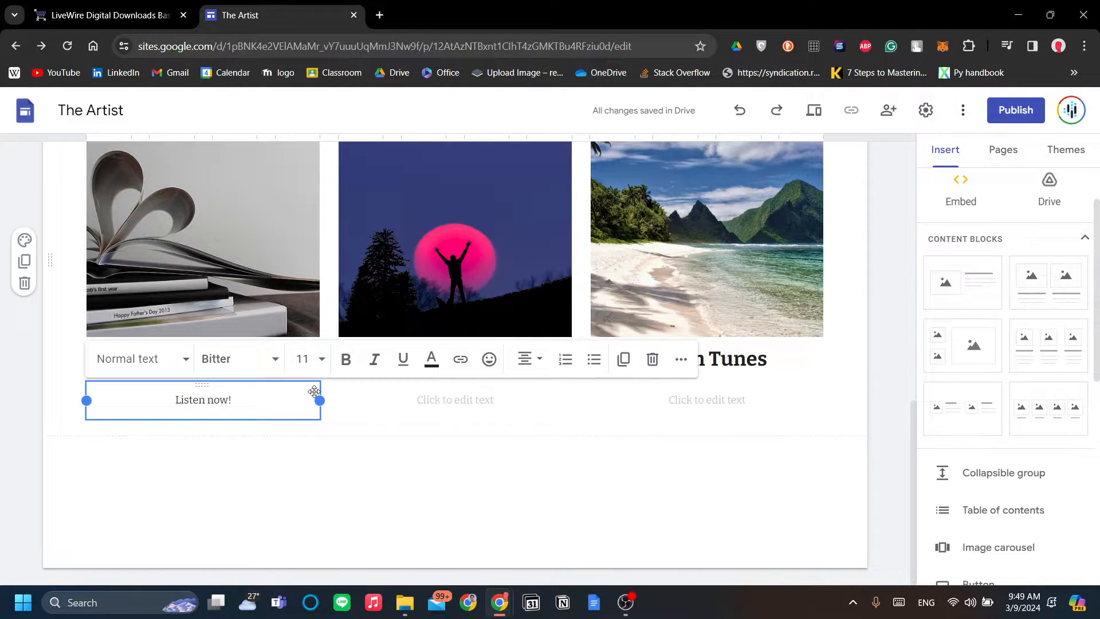
pyautogui.click(105, 15)
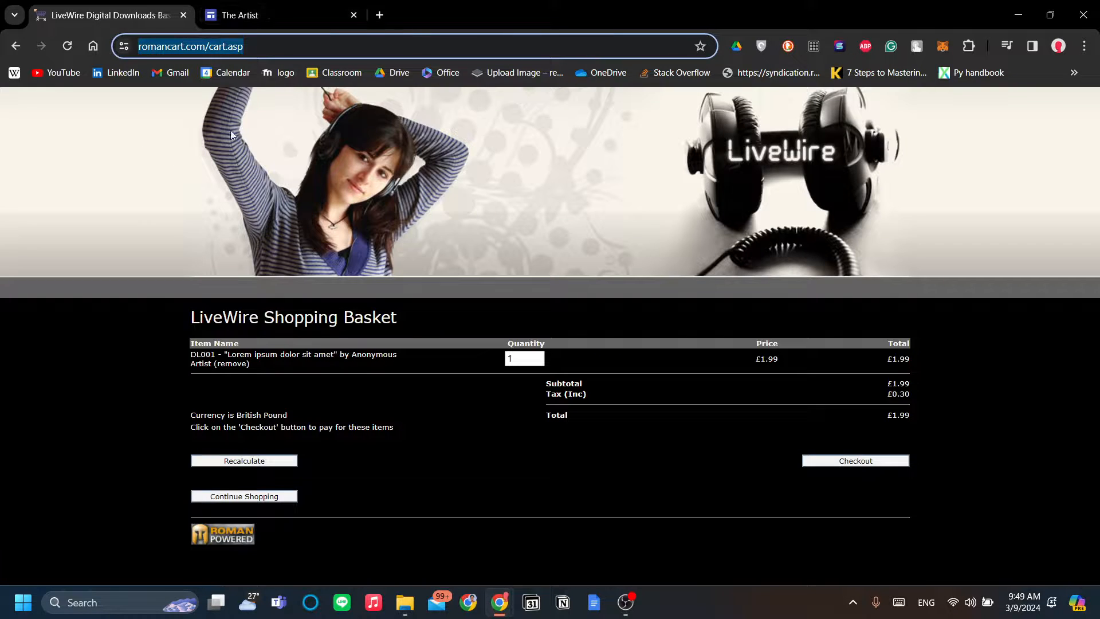
pyautogui.click(241, 15)
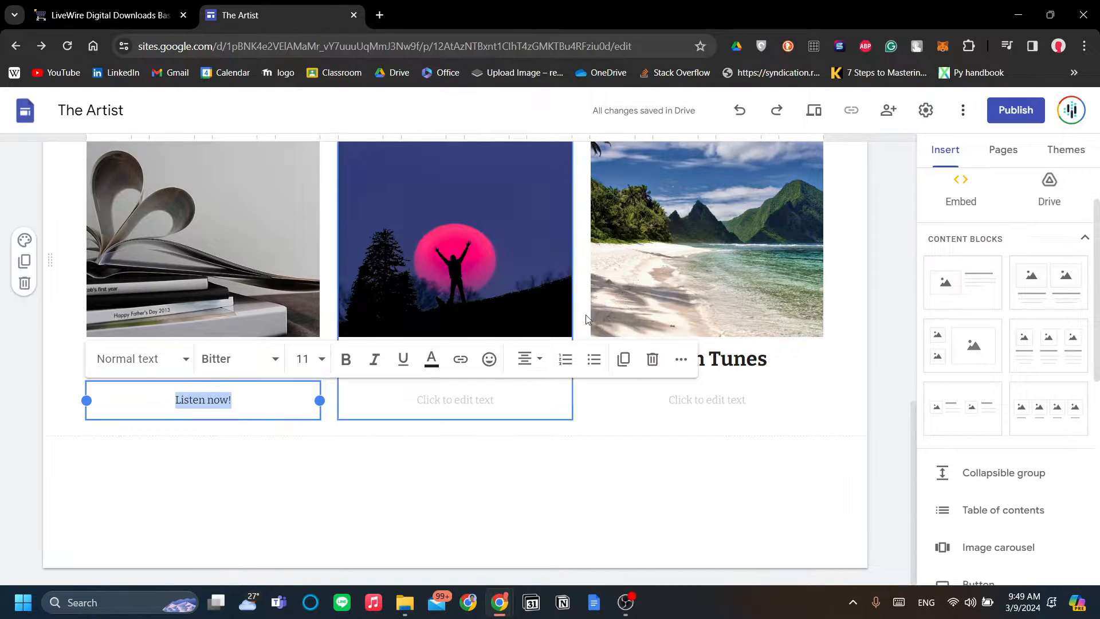
pyautogui.moveTo(216, 358)
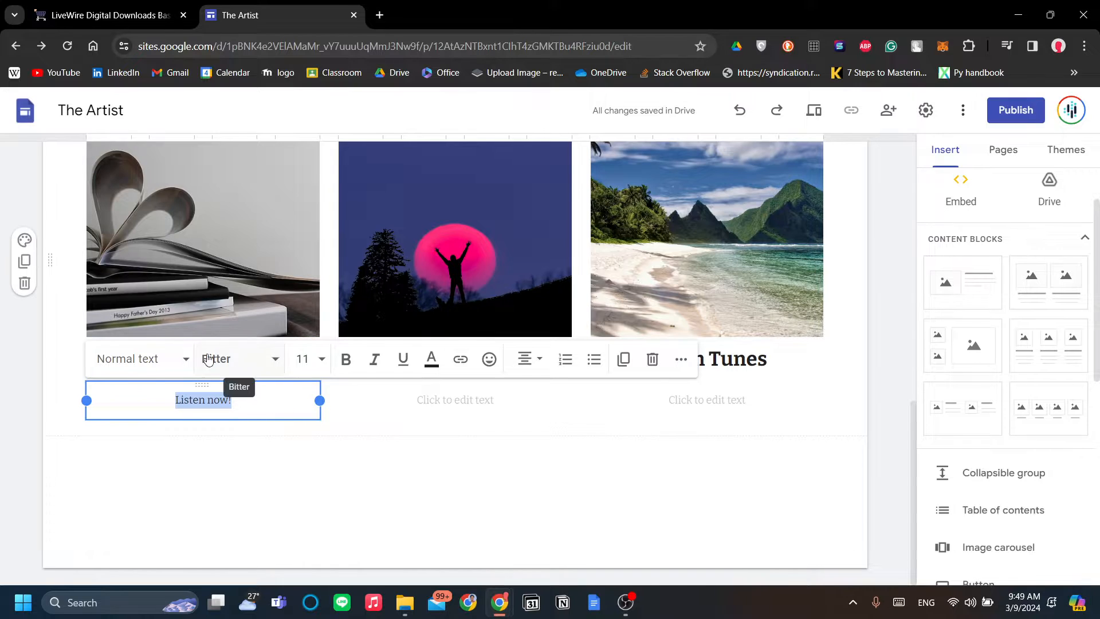
pyautogui.click(228, 409)
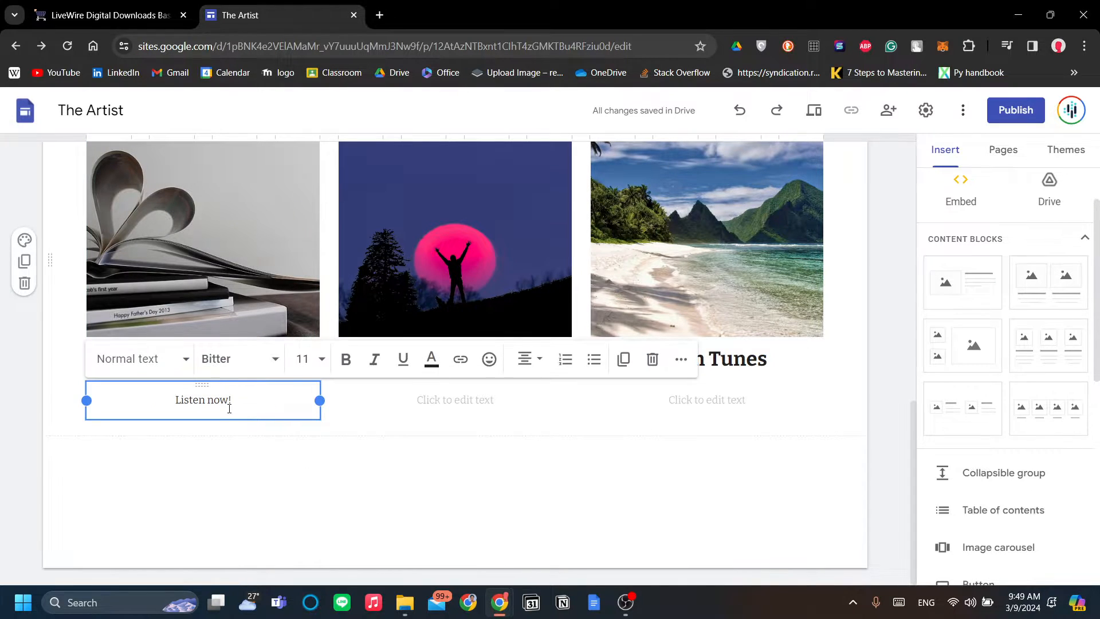
pyautogui.moveTo(461, 359)
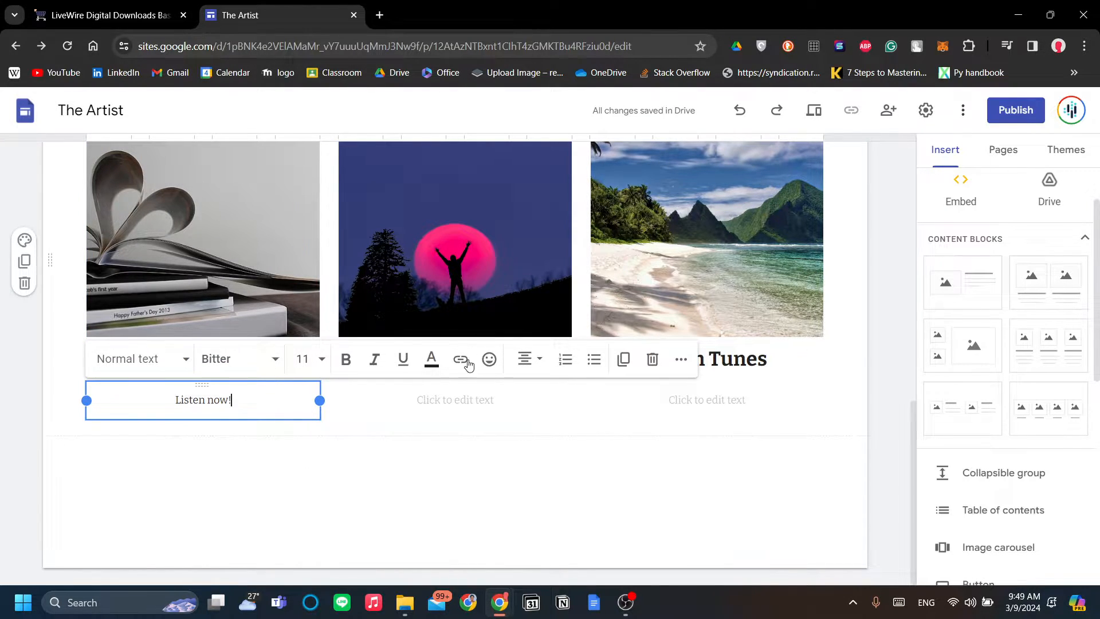
pyautogui.moveTo(459, 358)
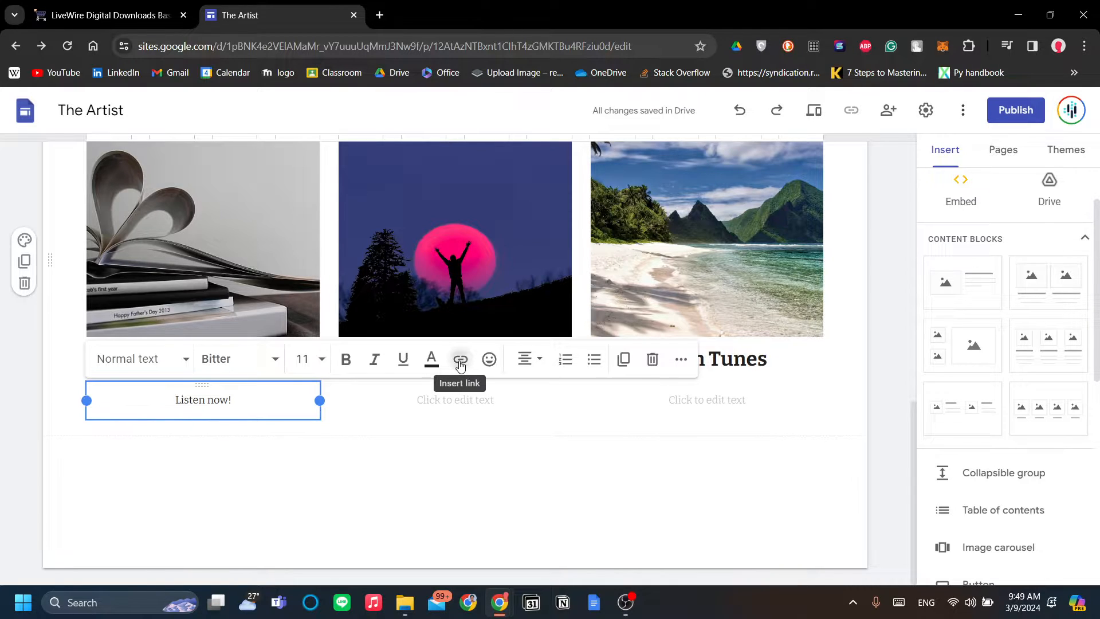
pyautogui.click(459, 359)
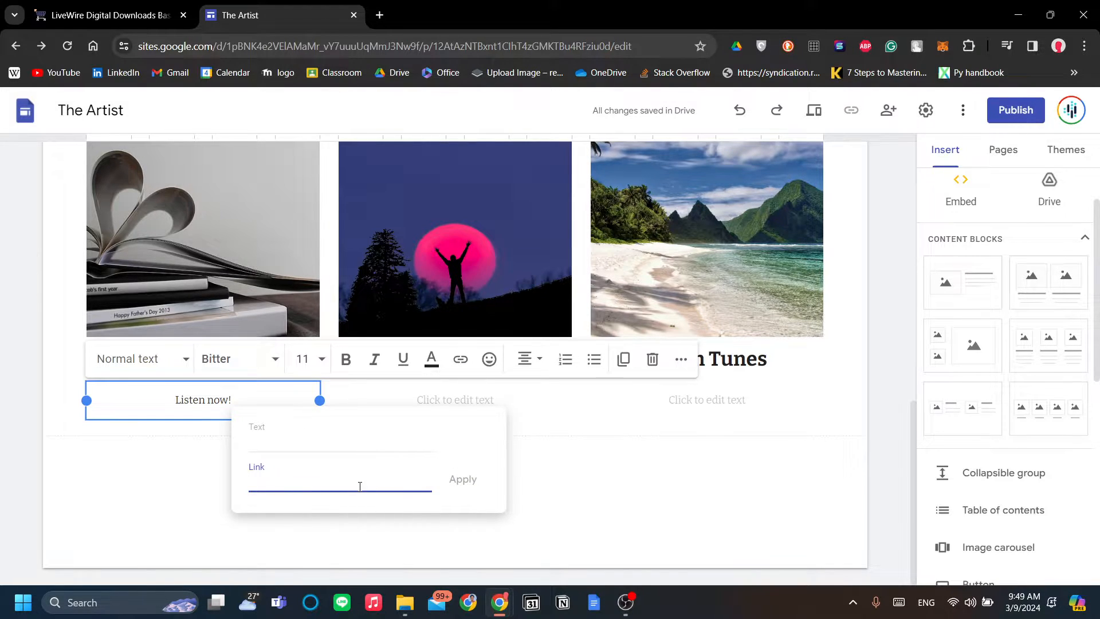
pyautogui.write('https://www.romancart.com/cart.asp')
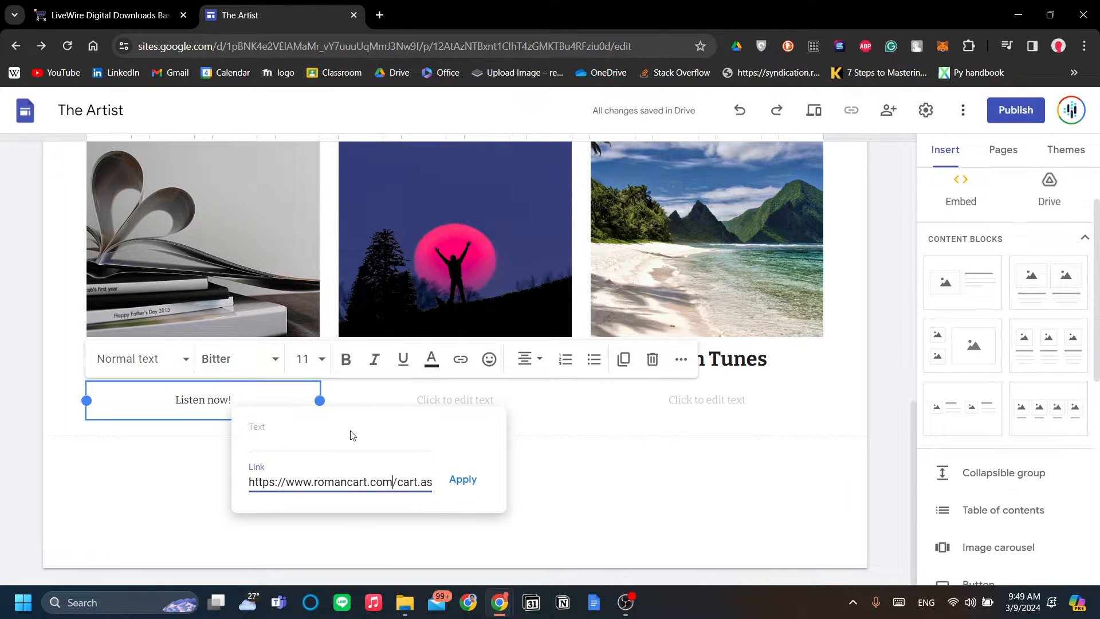
pyautogui.click(339, 435)
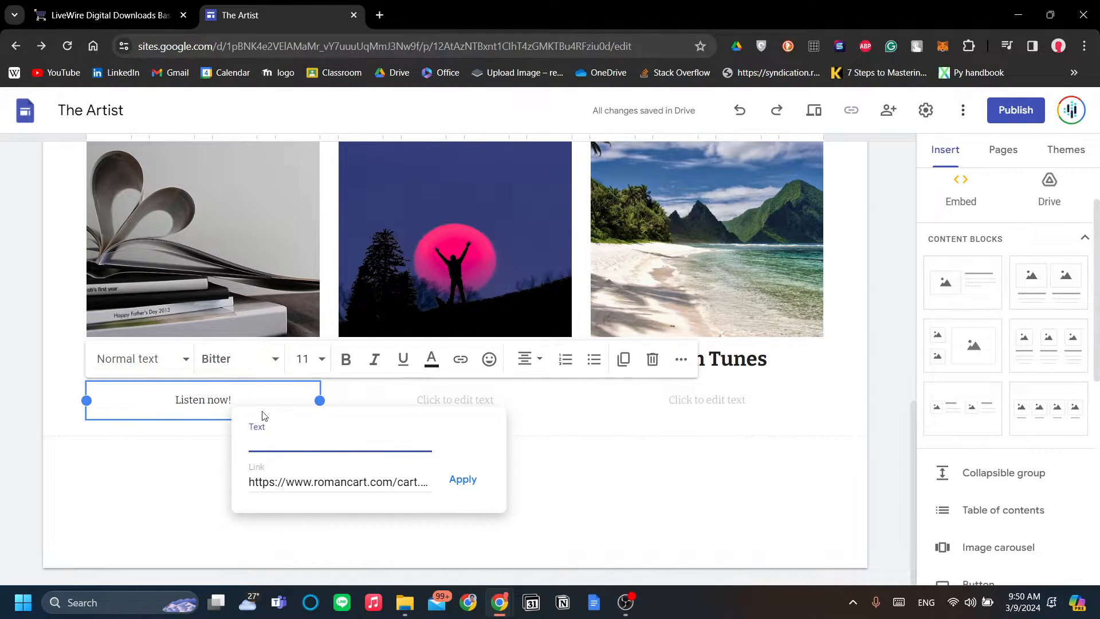
pyautogui.moveTo(407, 419)
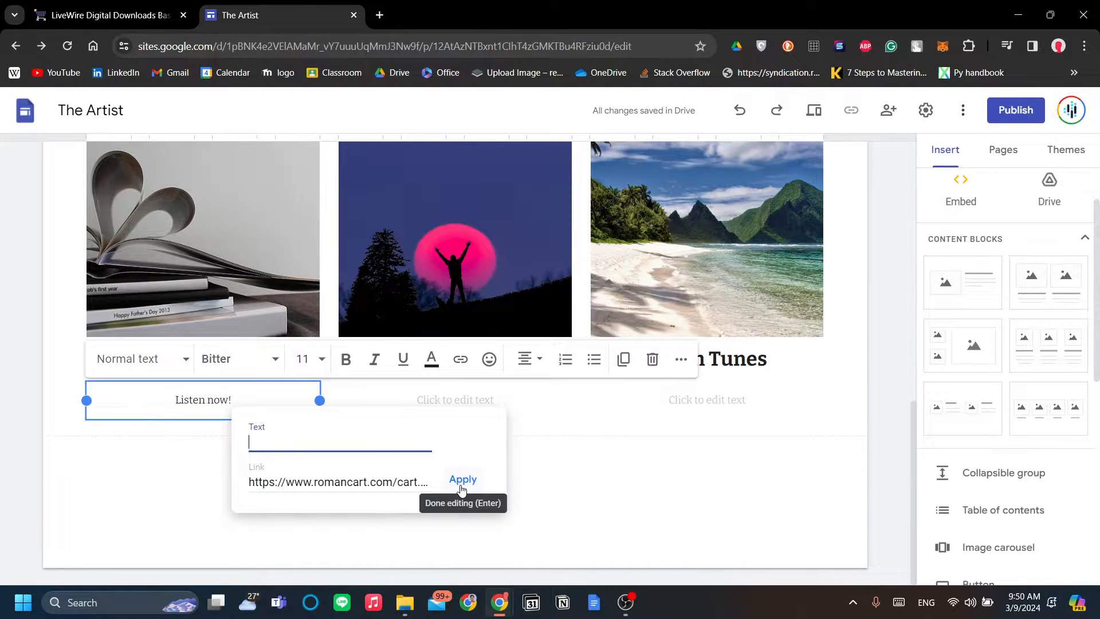
pyautogui.click(462, 480)
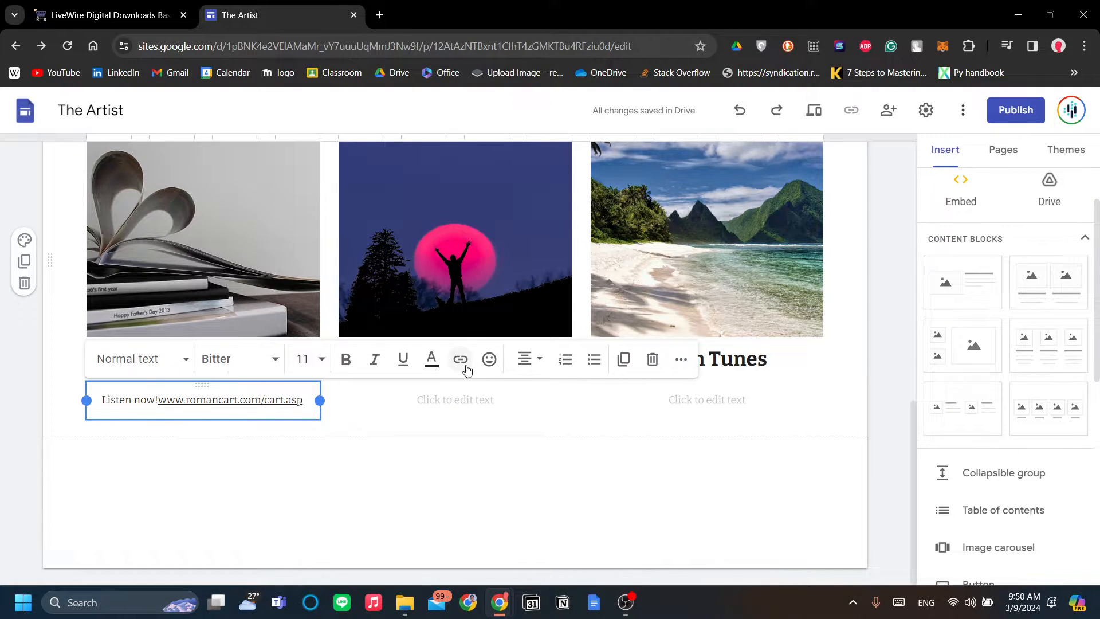
# Change the new link's display text to Listen Now!
pyautogui.click(461, 358)
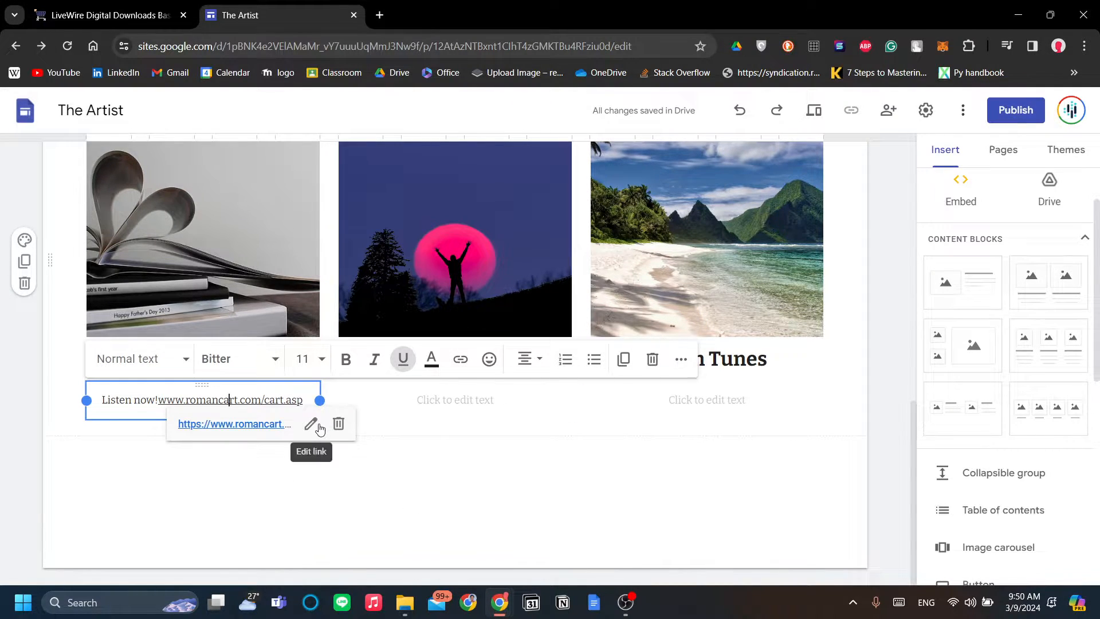
pyautogui.click(312, 424)
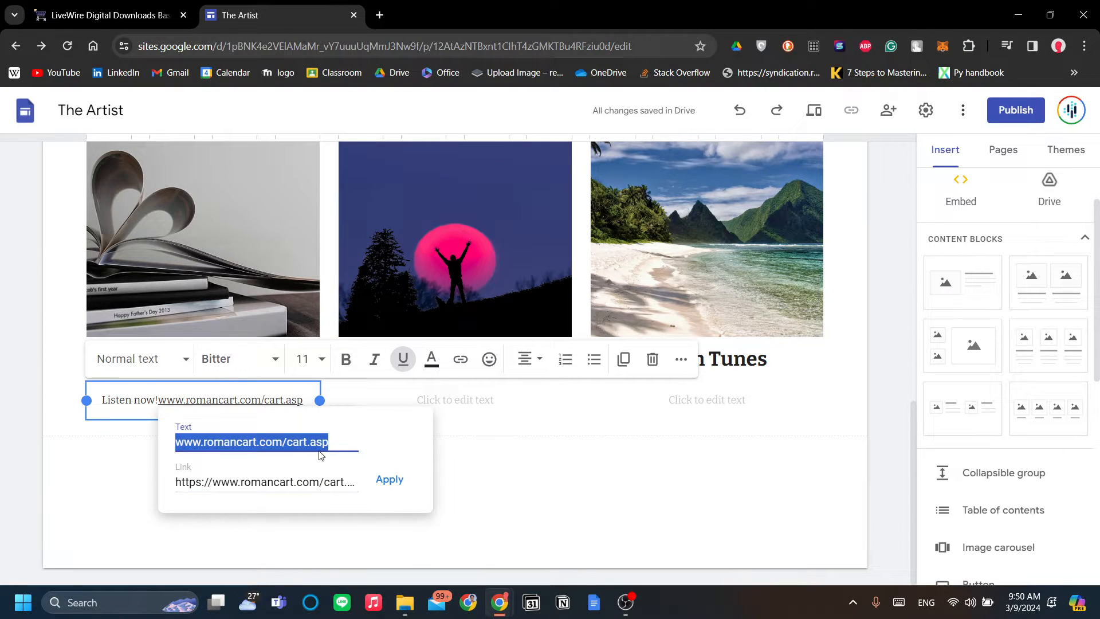
pyautogui.write('Listen Now!')
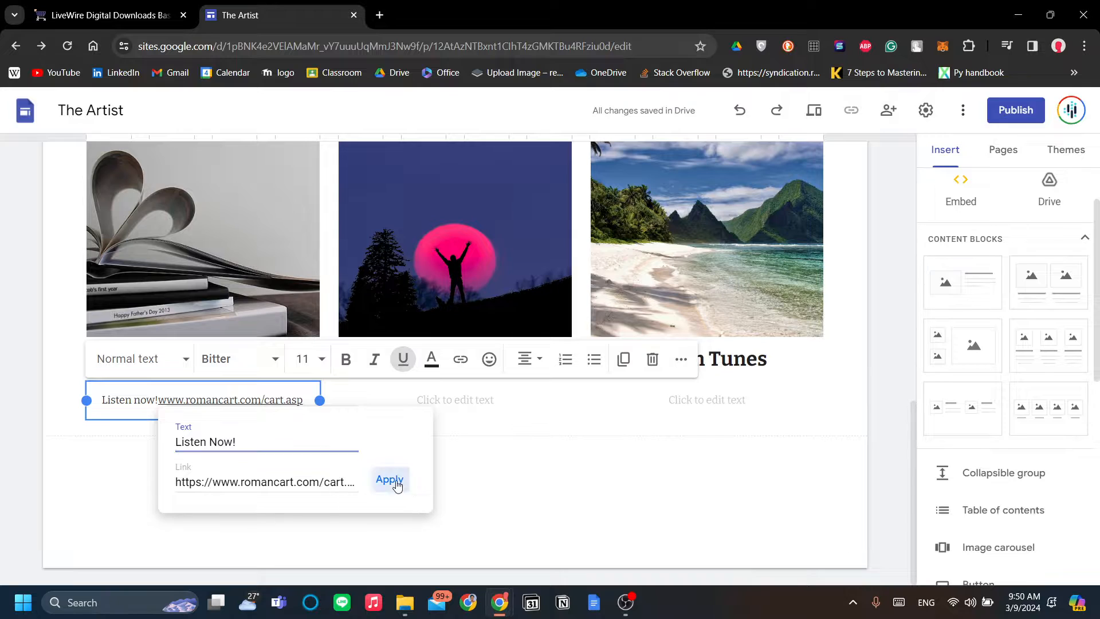
pyautogui.click(389, 479)
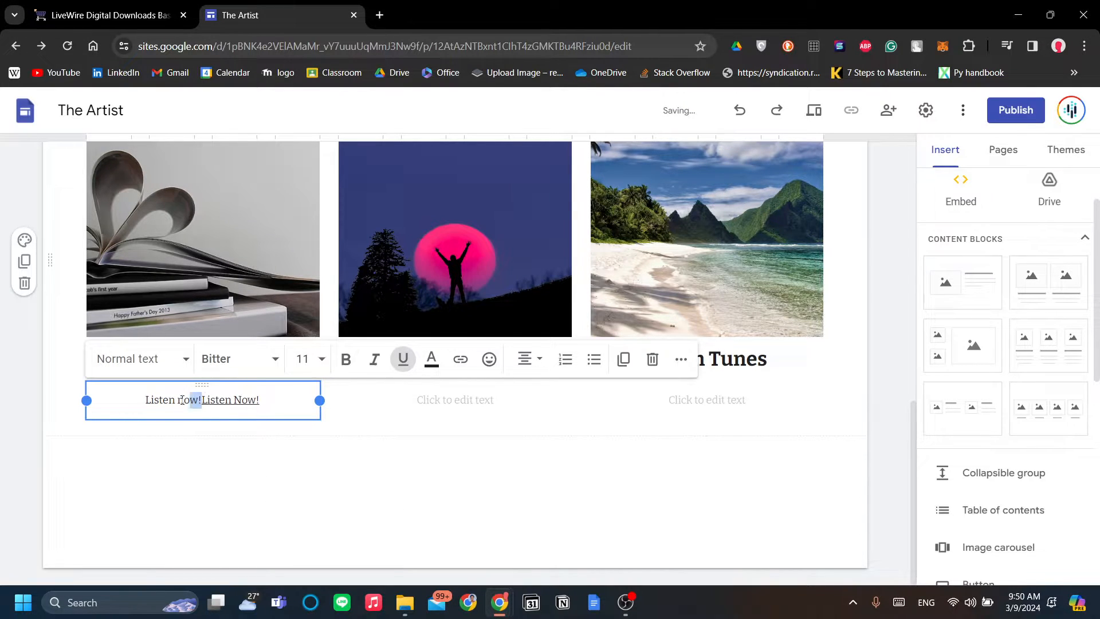
pyautogui.click(202, 400)
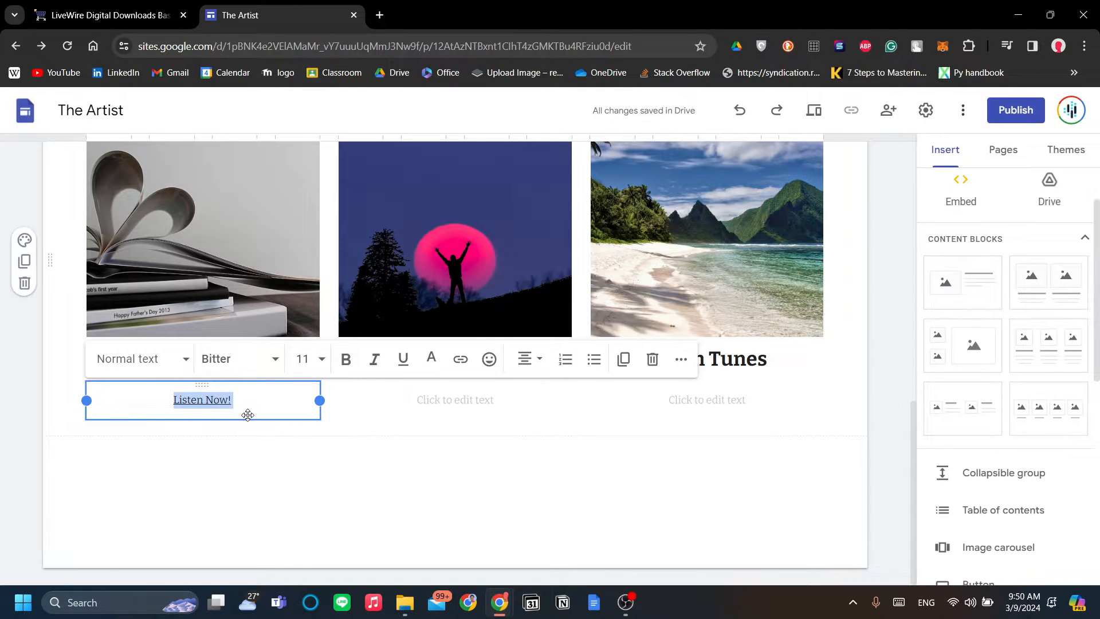
# Make the Listen Now! link under Jazz bold, non-italic and light blue.
pyautogui.click(345, 359)
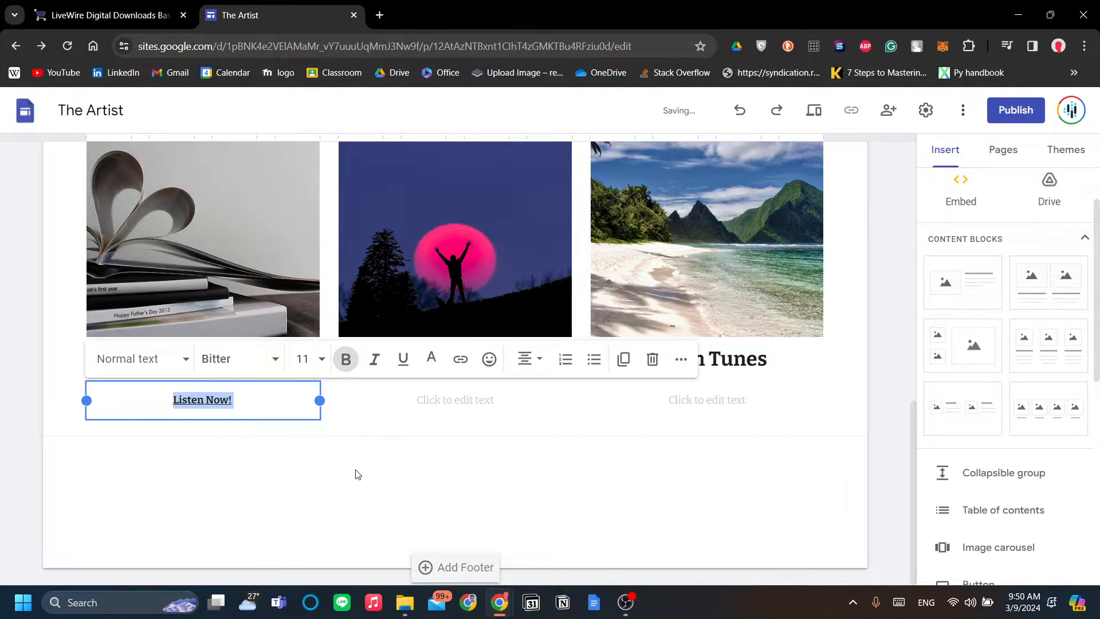
pyautogui.click(355, 475)
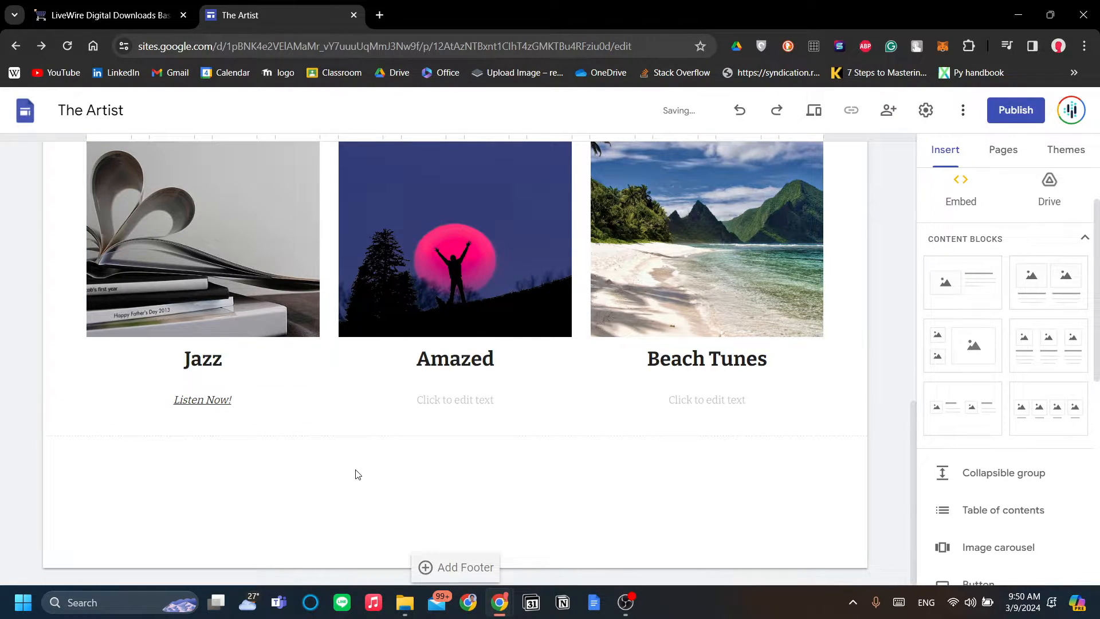
pyautogui.click(202, 399)
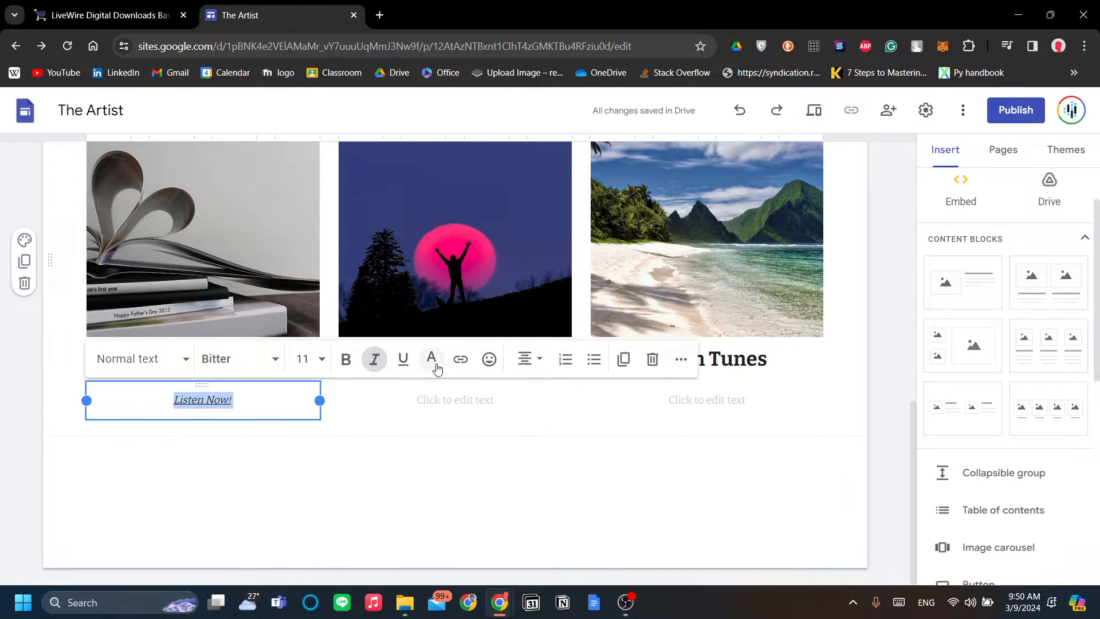
pyautogui.click(402, 359)
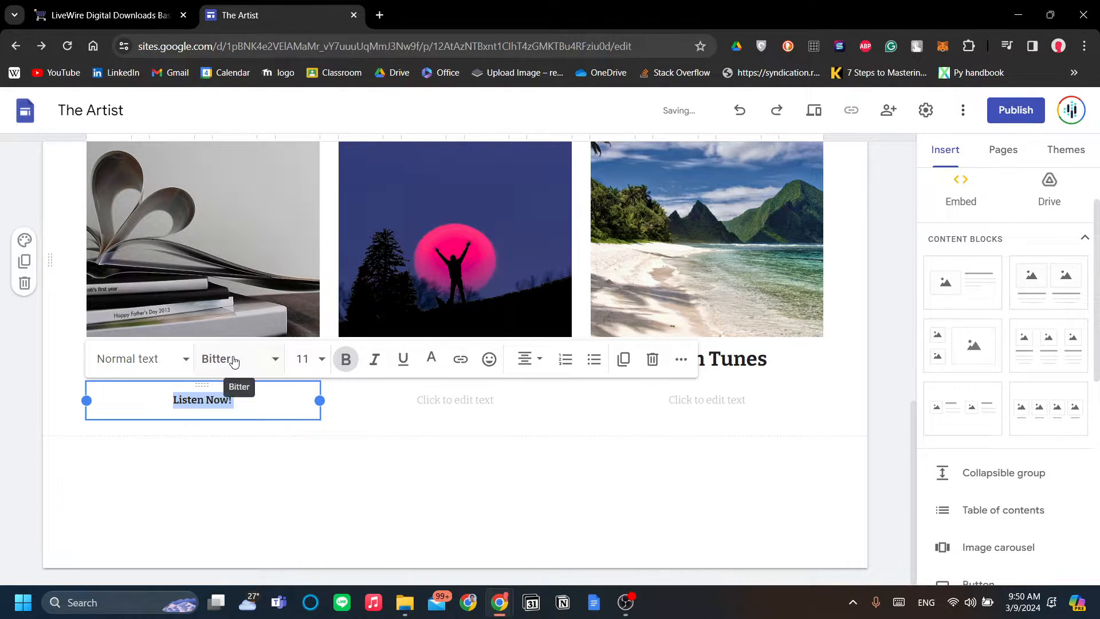
pyautogui.click(431, 359)
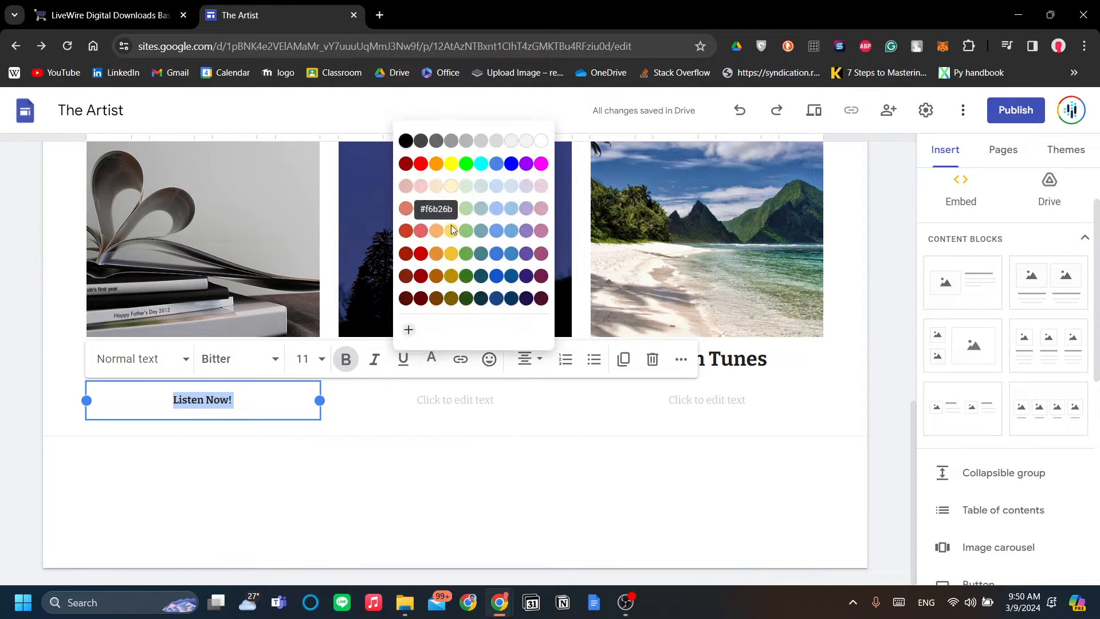
pyautogui.moveTo(497, 208)
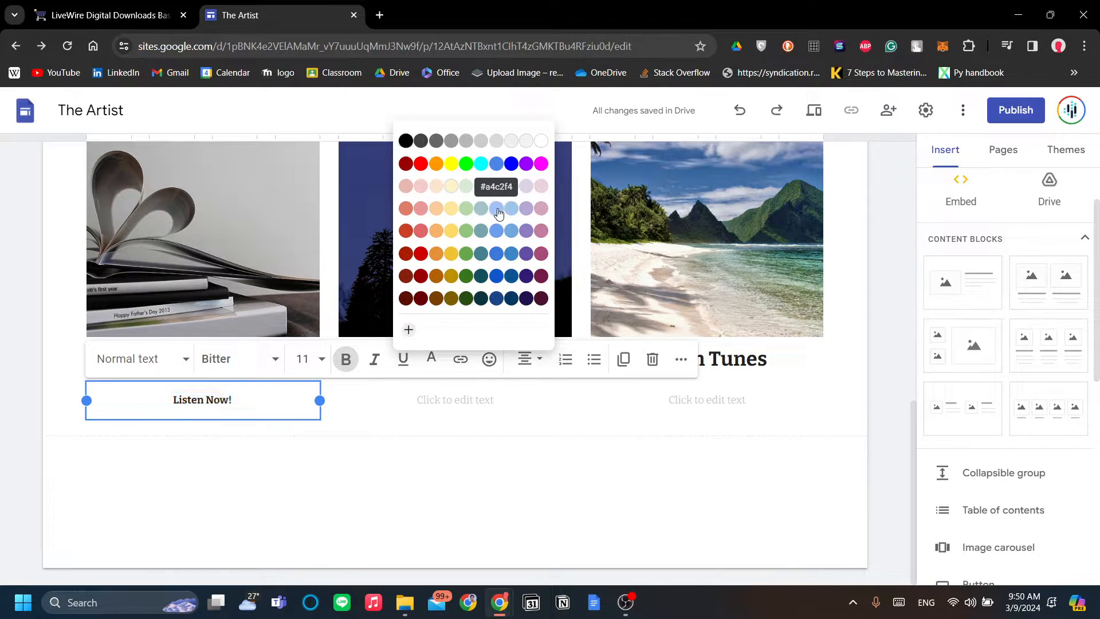
pyautogui.click(498, 208)
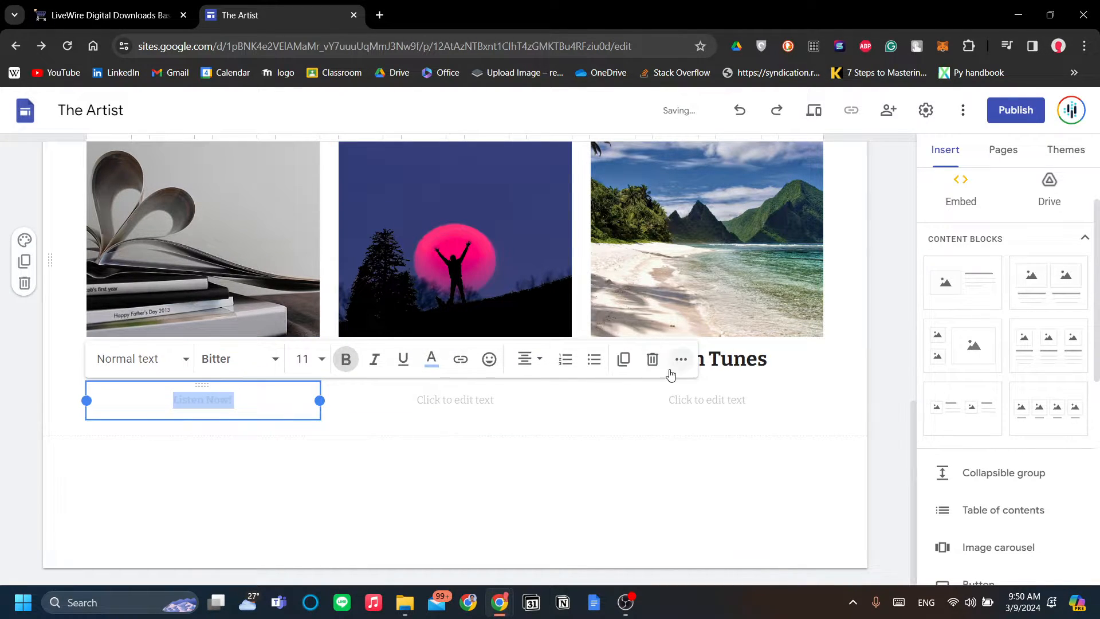
pyautogui.click(679, 359)
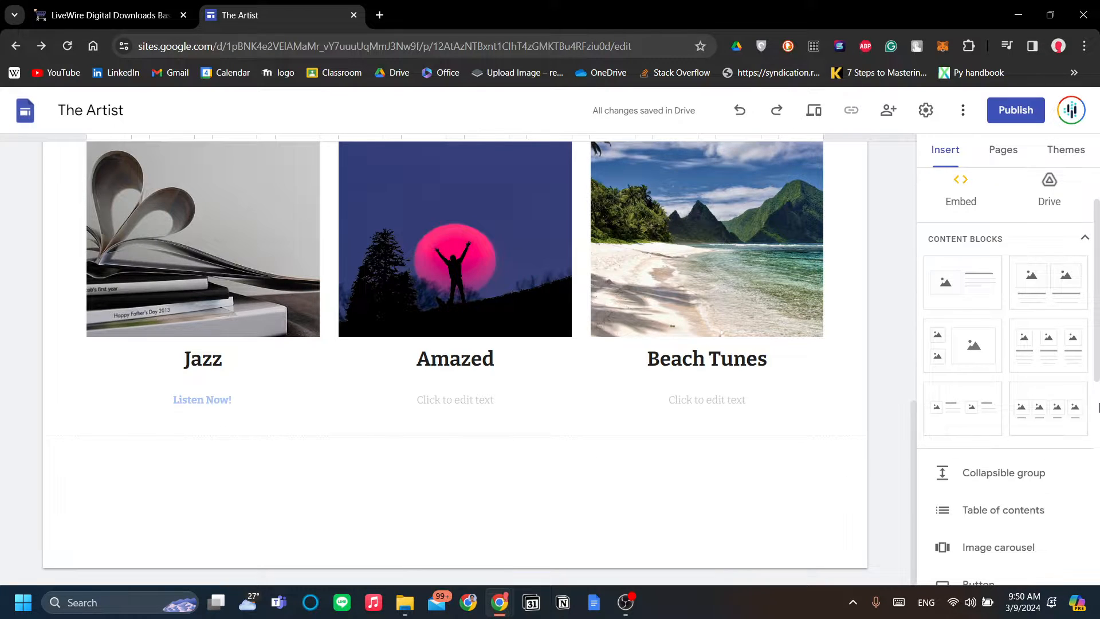
pyautogui.scroll(-3)
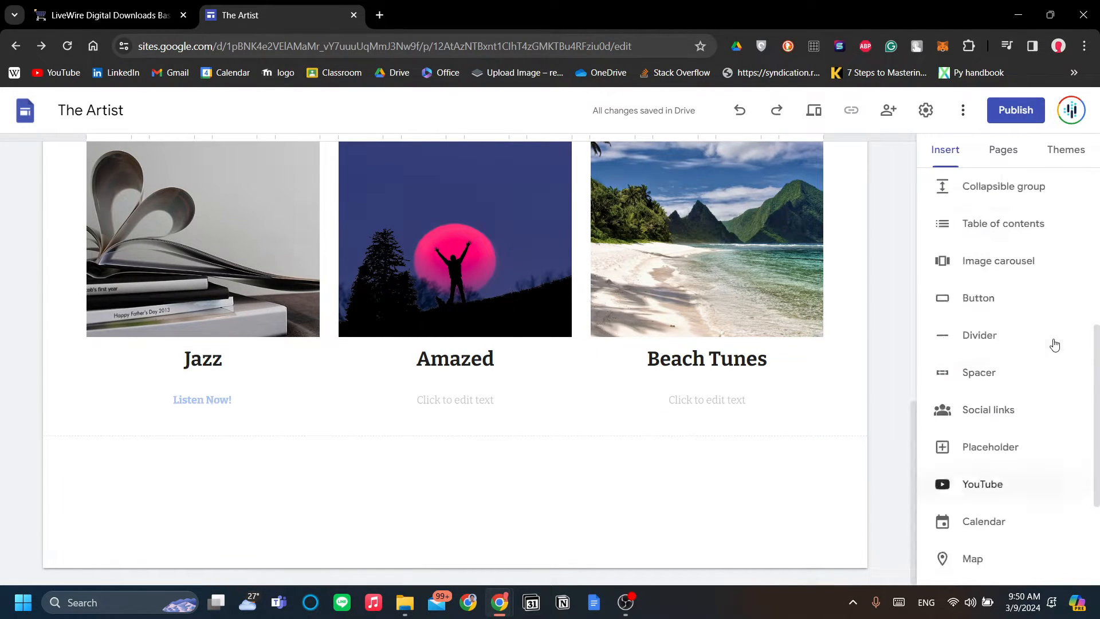
pyautogui.scroll(3)
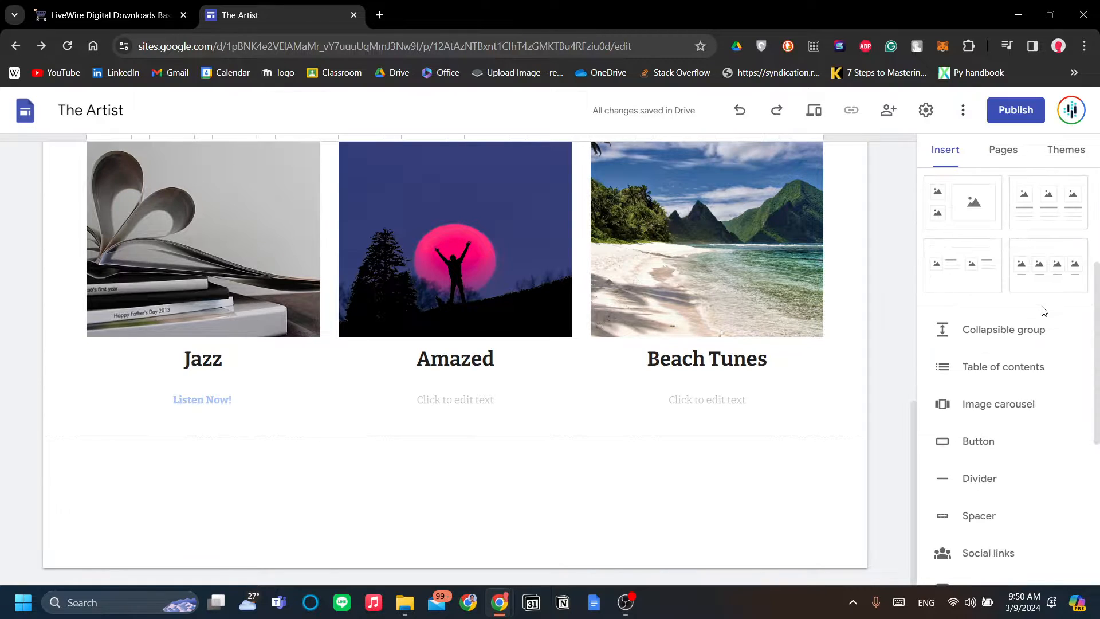
pyautogui.scroll(-3)
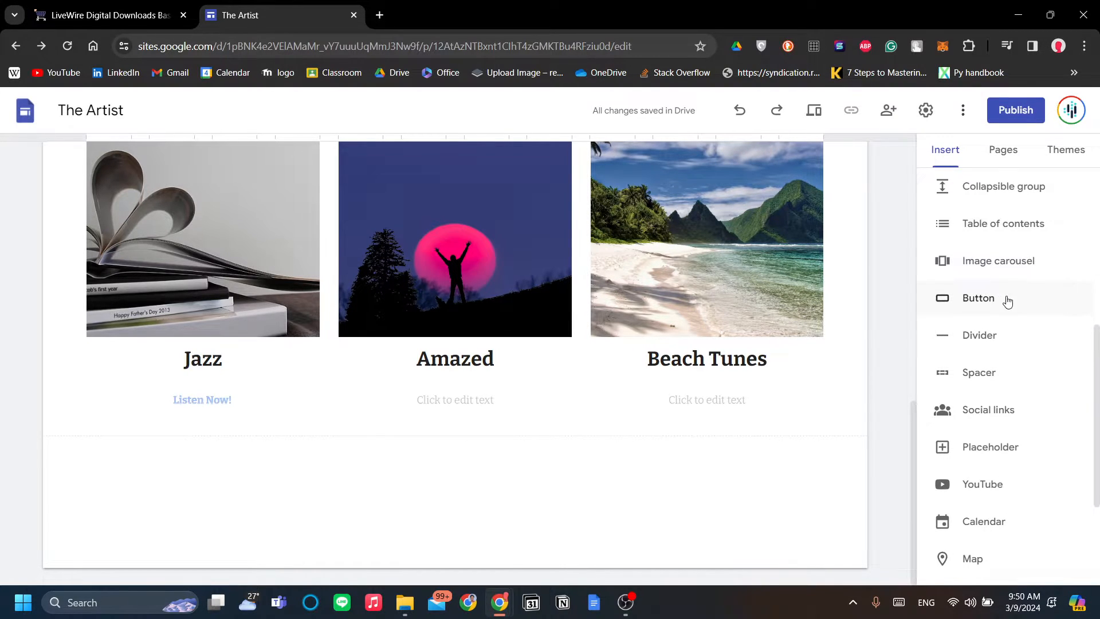
pyautogui.click(977, 297)
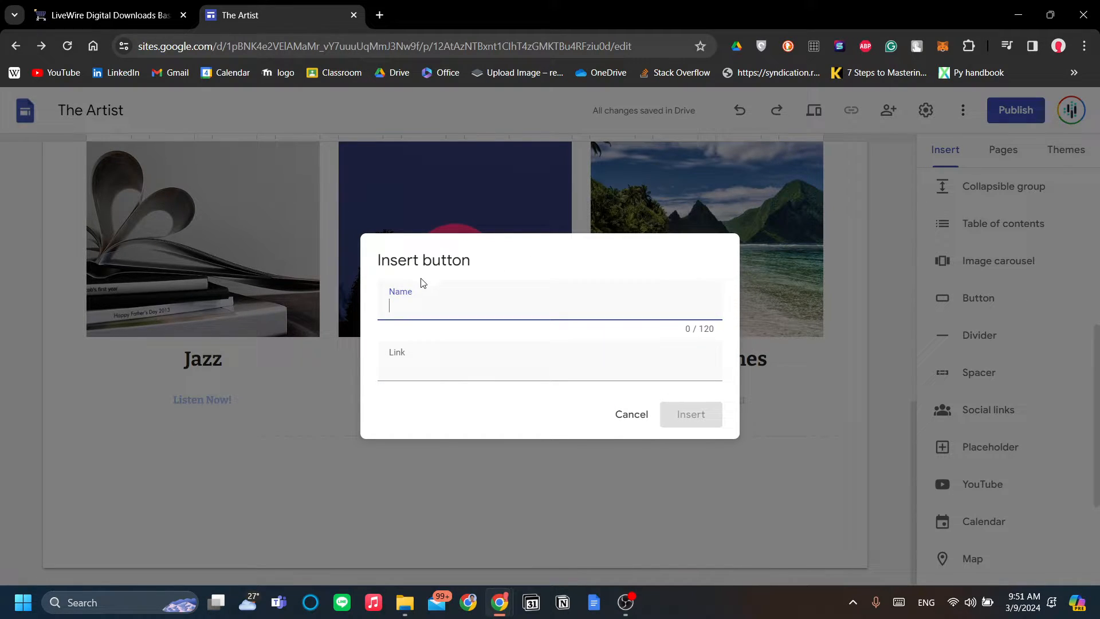
pyautogui.moveTo(452, 298)
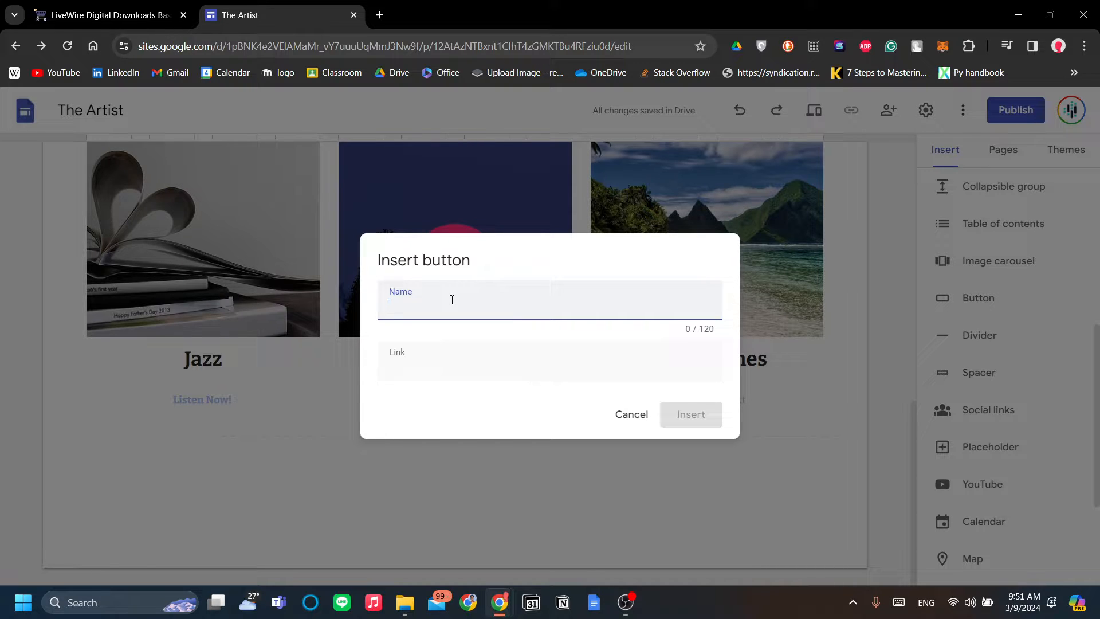
pyautogui.write('Listen No')
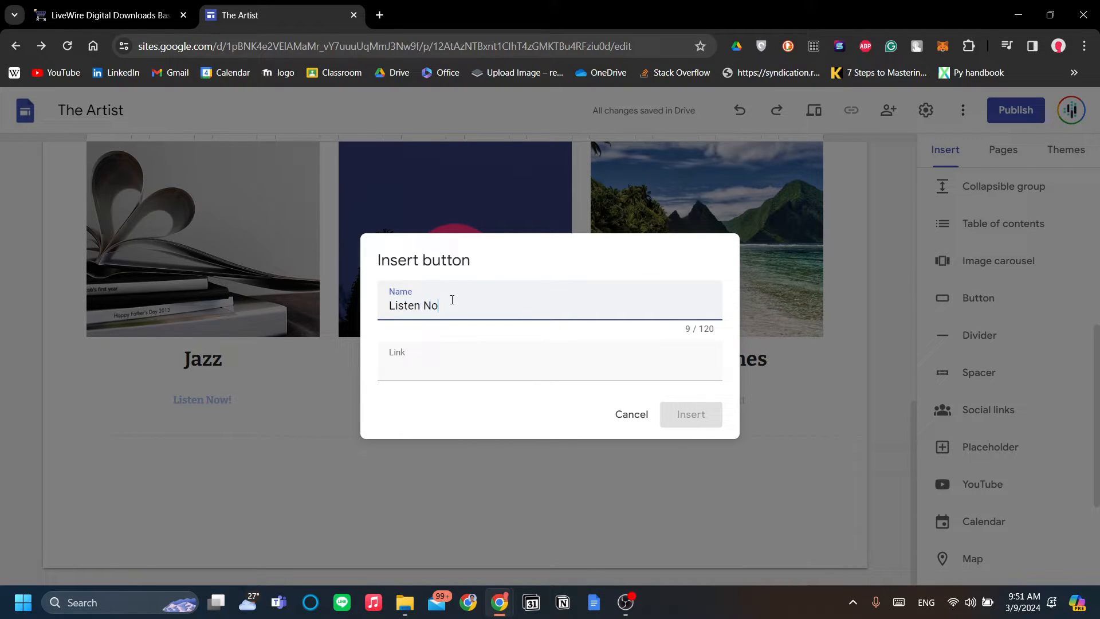
pyautogui.write('w!')
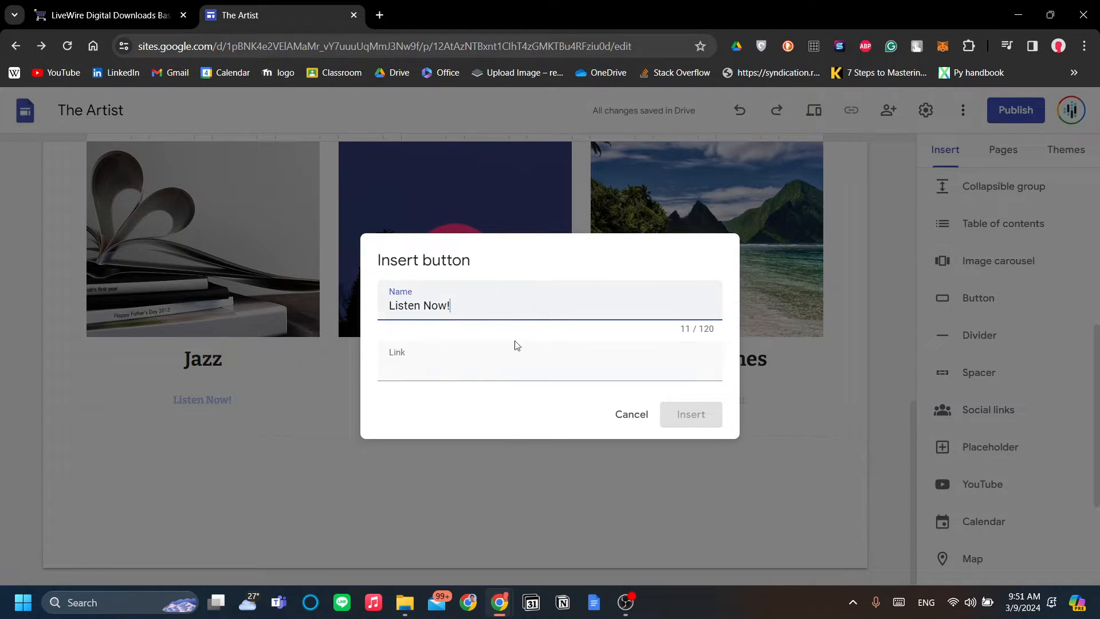
pyautogui.write('https://www.romancart.com/cart.asp')
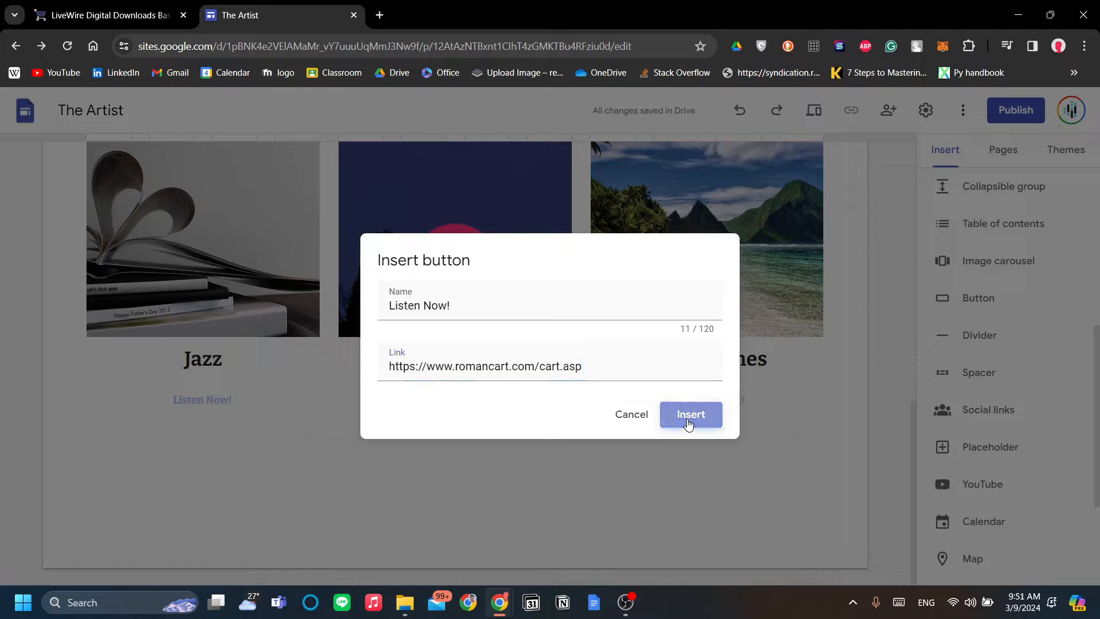
pyautogui.click(689, 414)
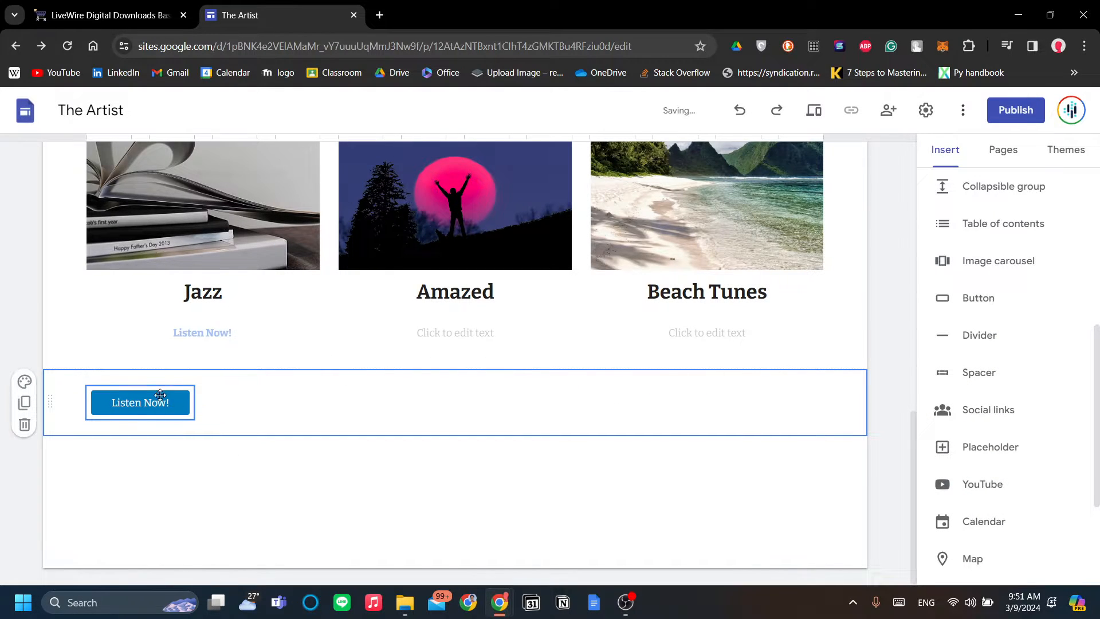
# Move the Listen Now! button under the Amazed title and confirm its RomanCart cart link.
pyautogui.click(138, 402)
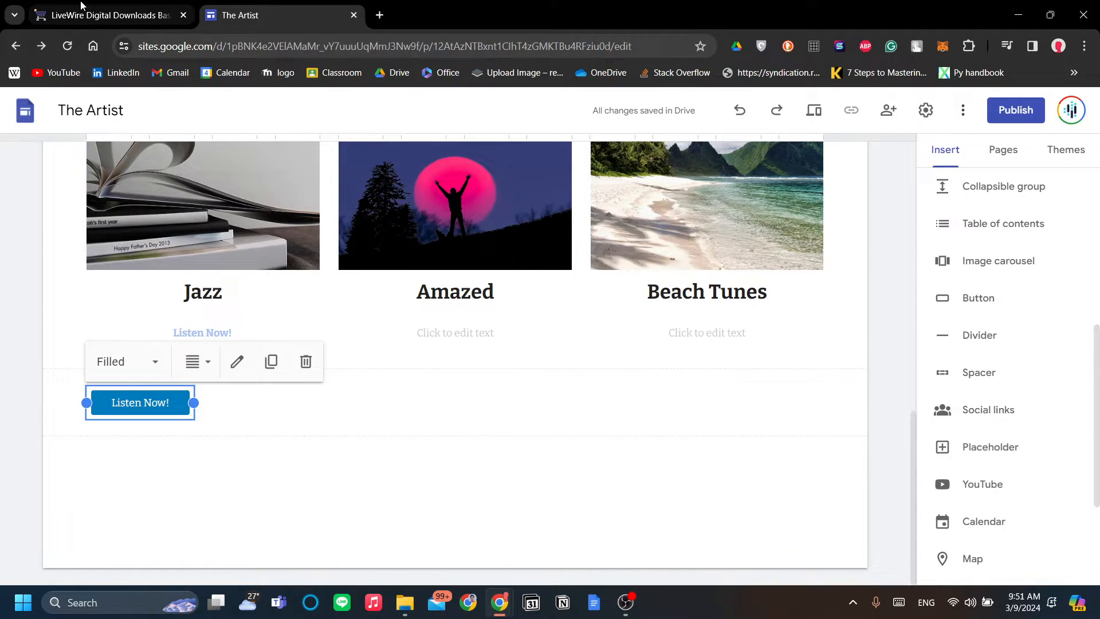
pyautogui.click(105, 15)
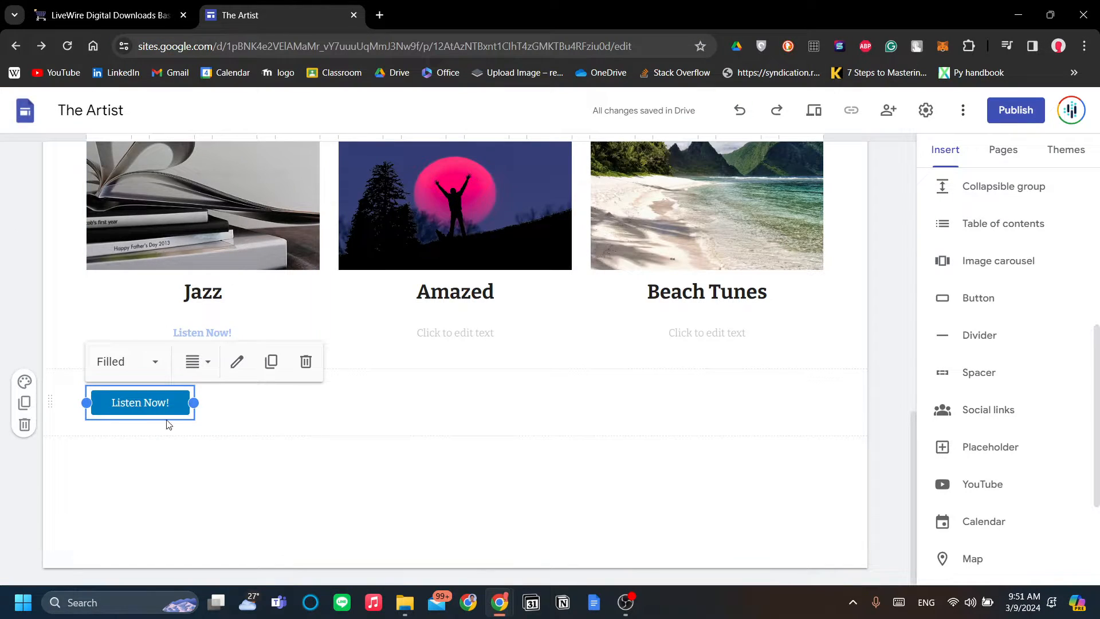
pyautogui.scroll(-3)
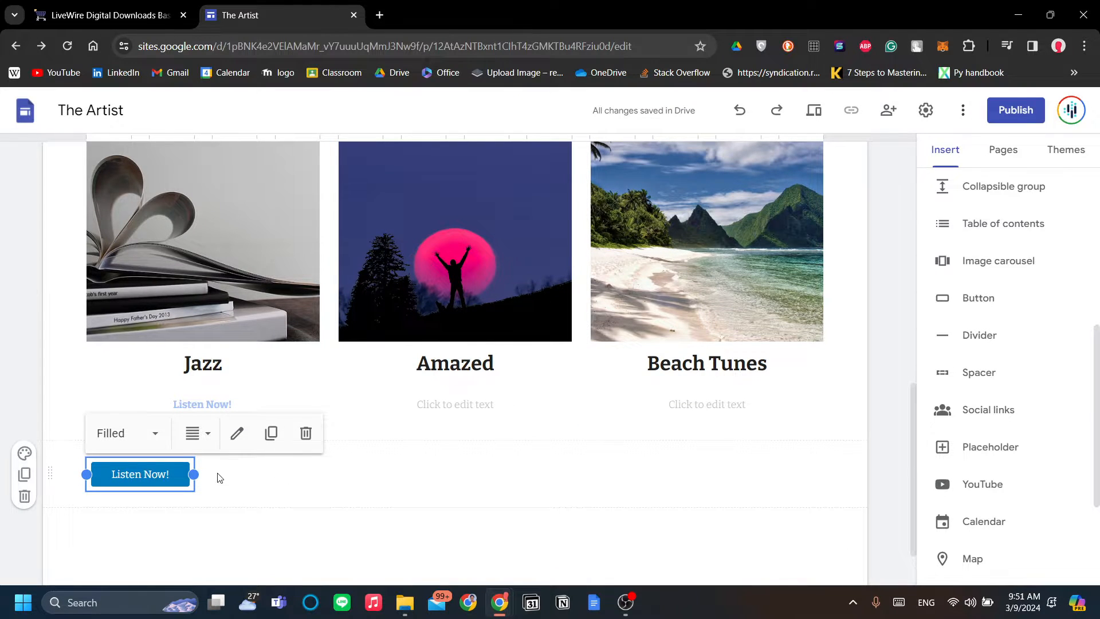
pyautogui.moveTo(152, 468)
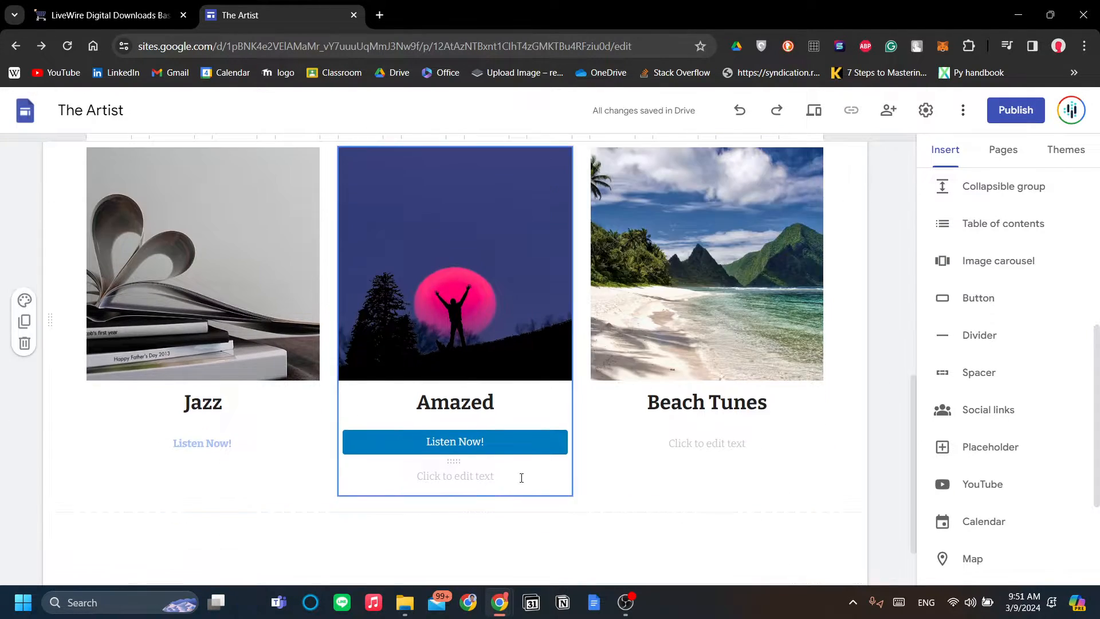
pyautogui.moveTo(524, 442)
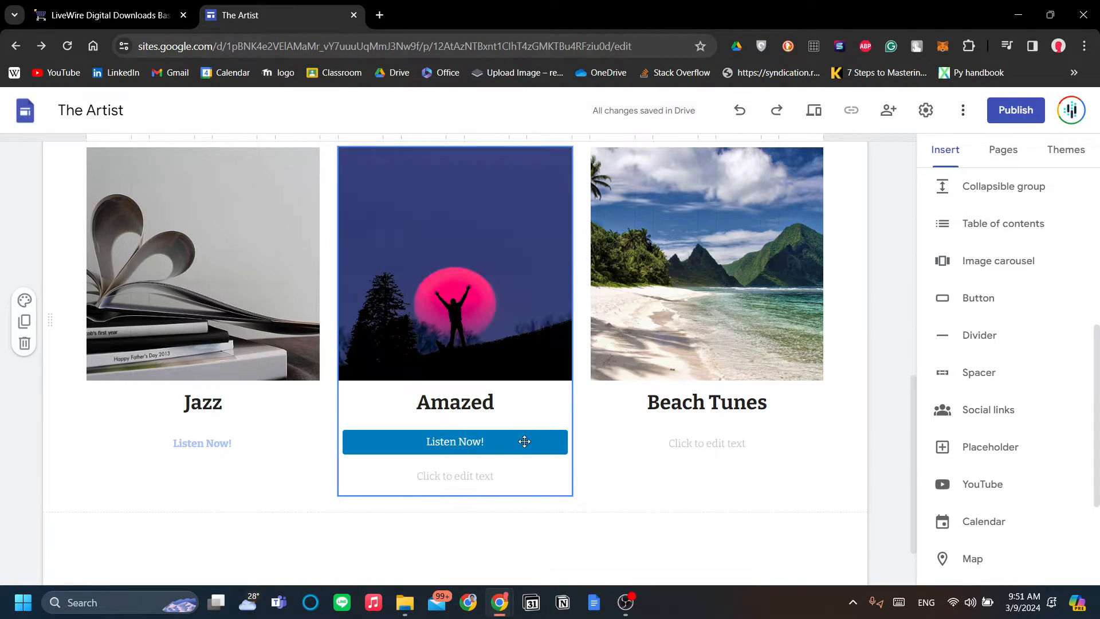
pyautogui.click(455, 441)
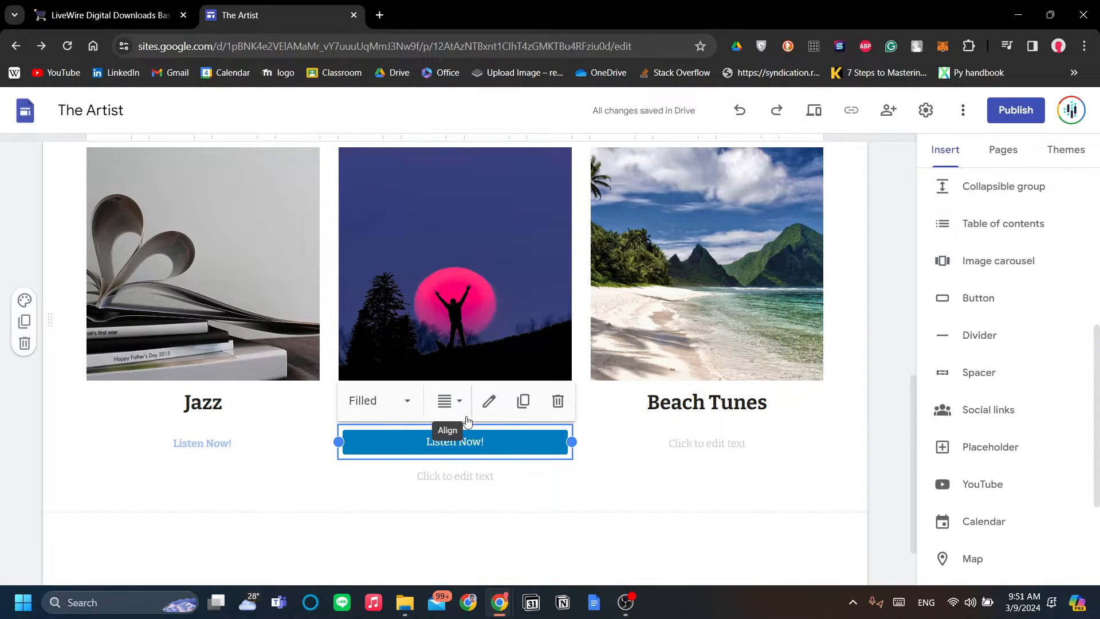
pyautogui.click(488, 401)
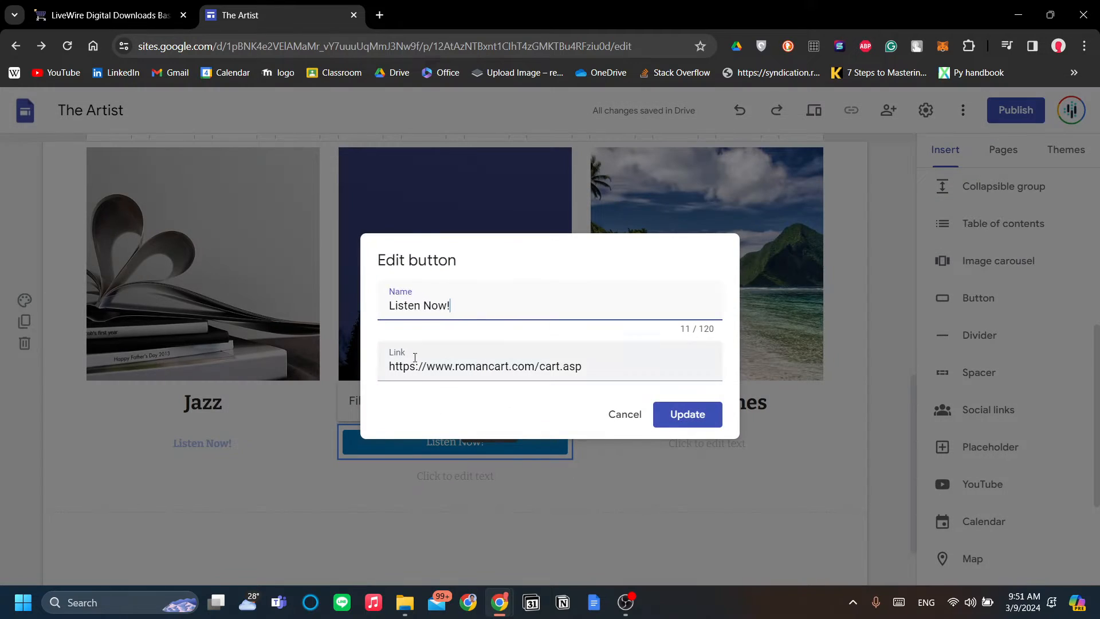
pyautogui.click(686, 414)
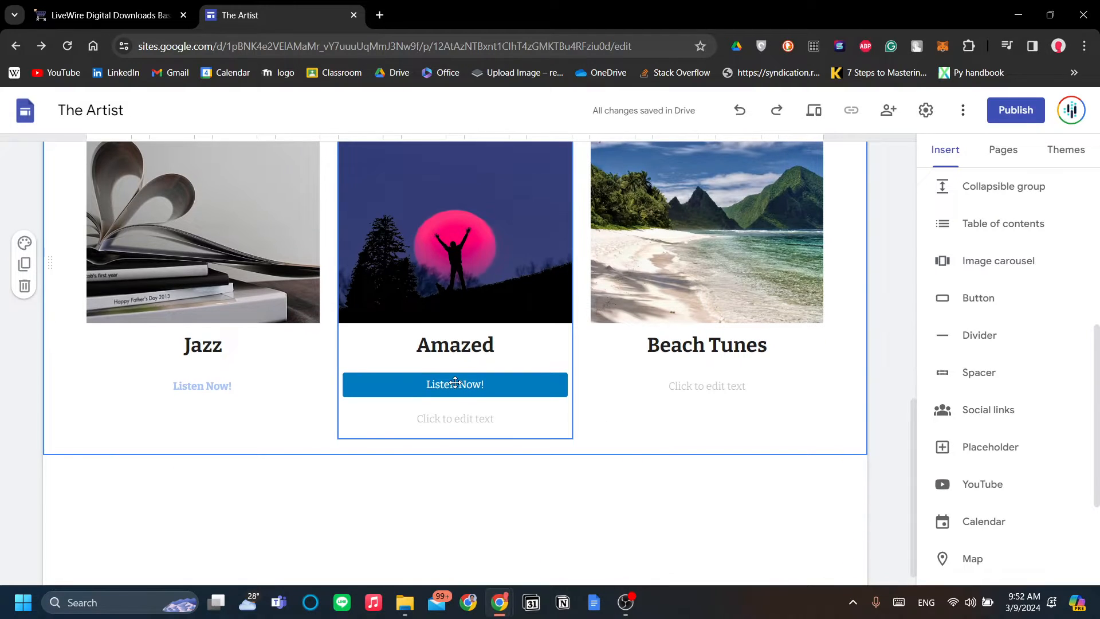
# Try outlined and text styles on the Listen Now! button, then set it to Filled.
pyautogui.click(379, 343)
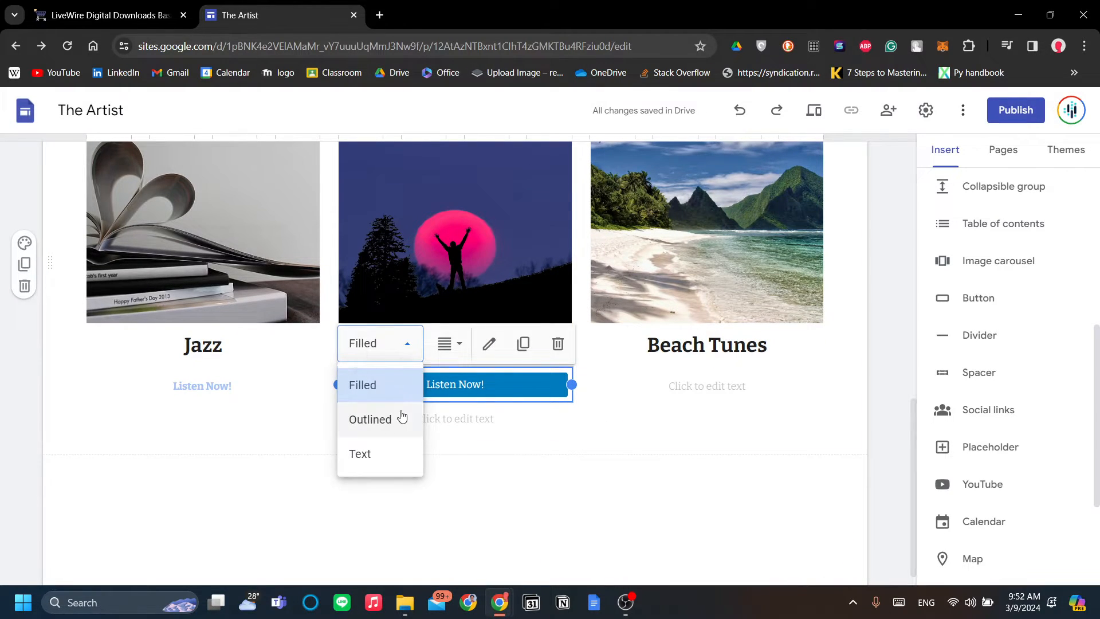
pyautogui.click(370, 420)
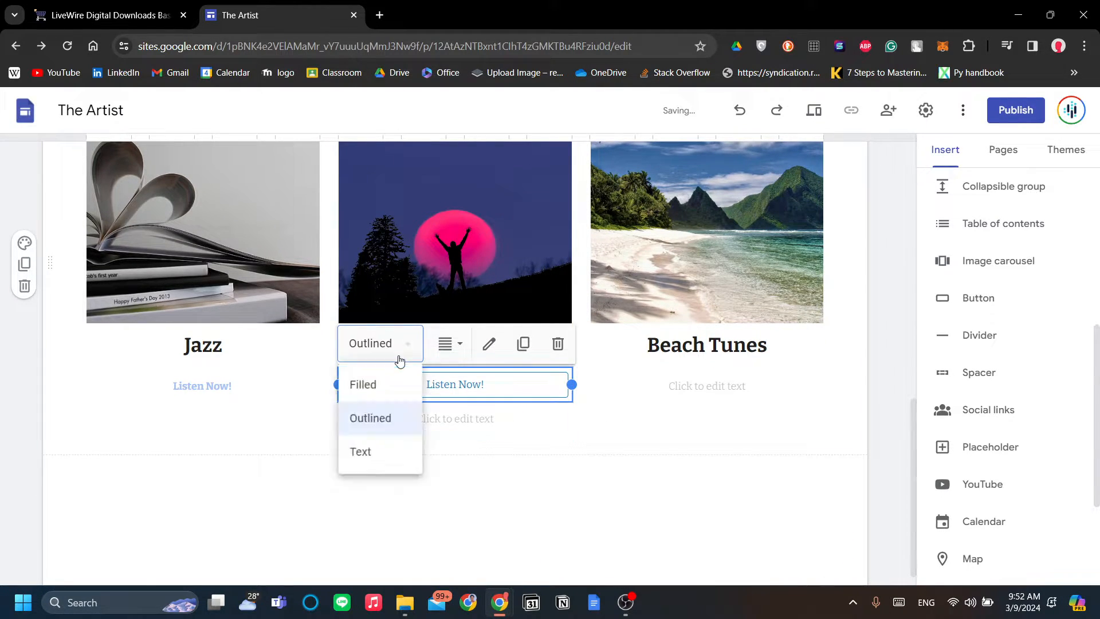
pyautogui.click(360, 451)
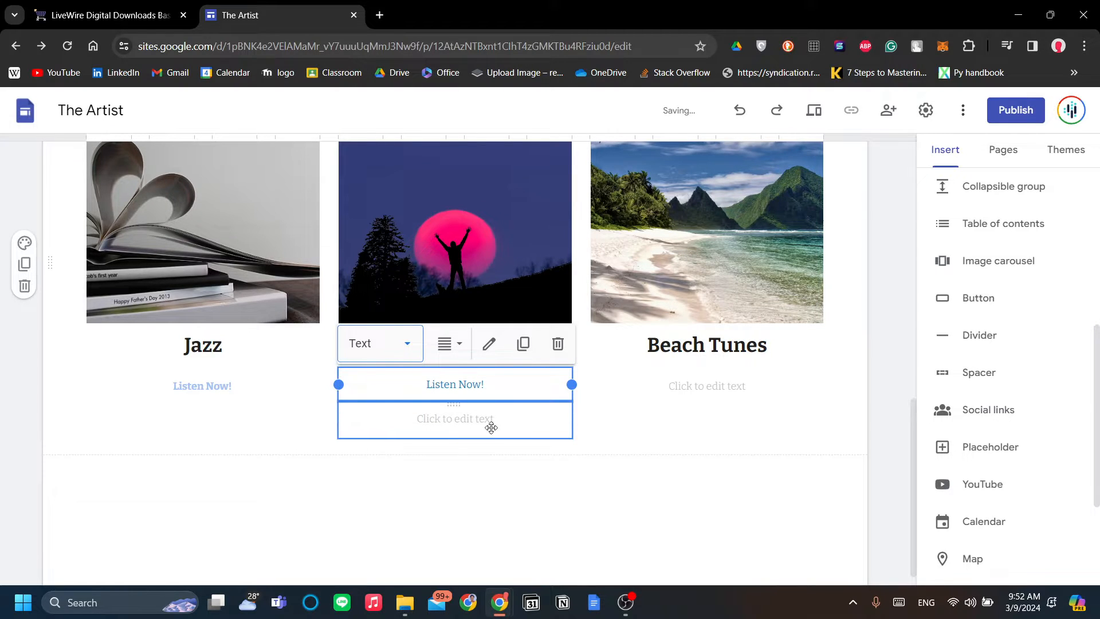
pyautogui.click(379, 343)
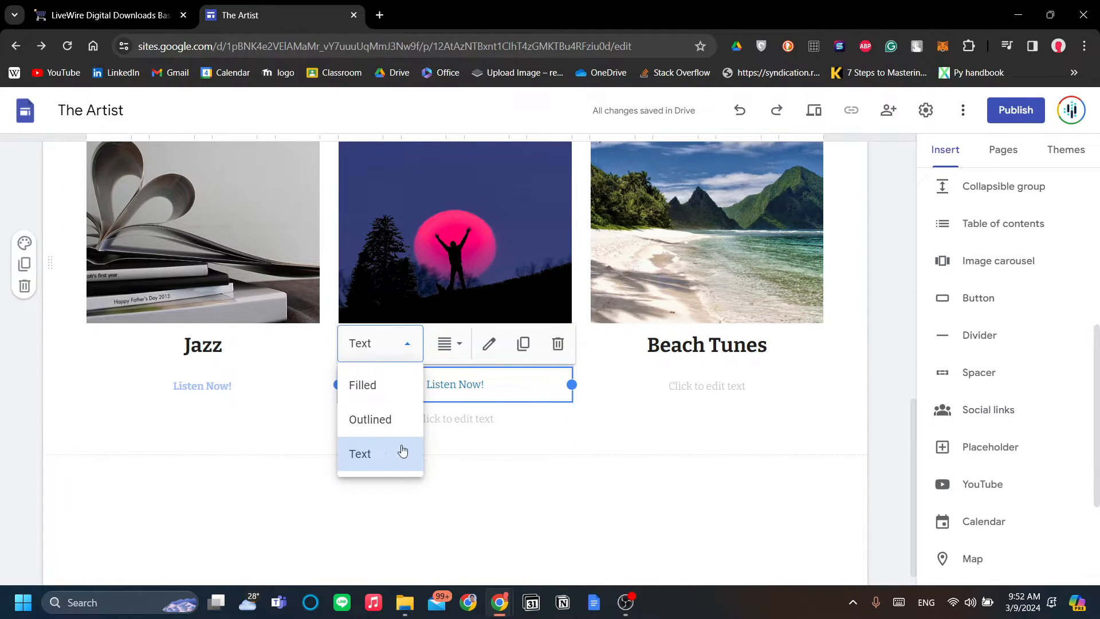
pyautogui.moveTo(361, 403)
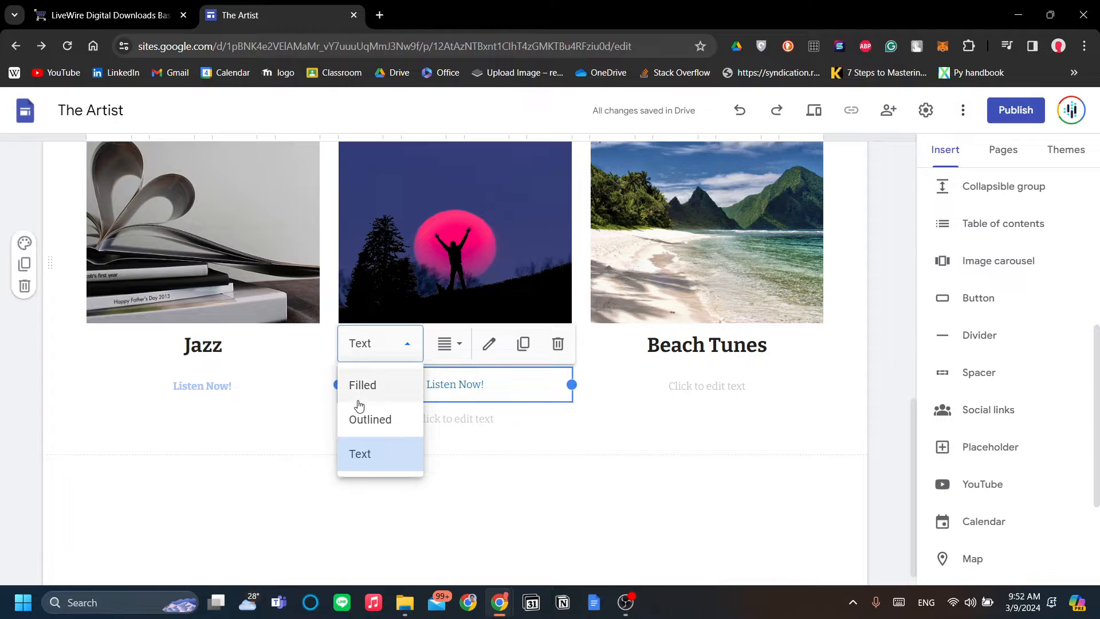
pyautogui.moveTo(389, 402)
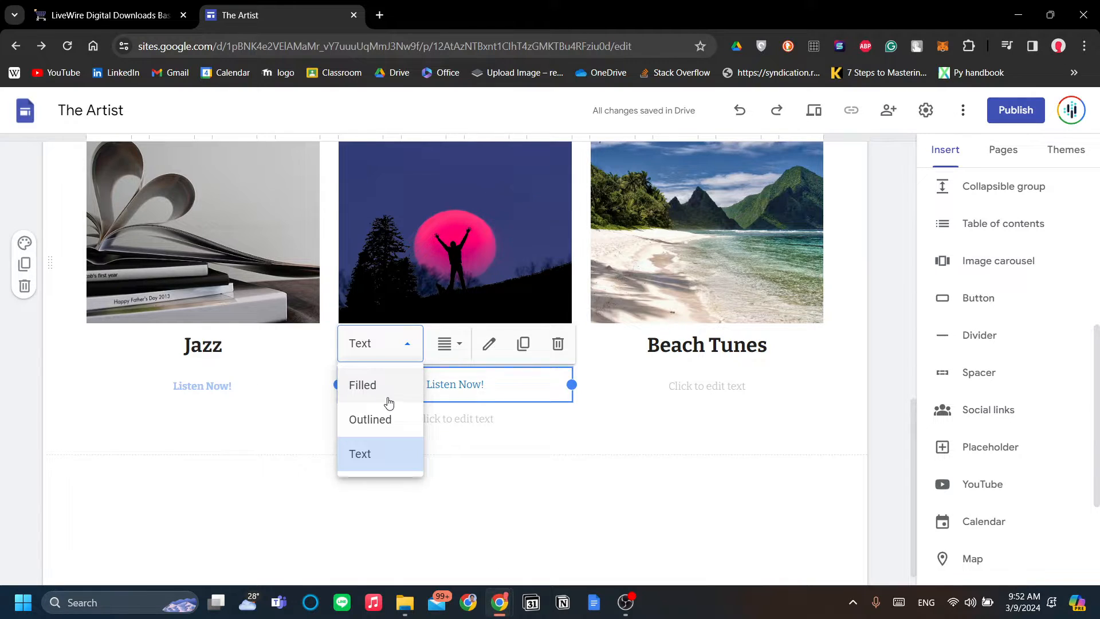
pyautogui.moveTo(398, 424)
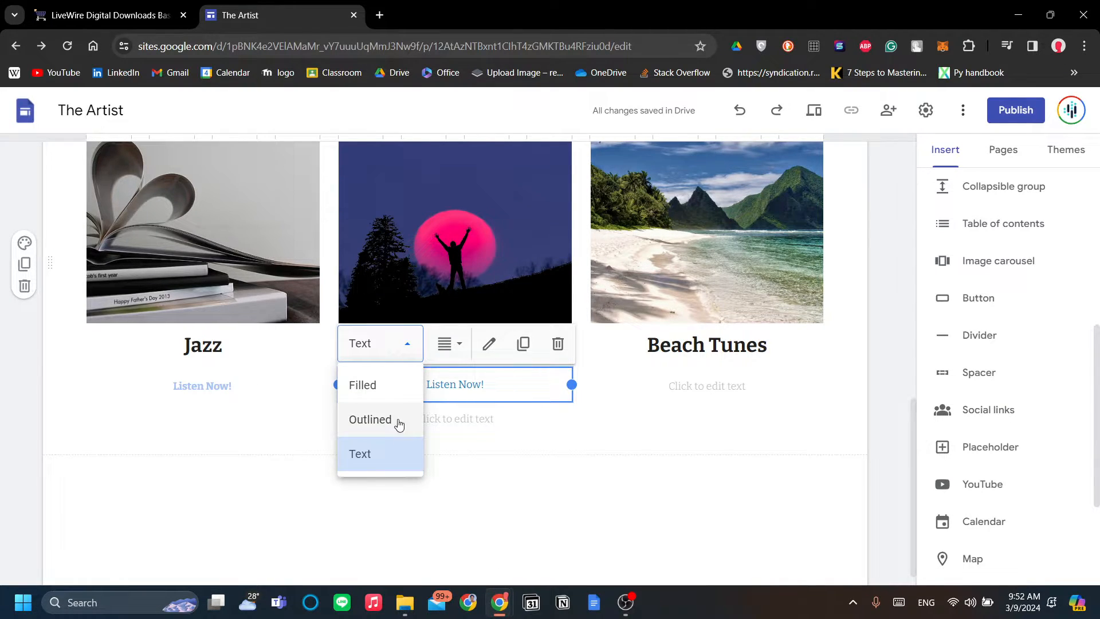
pyautogui.click(362, 385)
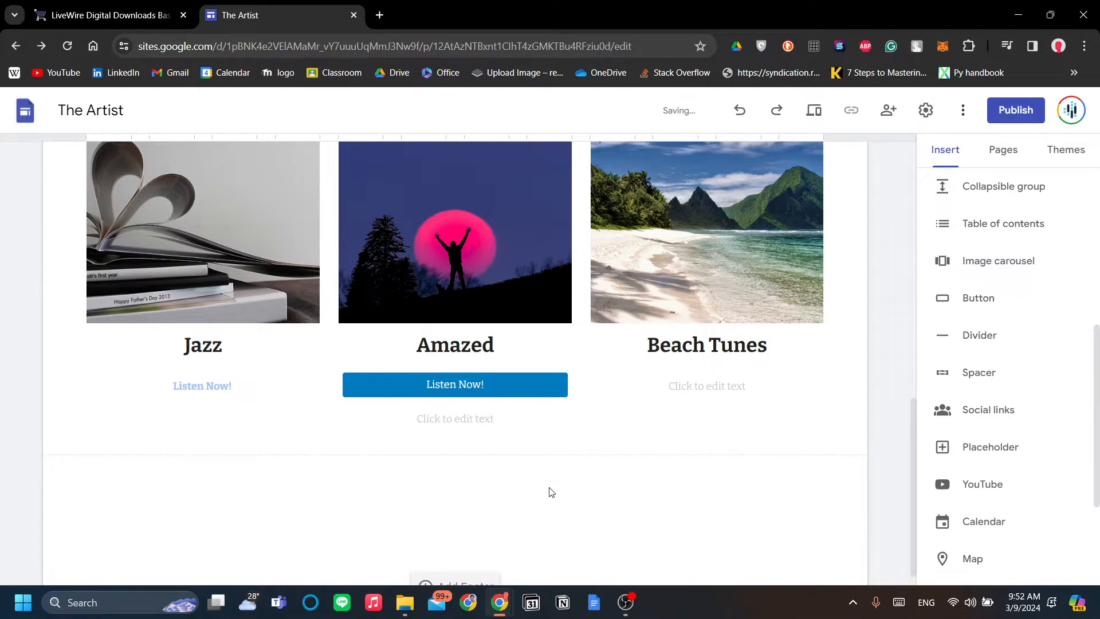
pyautogui.scroll(3)
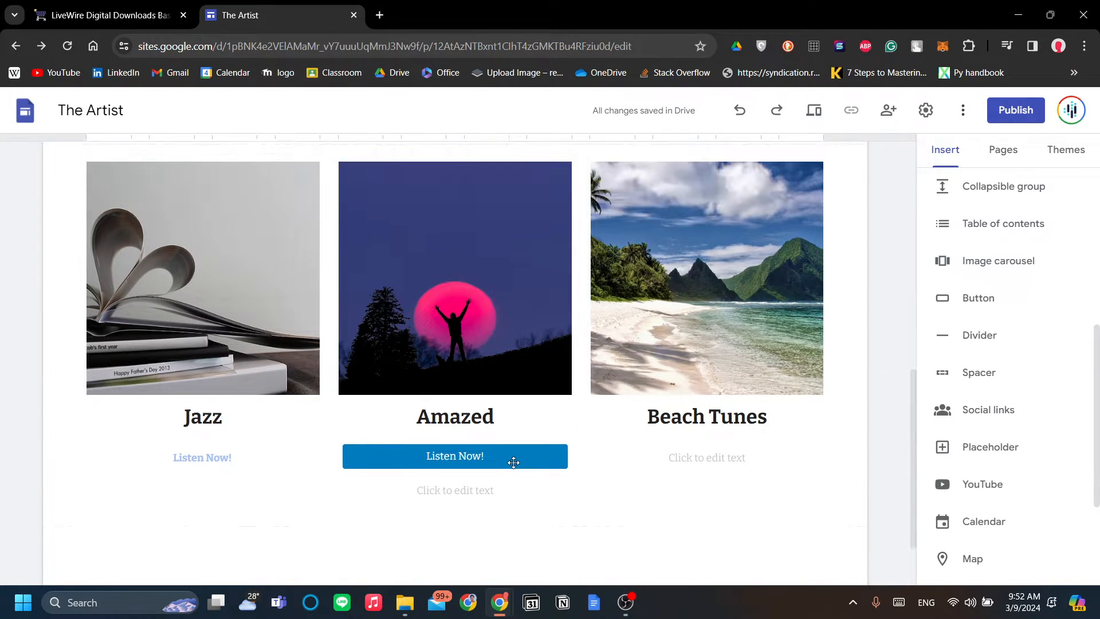
pyautogui.scroll(-3)
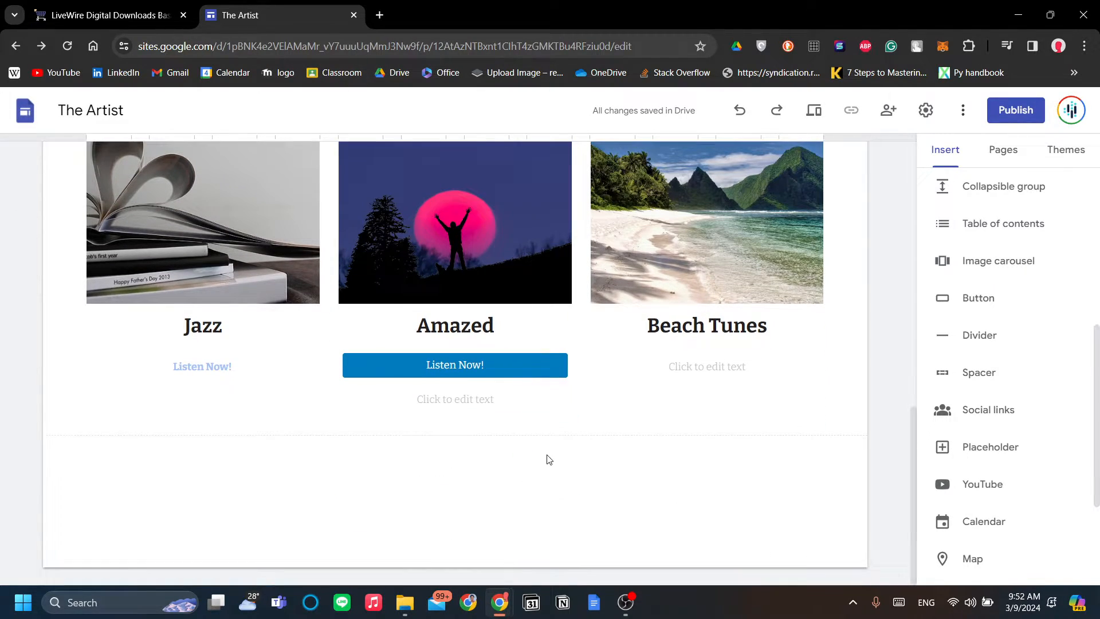
pyautogui.moveTo(1045, 478)
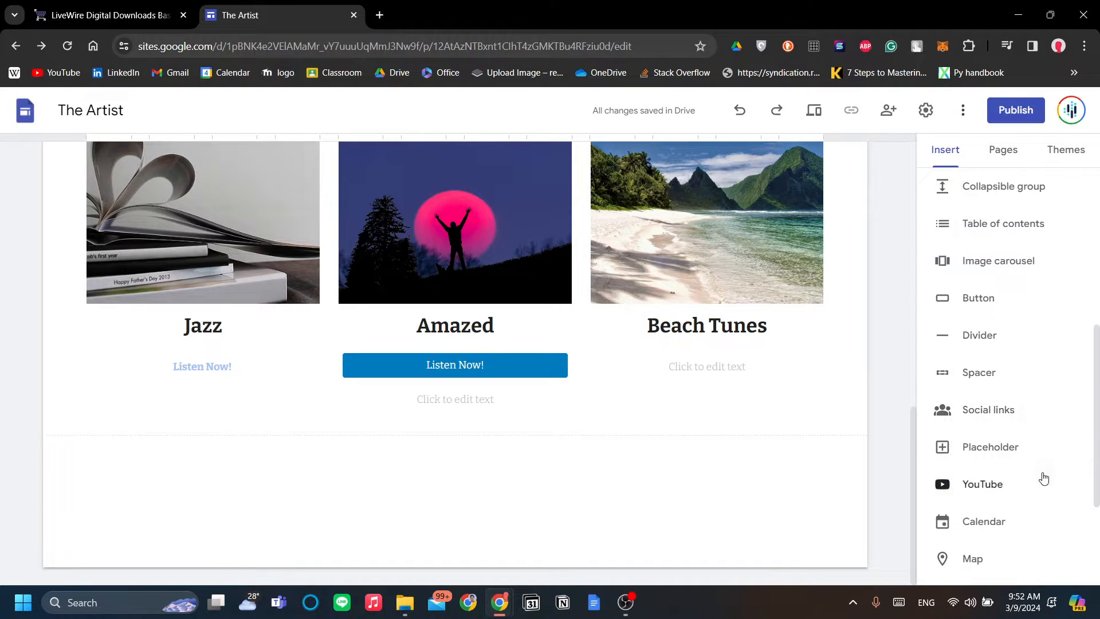
pyautogui.scroll(-3)
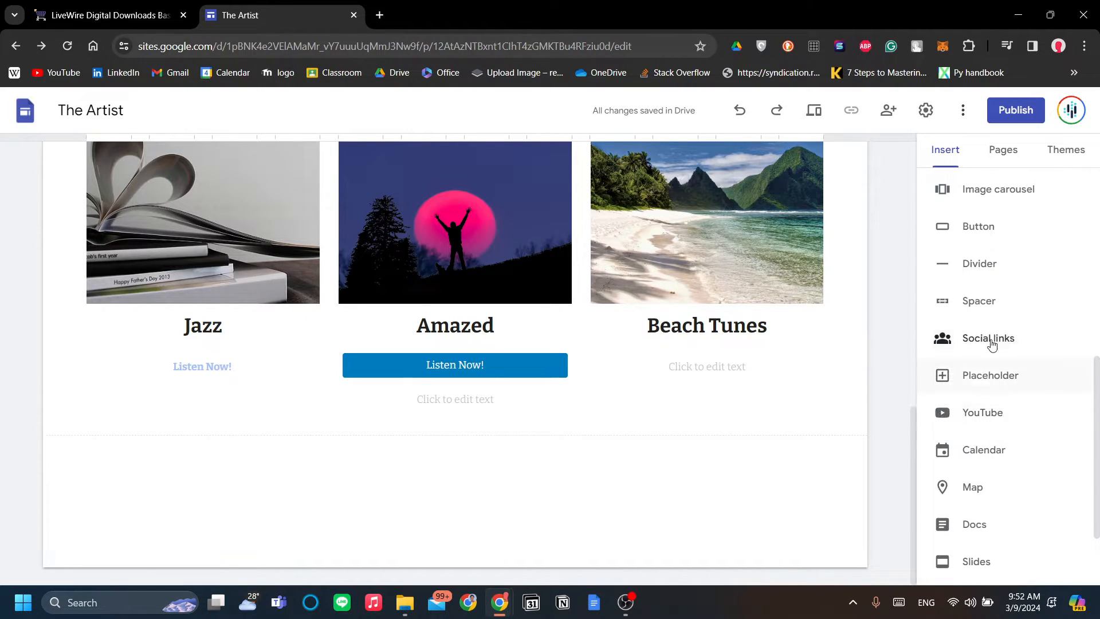
pyautogui.moveTo(1016, 392)
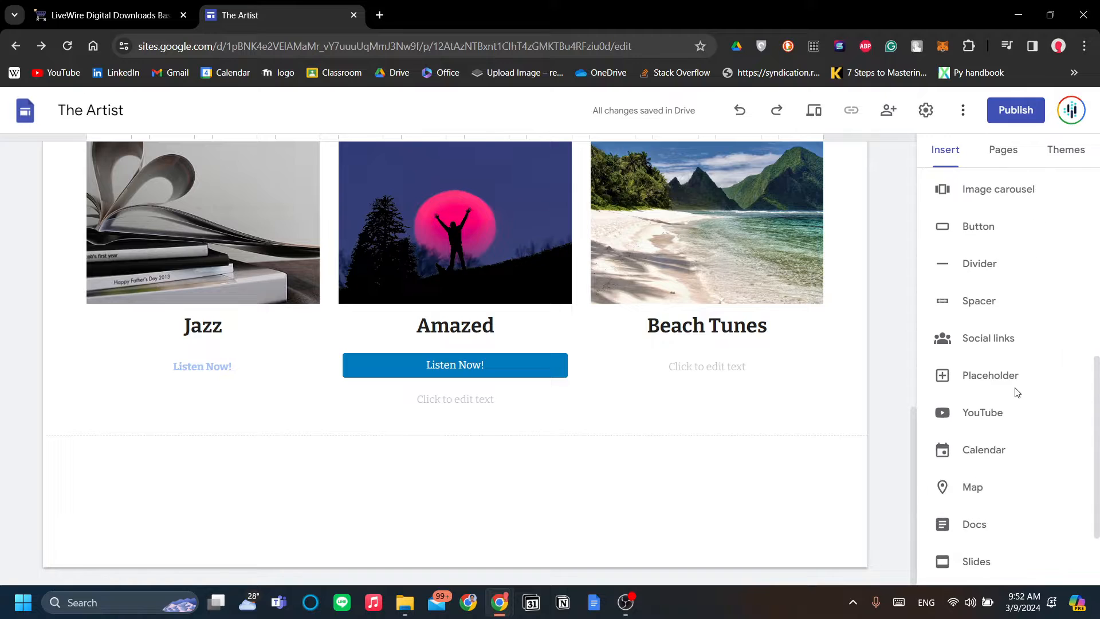
pyautogui.moveTo(1014, 407)
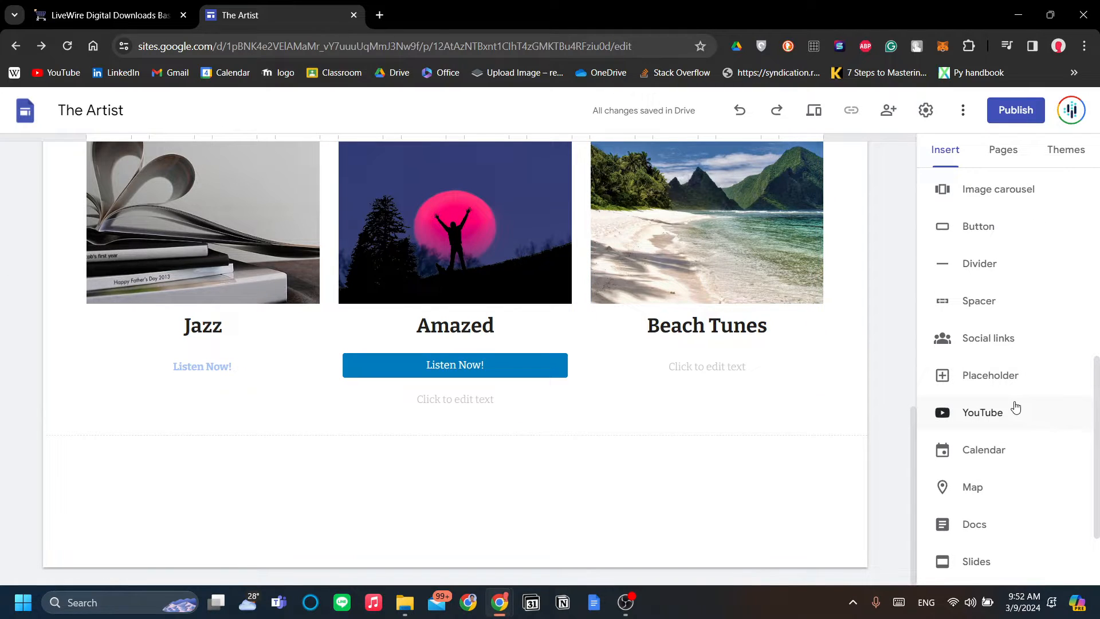
pyautogui.scroll(-3)
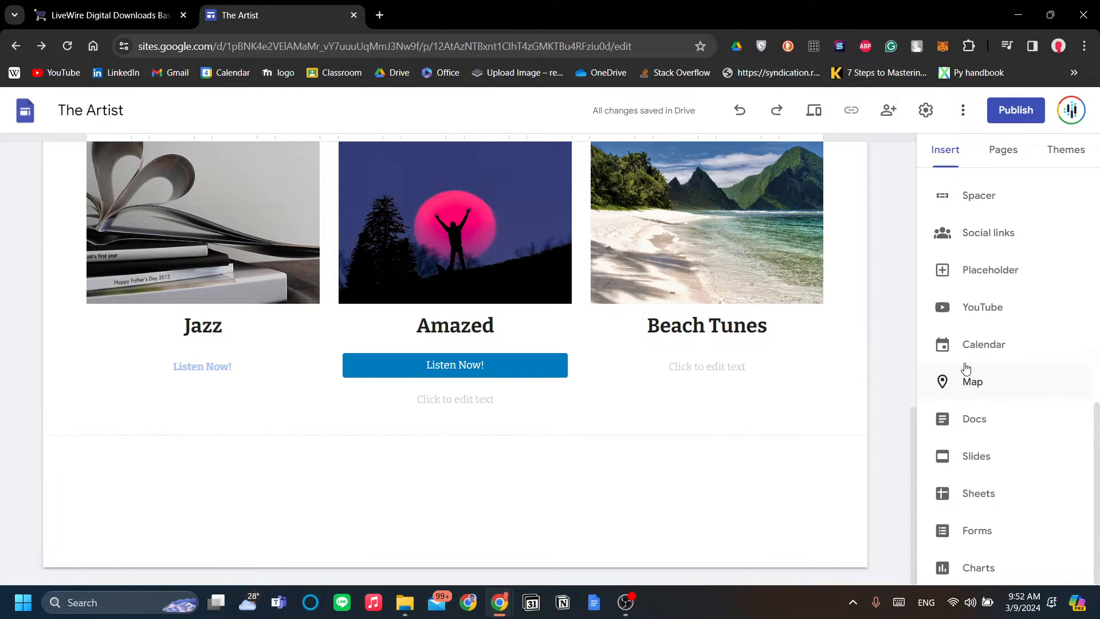
pyautogui.scroll(3)
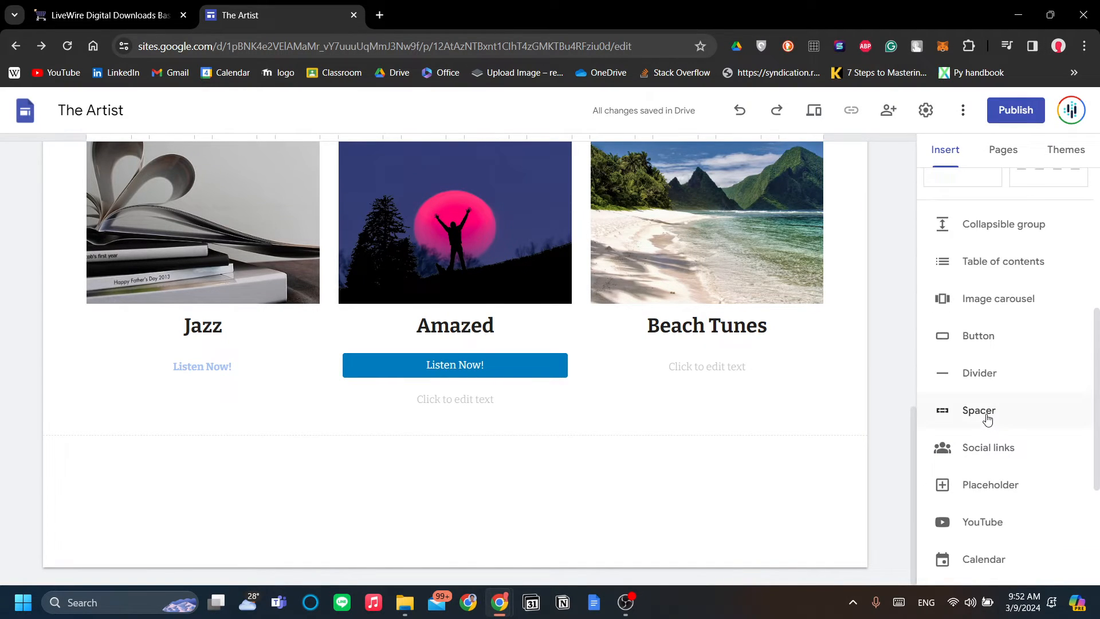
pyautogui.scroll(-3)
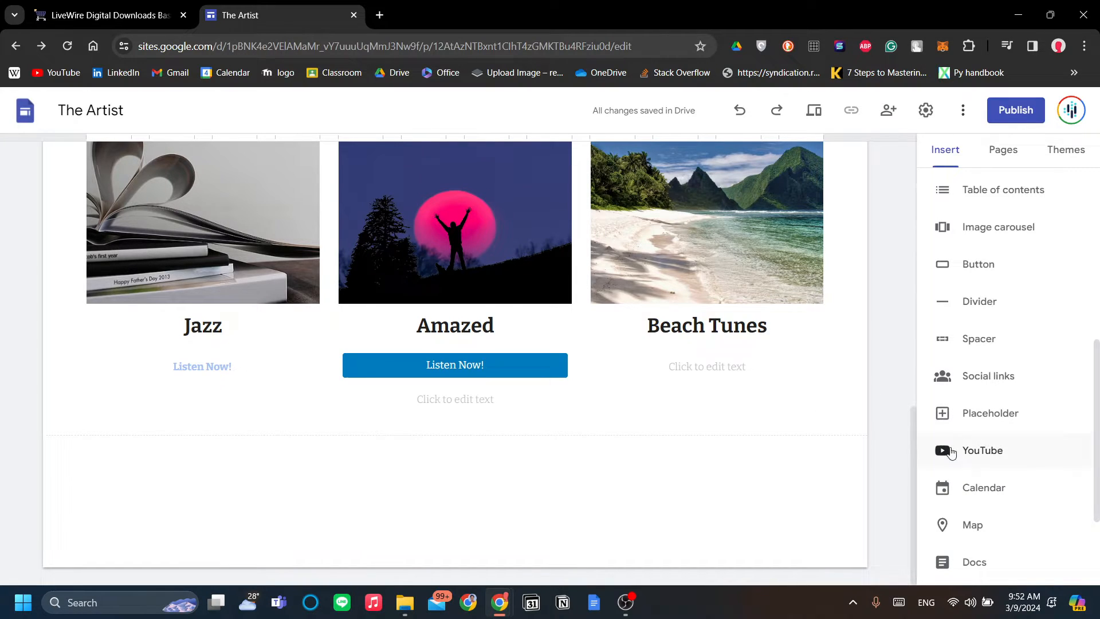
pyautogui.moveTo(924, 454)
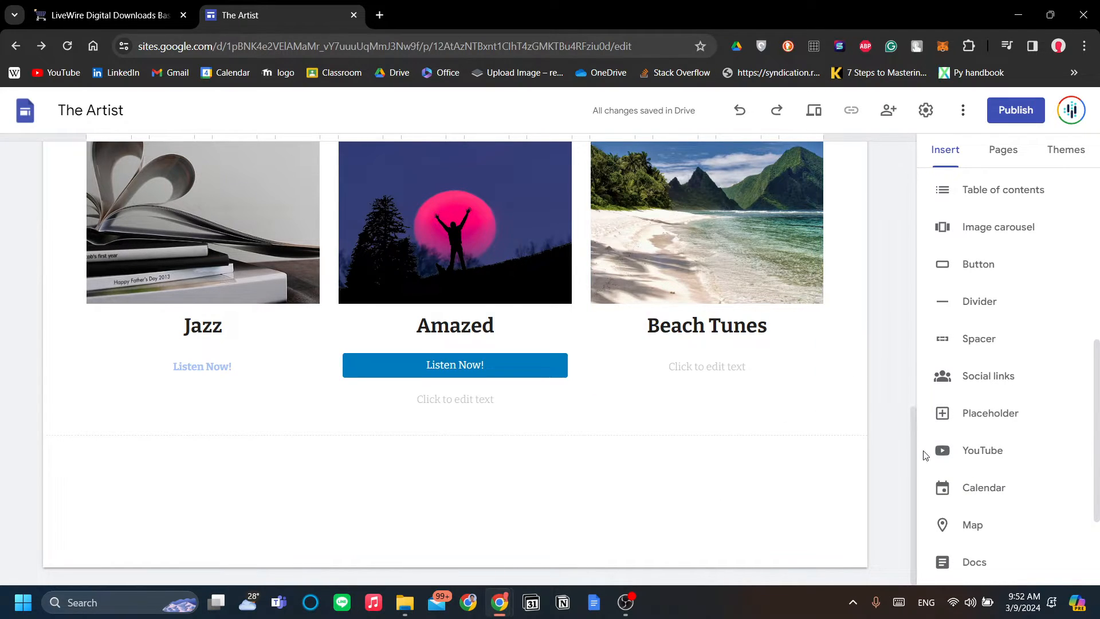
pyautogui.scroll(3)
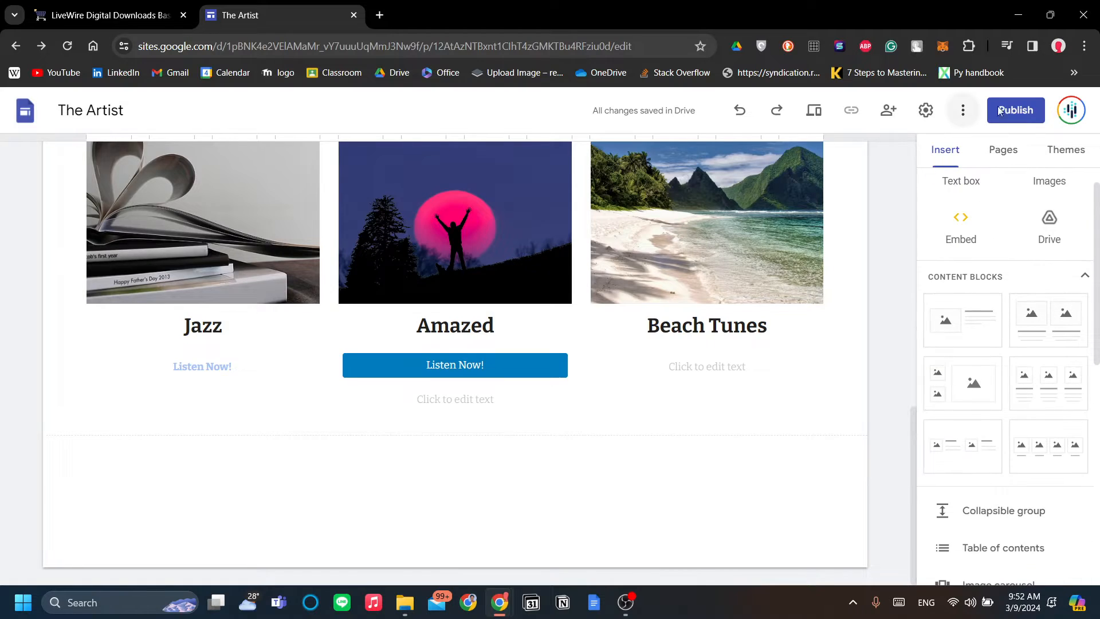
pyautogui.scroll(-3)
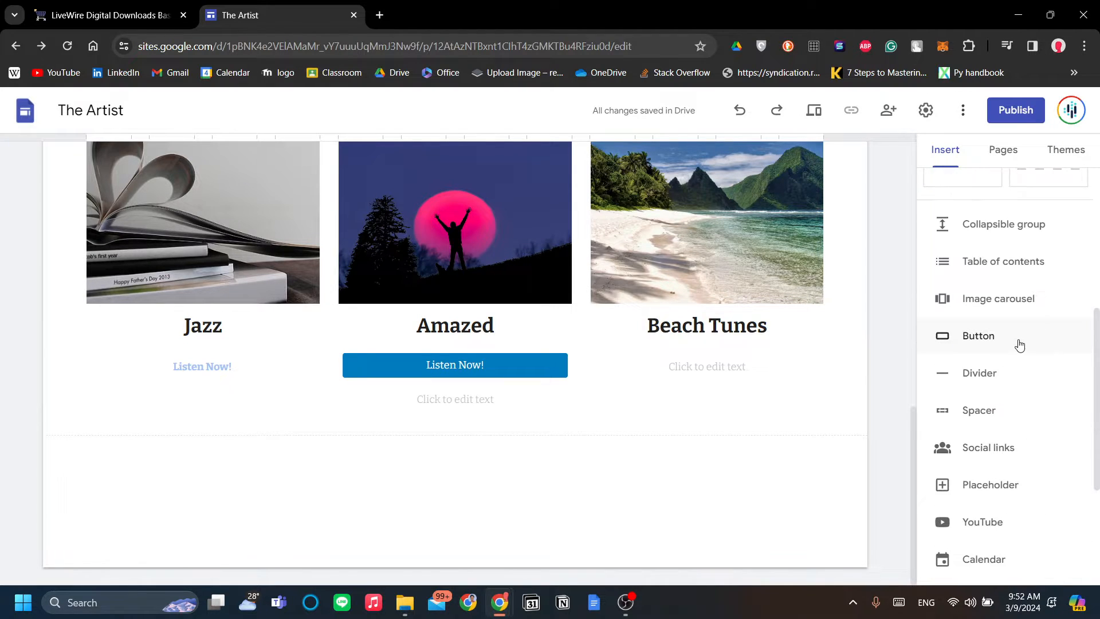
pyautogui.scroll(-3)
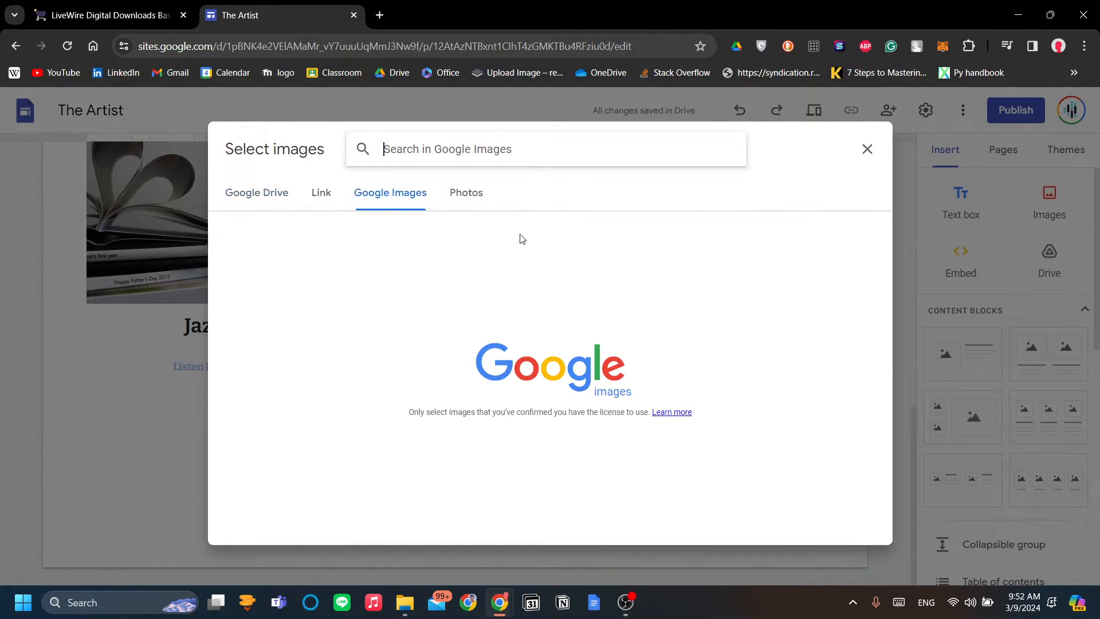
pyautogui.moveTo(633, 289)
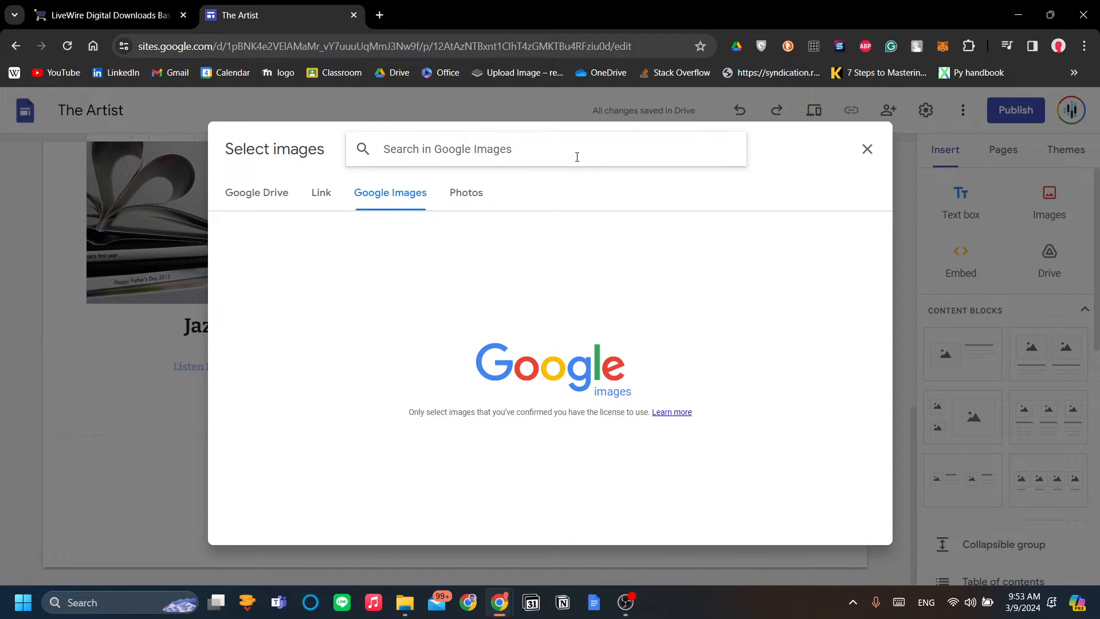
# Search the web image picker for listen now button images and browse the results.
pyautogui.write('listen now button')
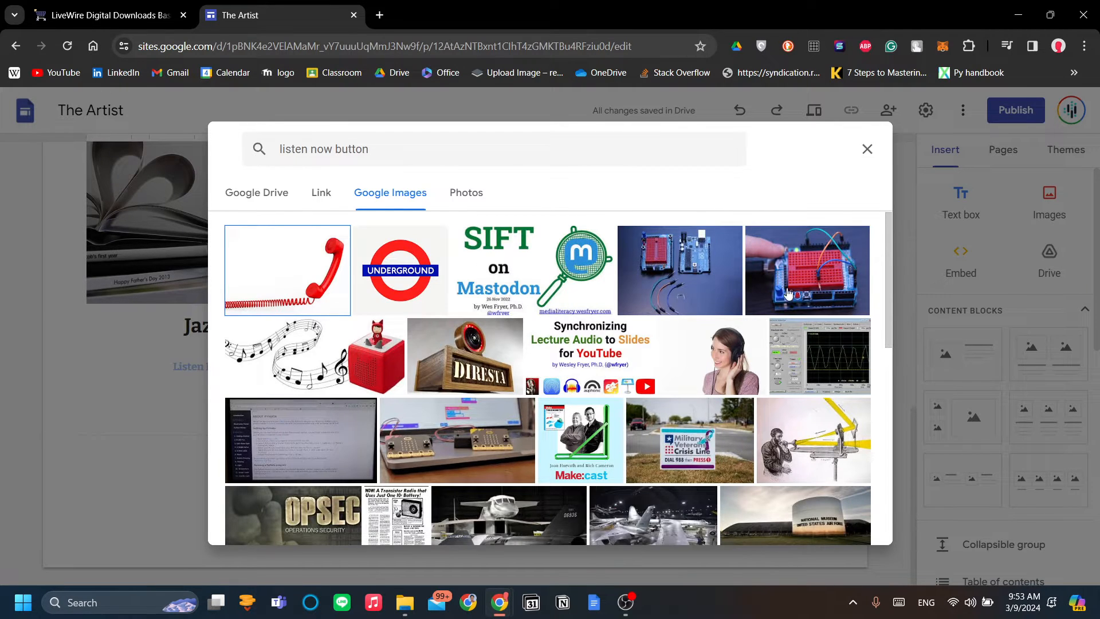
pyautogui.scroll(-3)
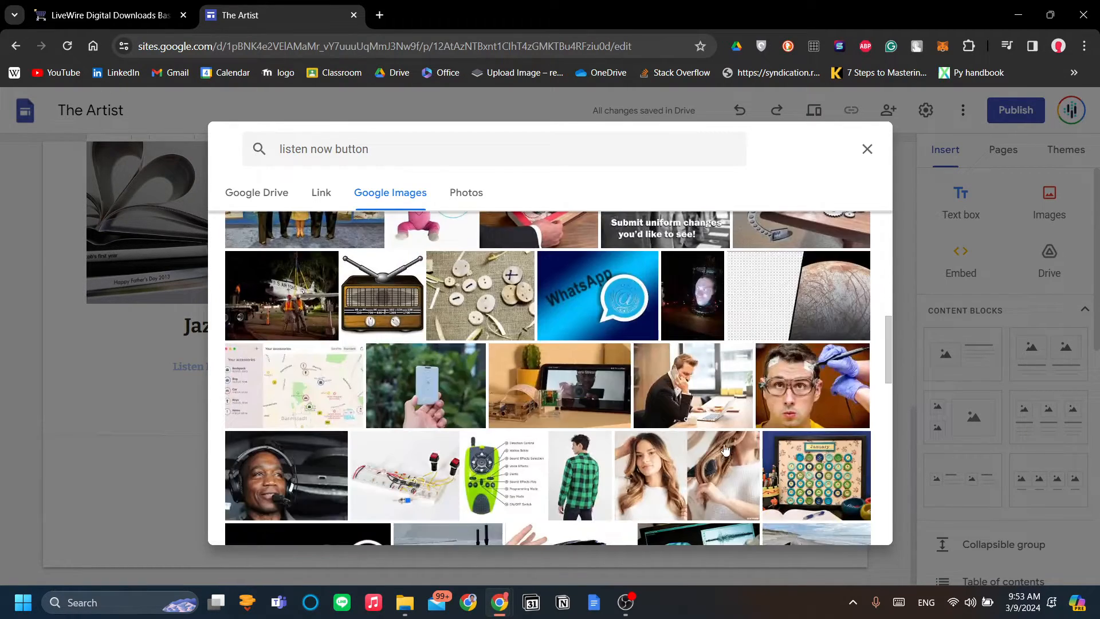
pyautogui.scroll(3)
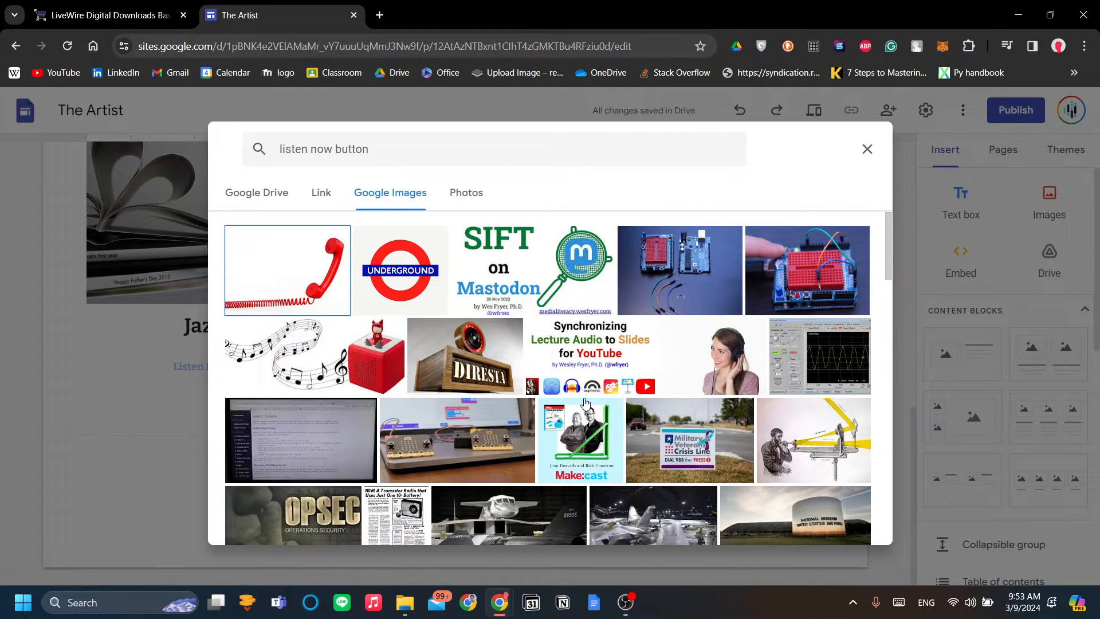
pyautogui.moveTo(776, 390)
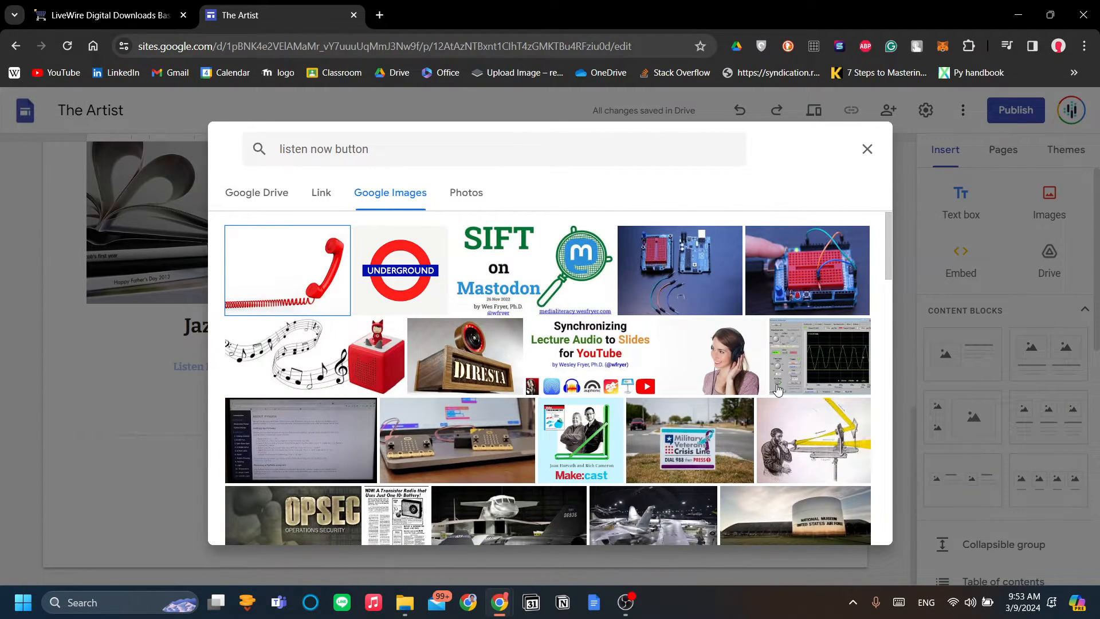
pyautogui.moveTo(697, 435)
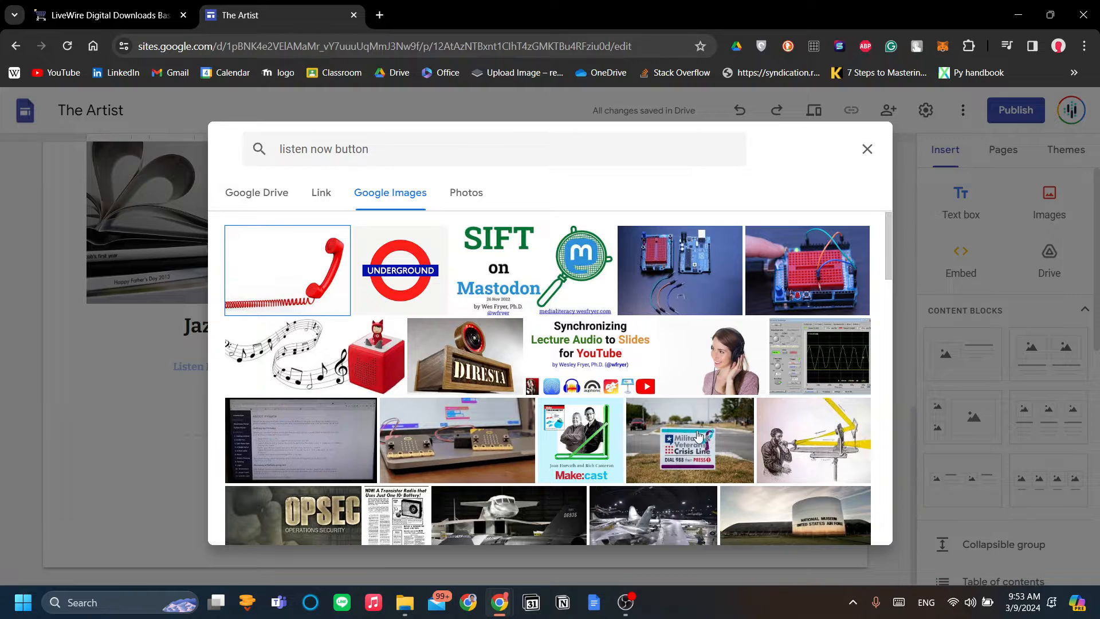
pyautogui.scroll(-3)
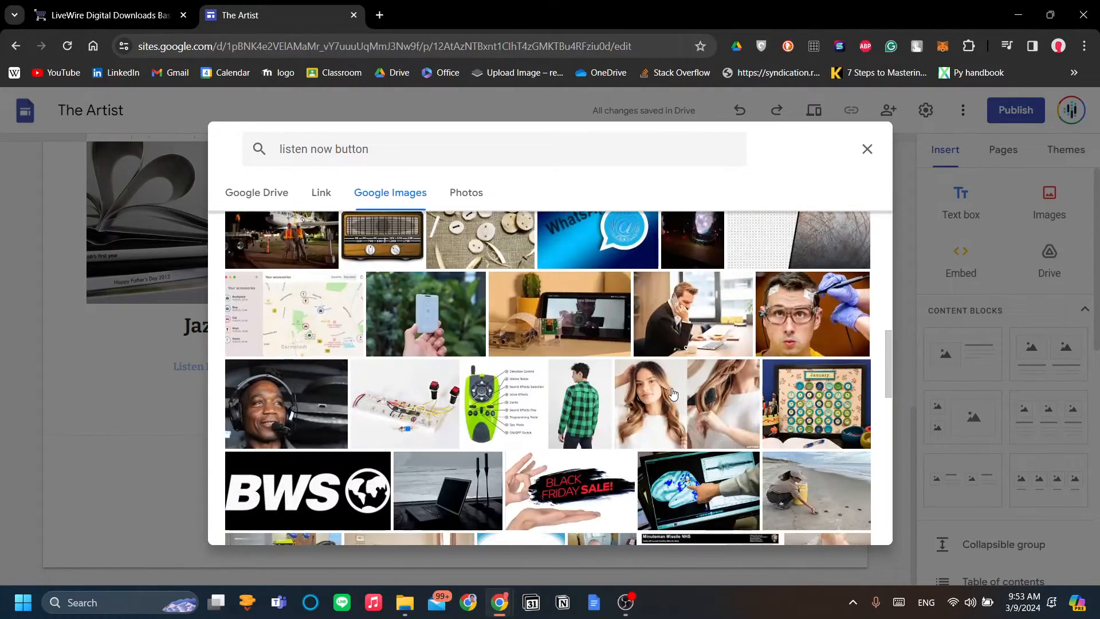
pyautogui.scroll(-3)
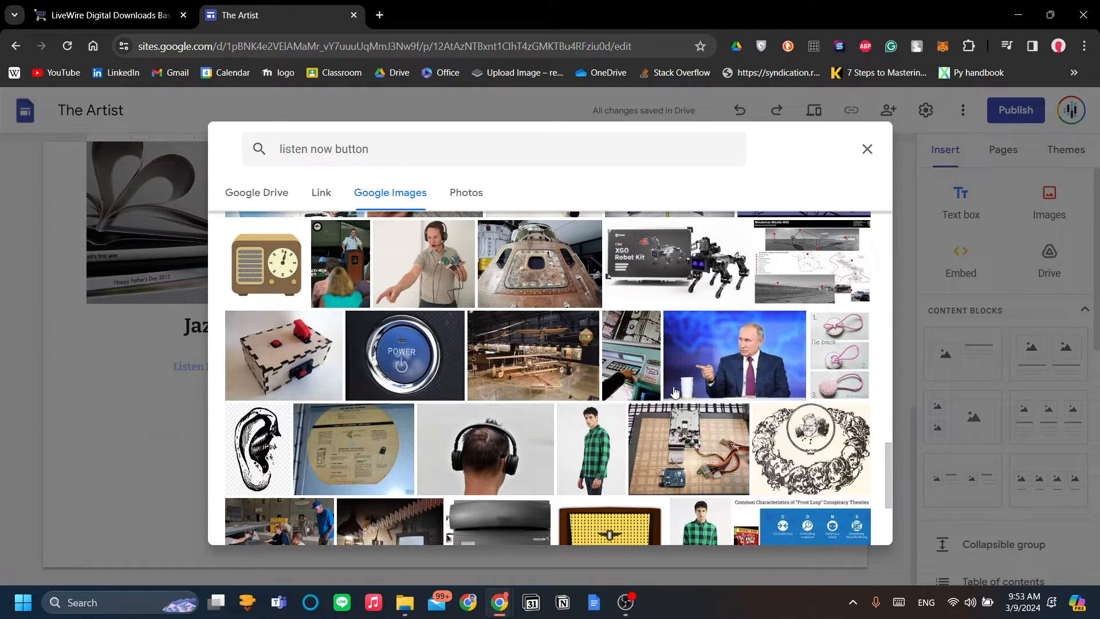
pyautogui.scroll(-3)
pyautogui.write('button png')
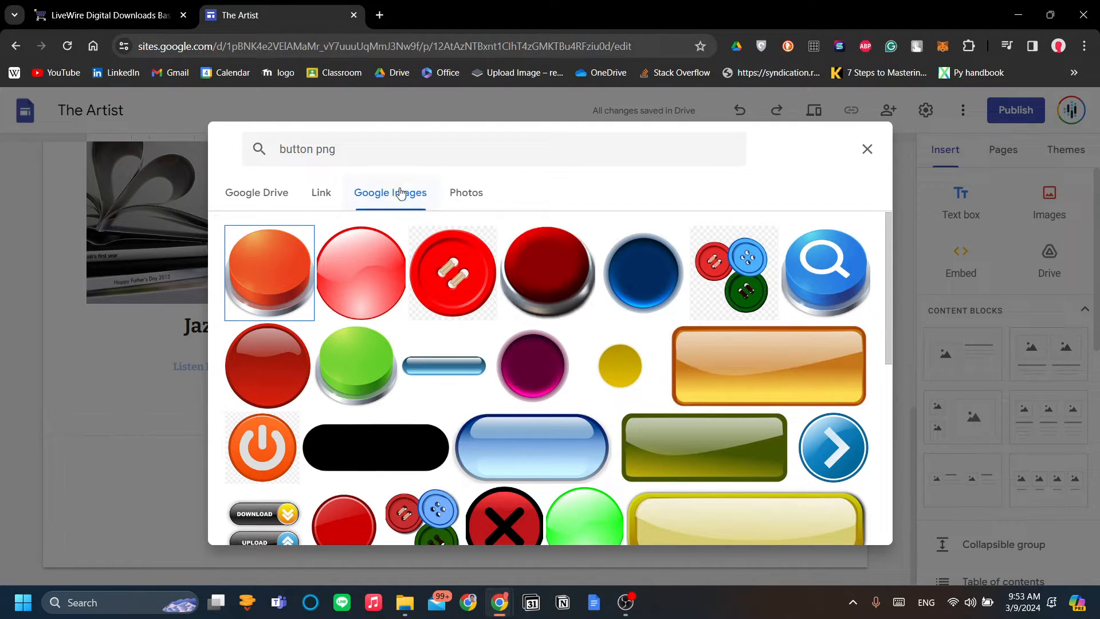
pyautogui.scroll(-3)
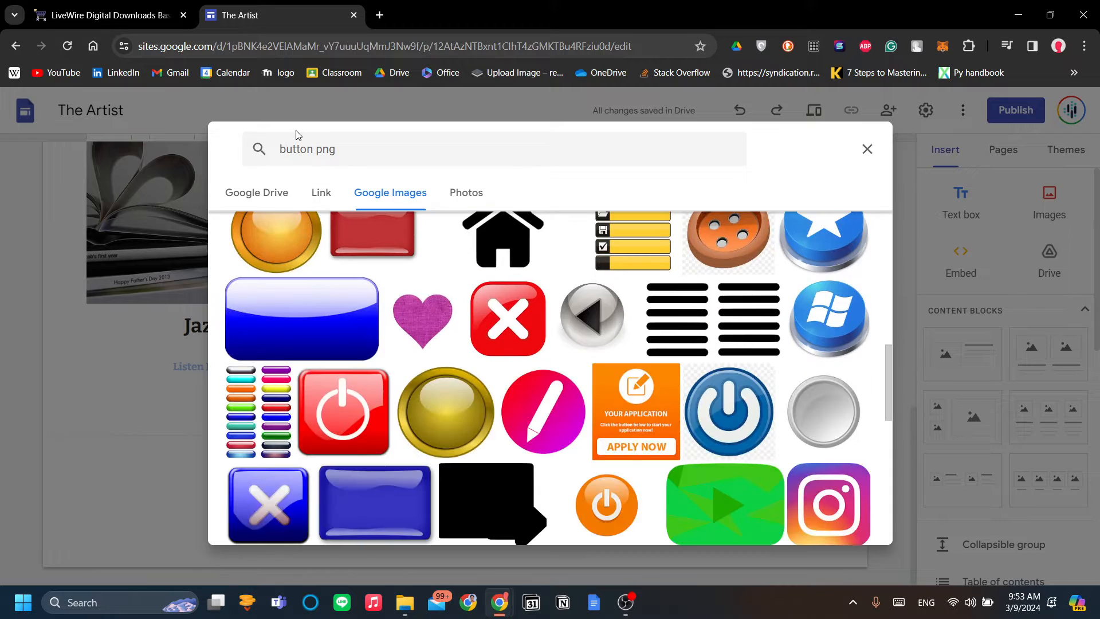
# Refine the image search to 'button png music' and browse the play-button results.
pyautogui.click(491, 149)
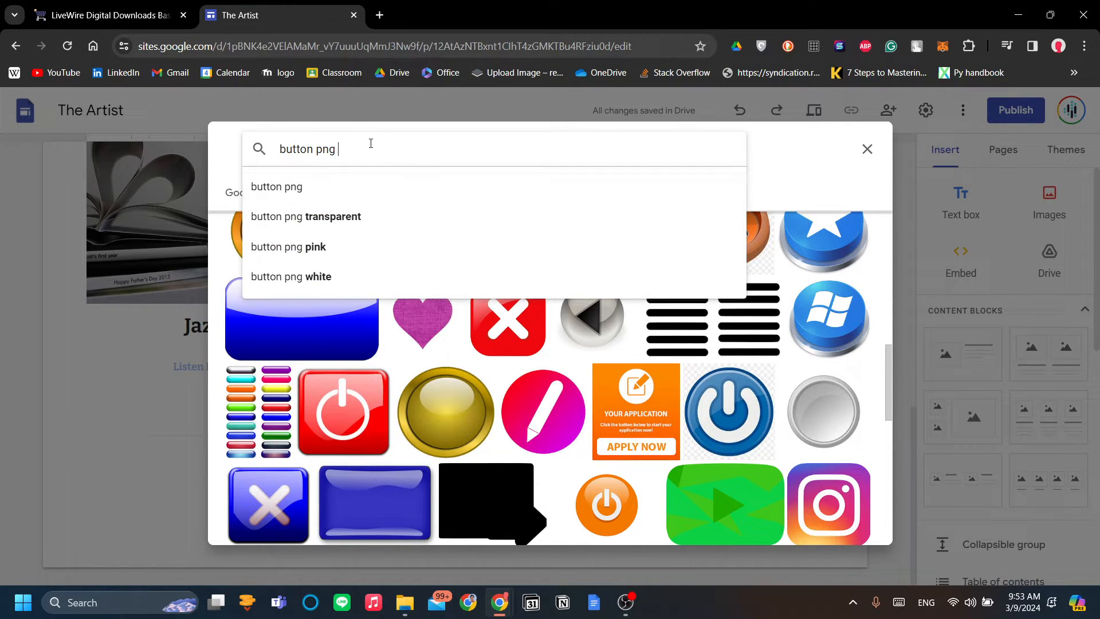
pyautogui.write('music')
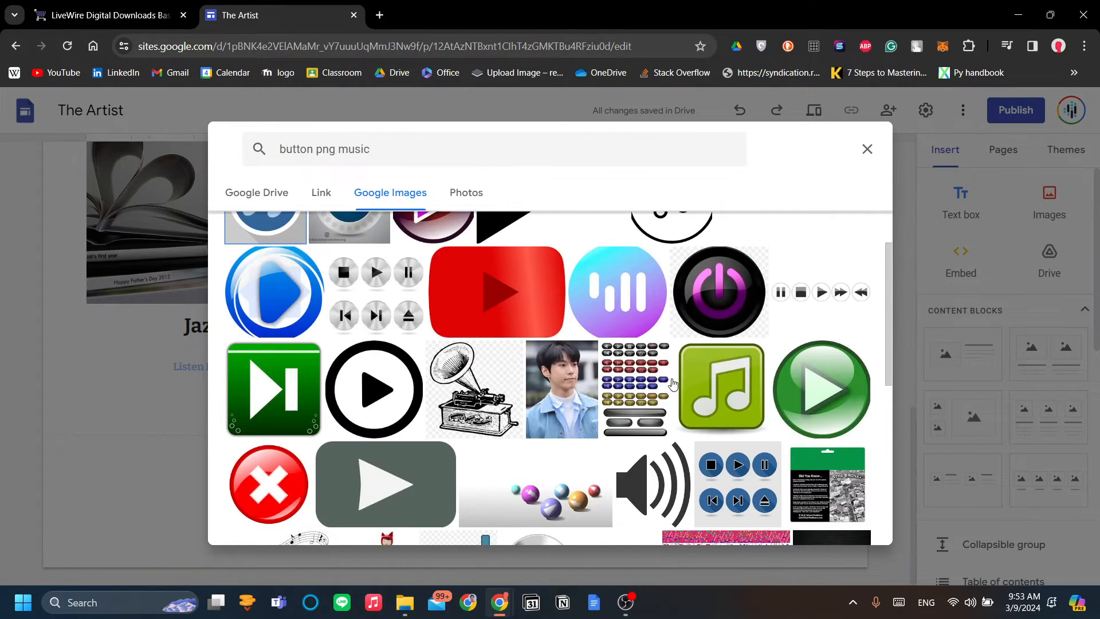
pyautogui.scroll(3)
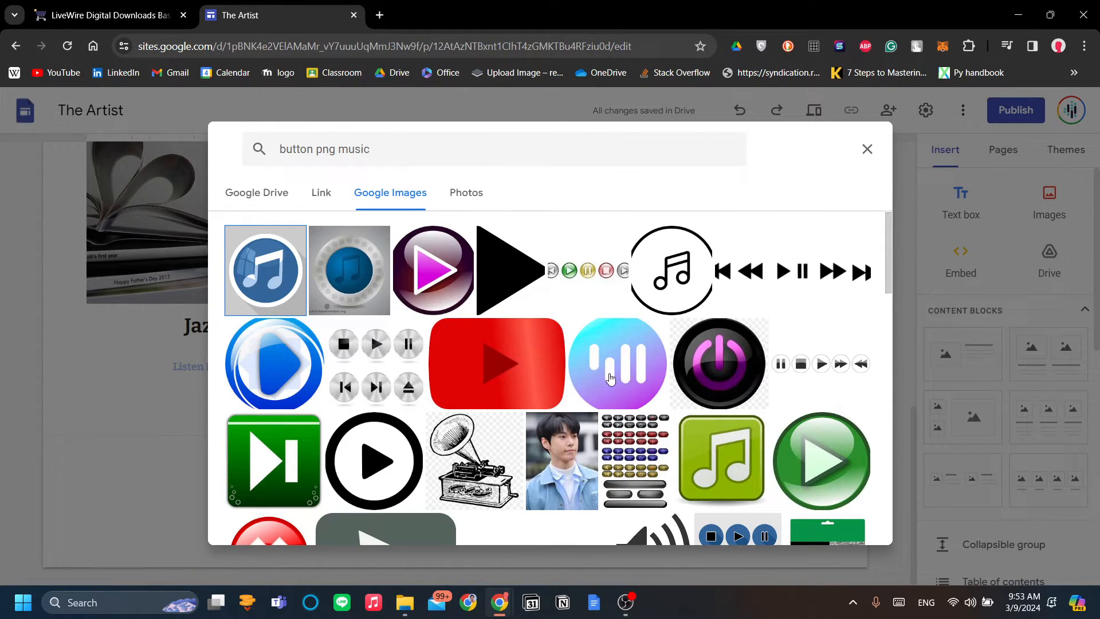
pyautogui.scroll(-3)
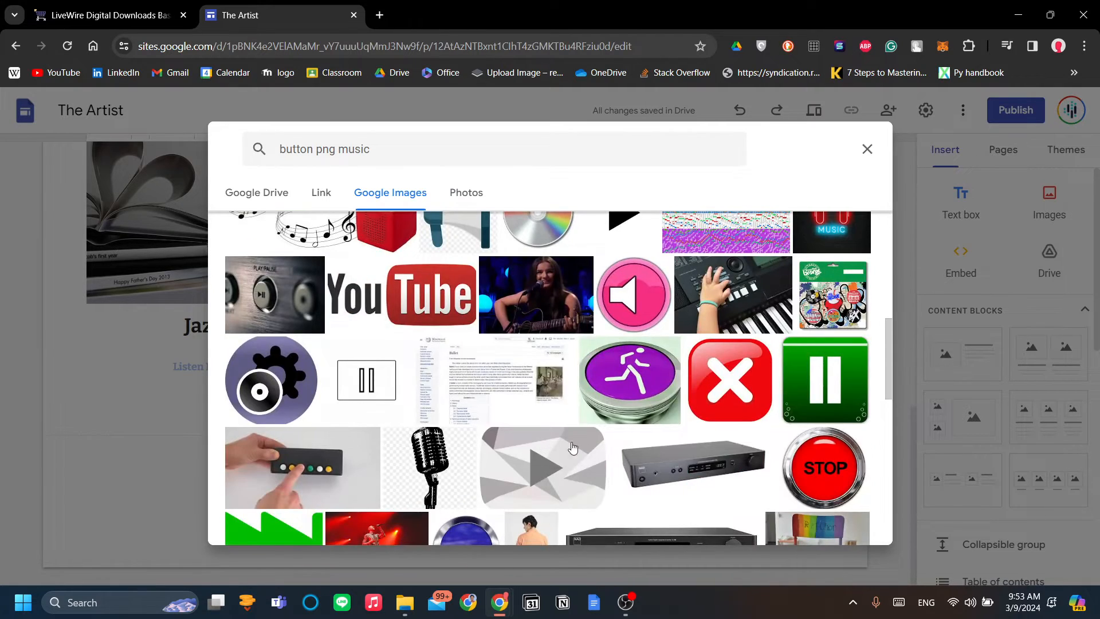
pyautogui.scroll(3)
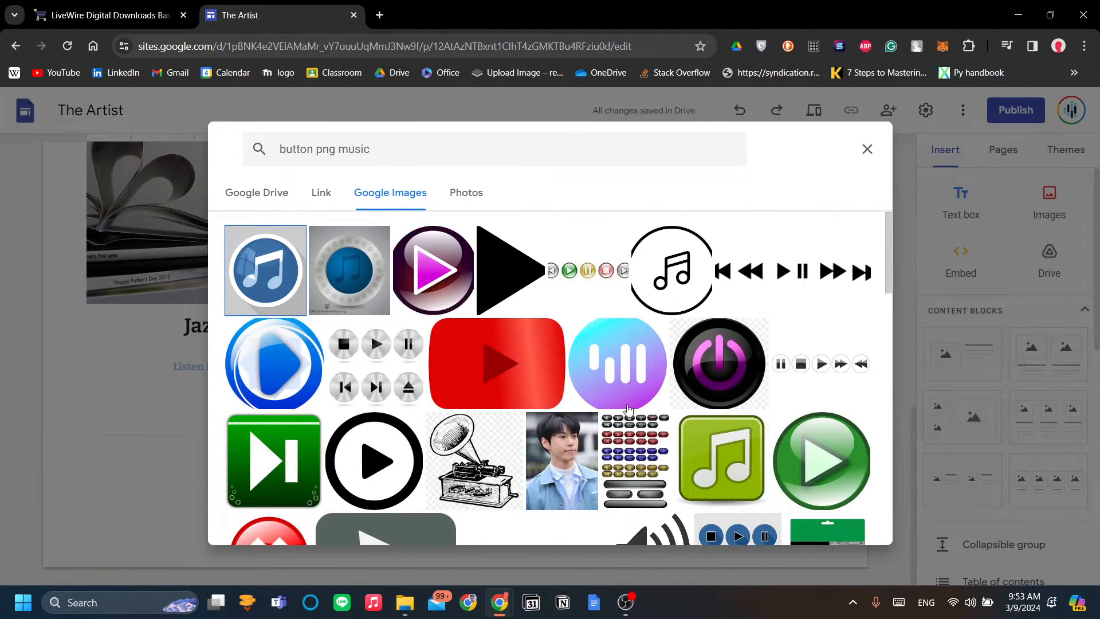
pyautogui.moveTo(654, 348)
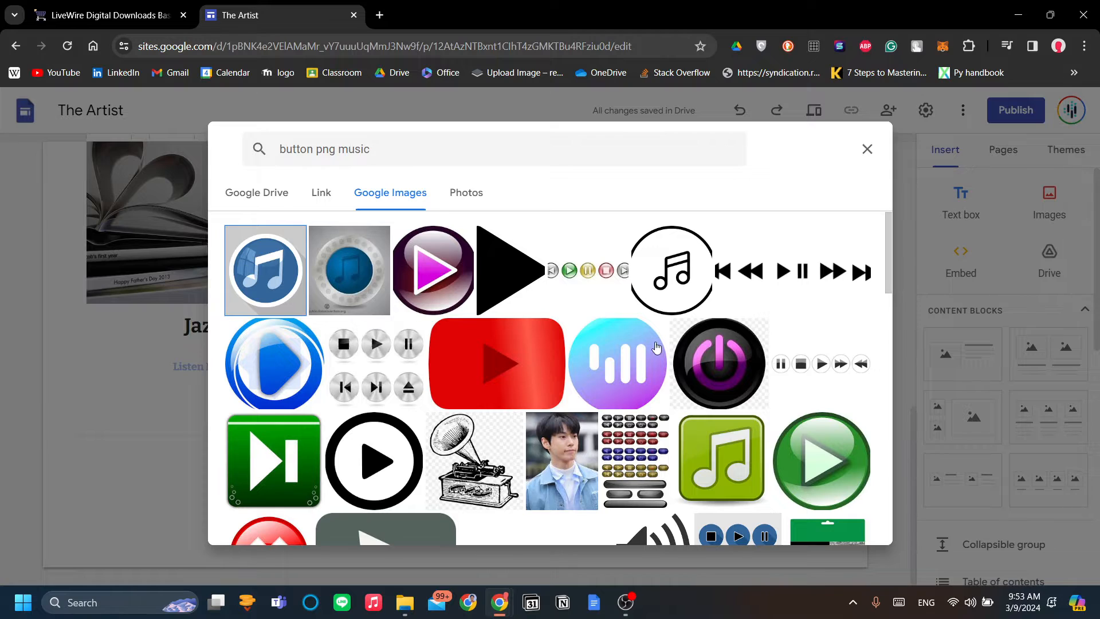
pyautogui.moveTo(512, 261)
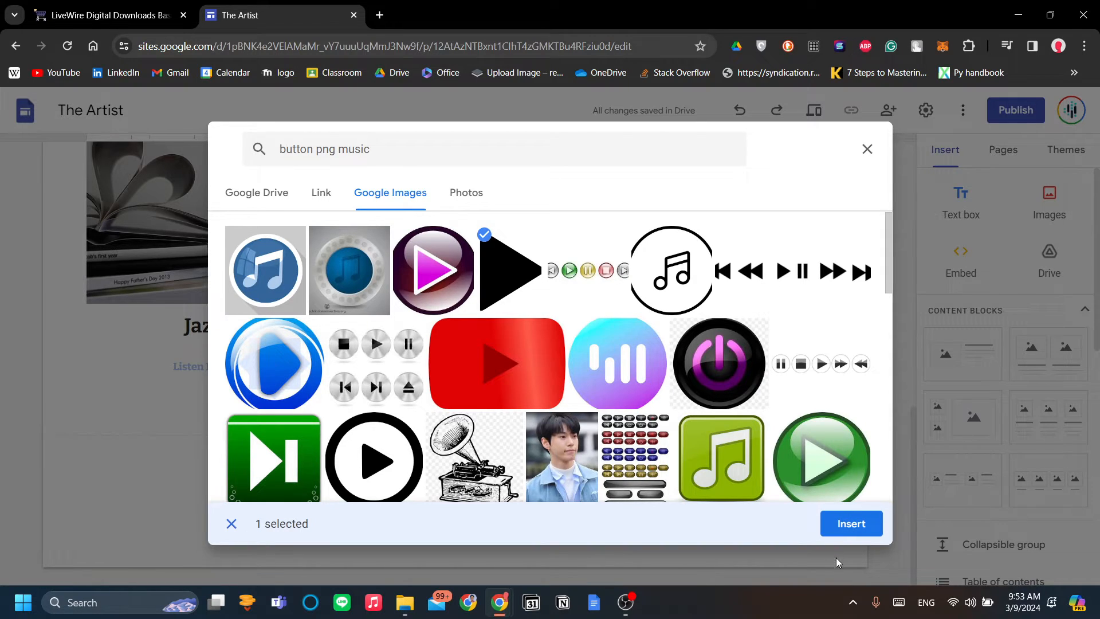
pyautogui.moveTo(851, 524)
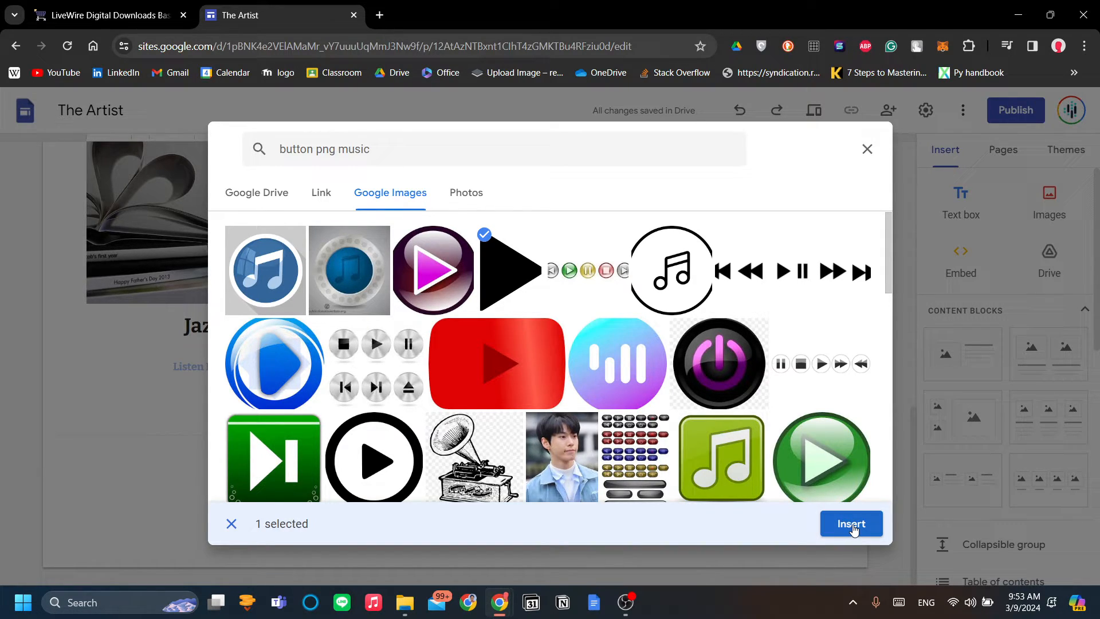
# Insert the chosen image, shrink it and place it beneath the Beach Tunes title.
pyautogui.click(851, 524)
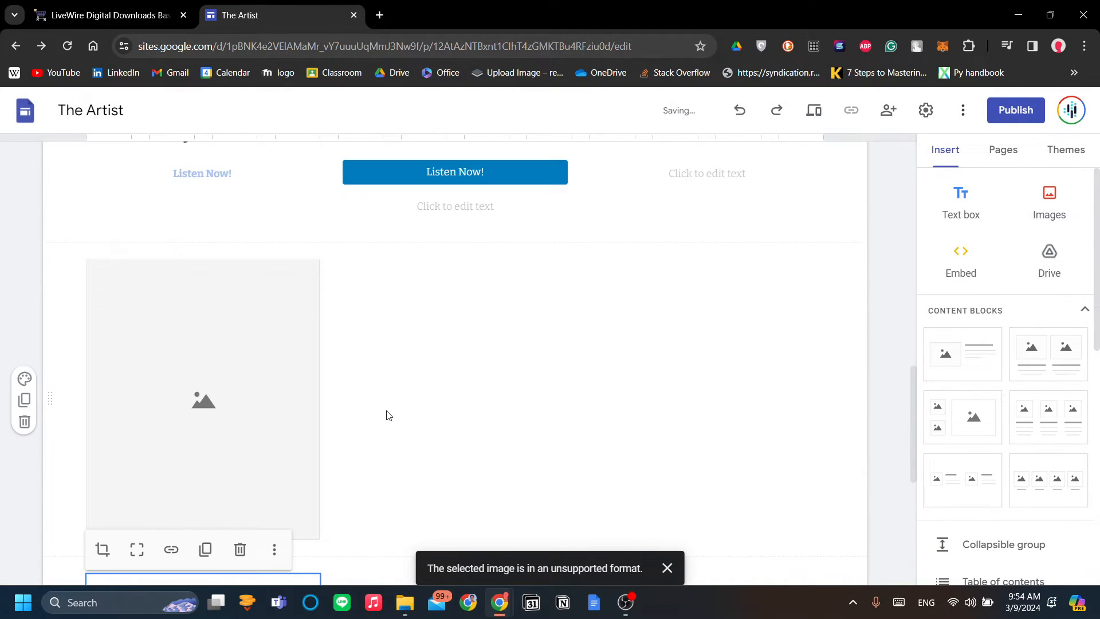
pyautogui.click(203, 399)
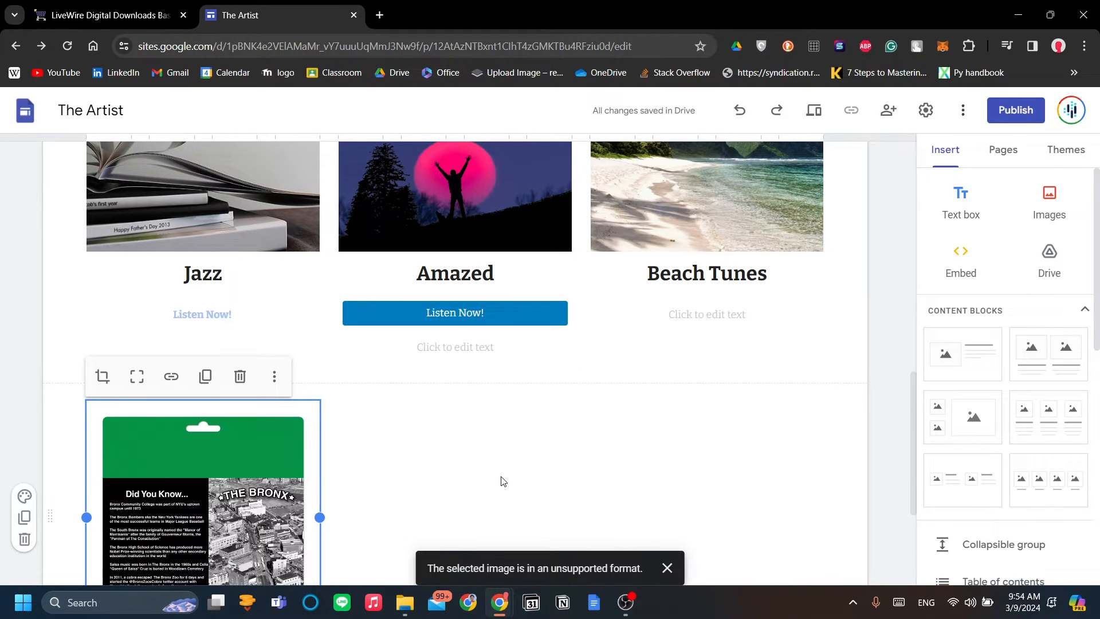
pyautogui.scroll(-3)
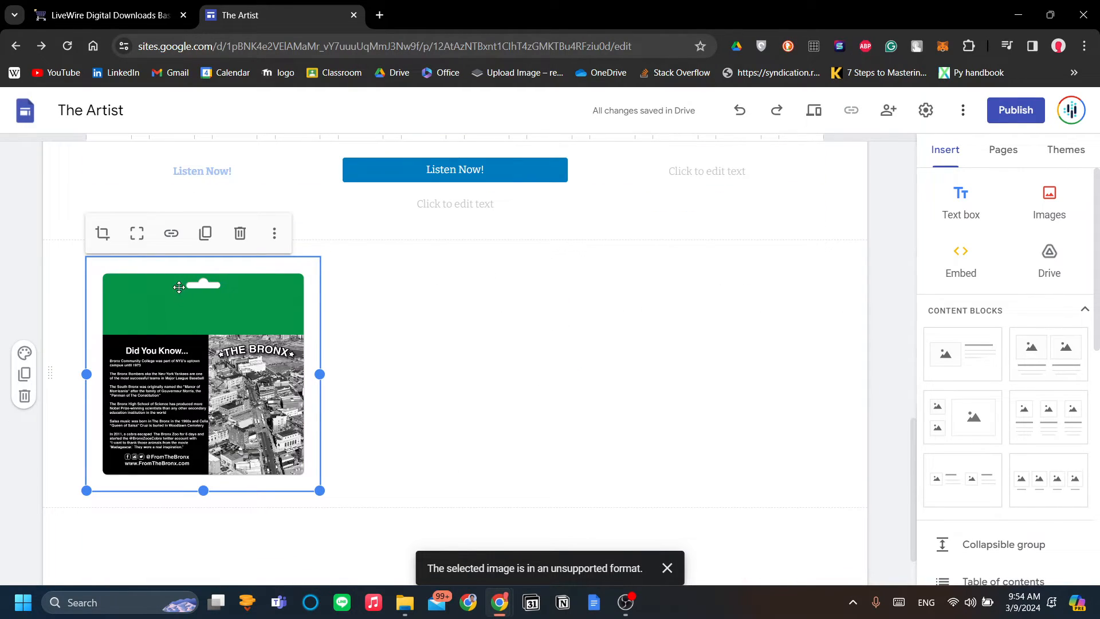
pyautogui.moveTo(460, 409)
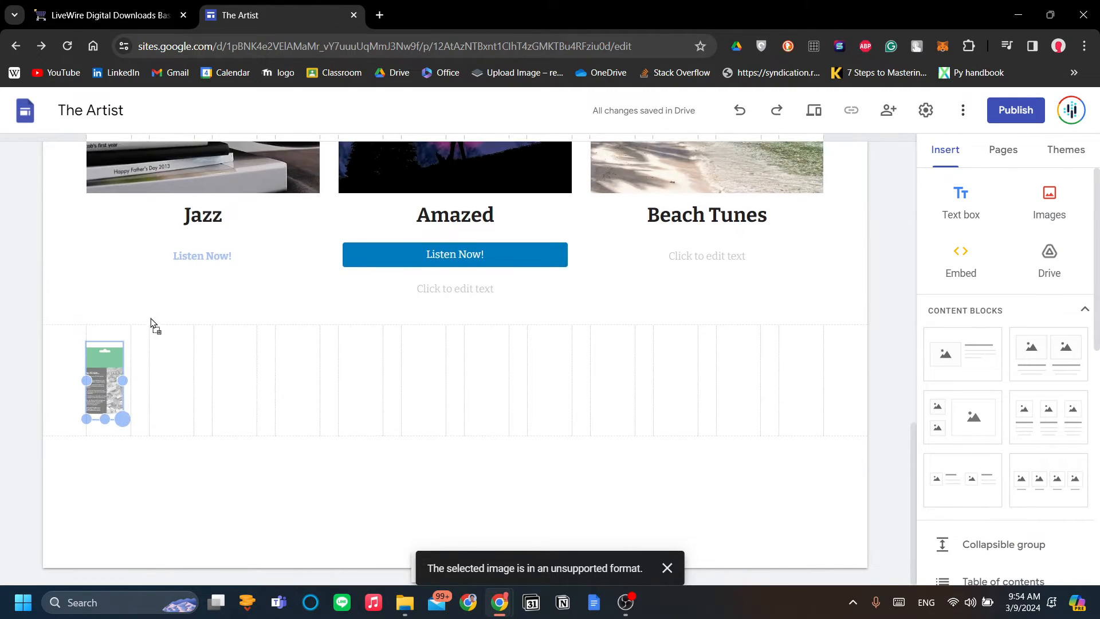
pyautogui.click(105, 382)
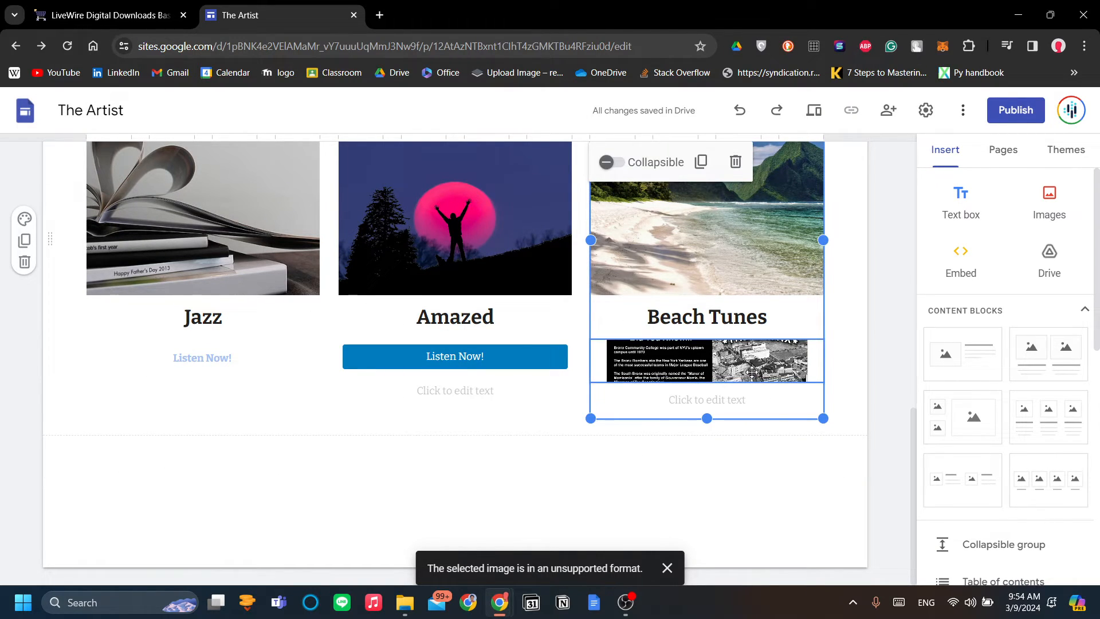
# Link the small image under Beach Tunes to the RomanCart cart URL and apply it.
pyautogui.click(707, 361)
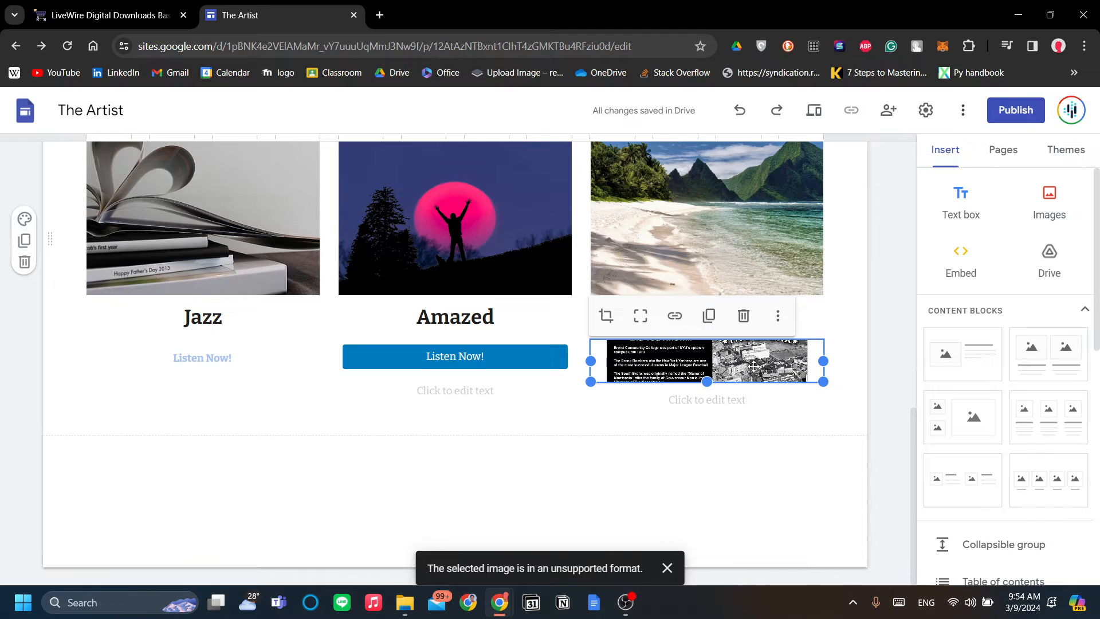
pyautogui.moveTo(672, 316)
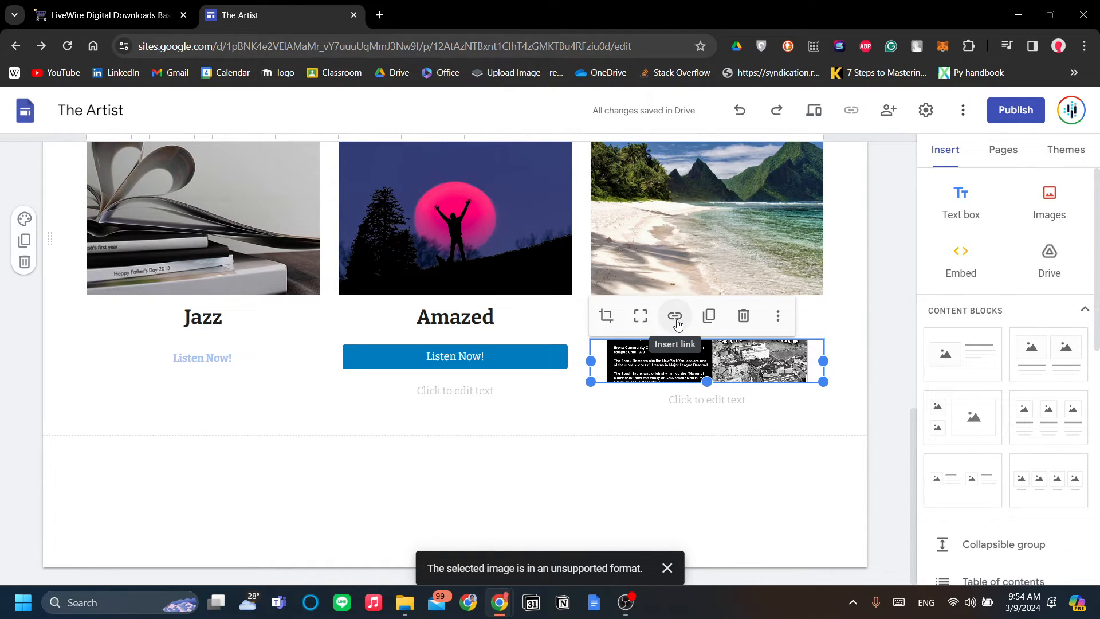
pyautogui.click(676, 317)
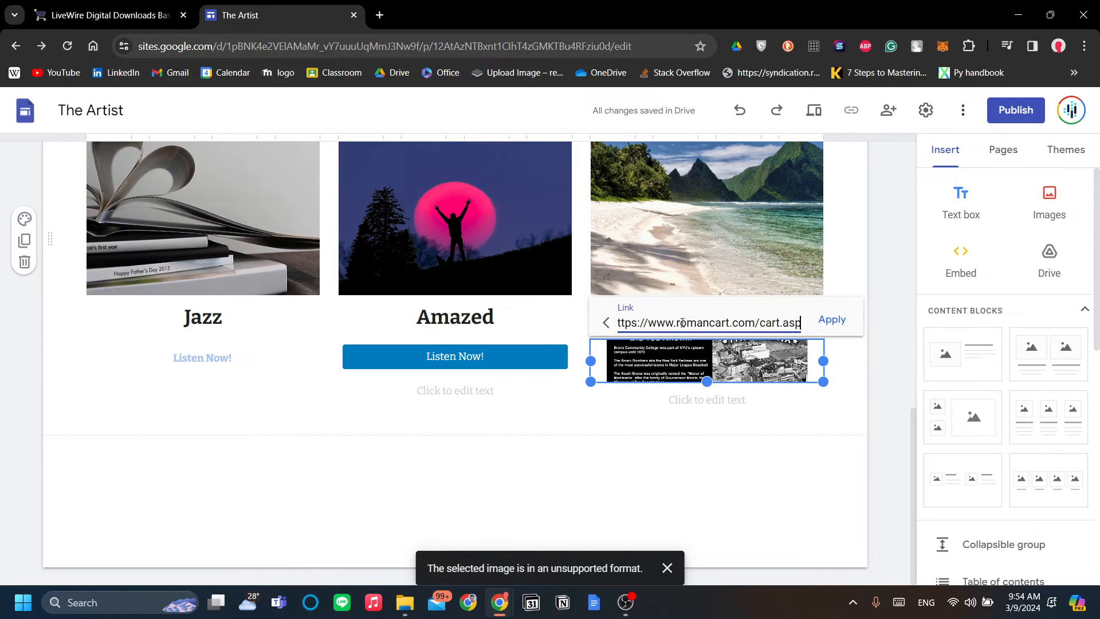
pyautogui.click(831, 319)
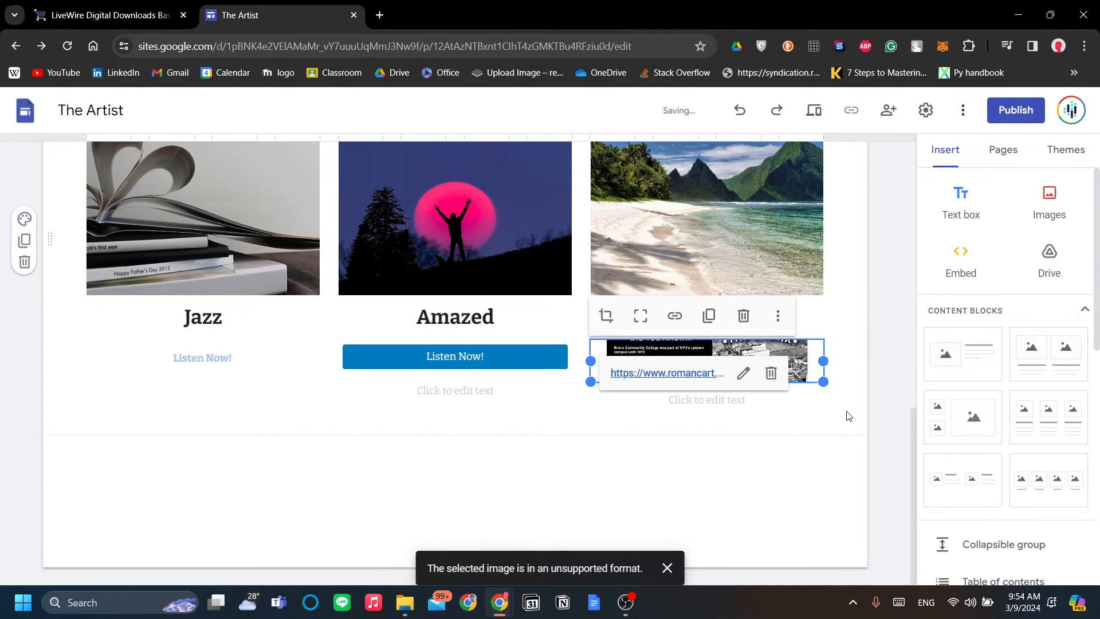
pyautogui.scroll(-3)
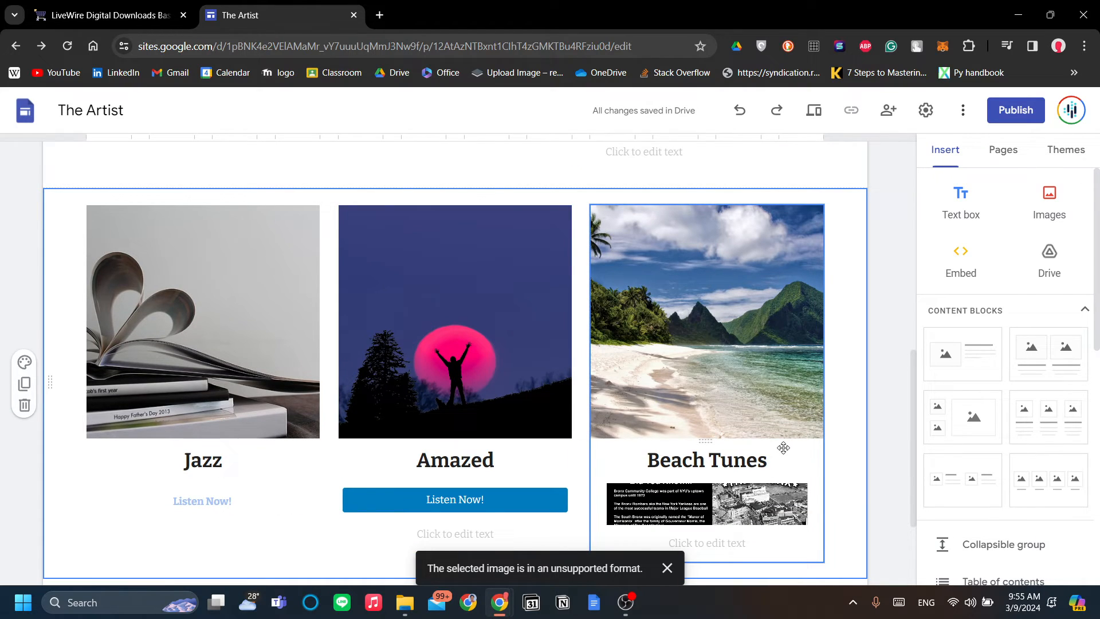
pyautogui.scroll(-3)
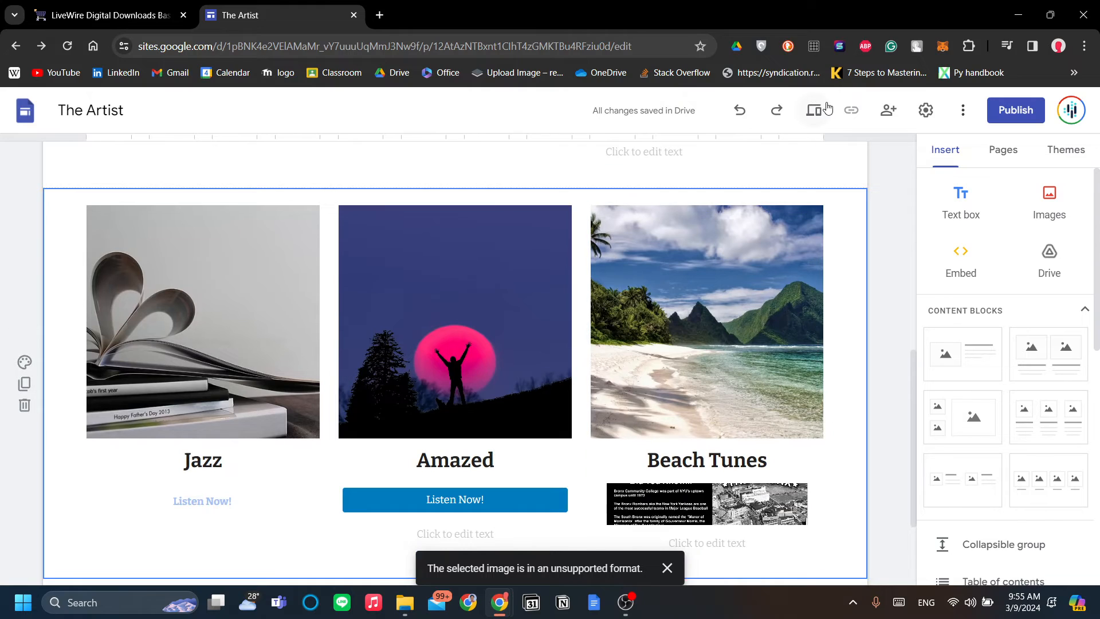
# Preview the site and test the Listen Now! link under the albums.
pyautogui.click(813, 110)
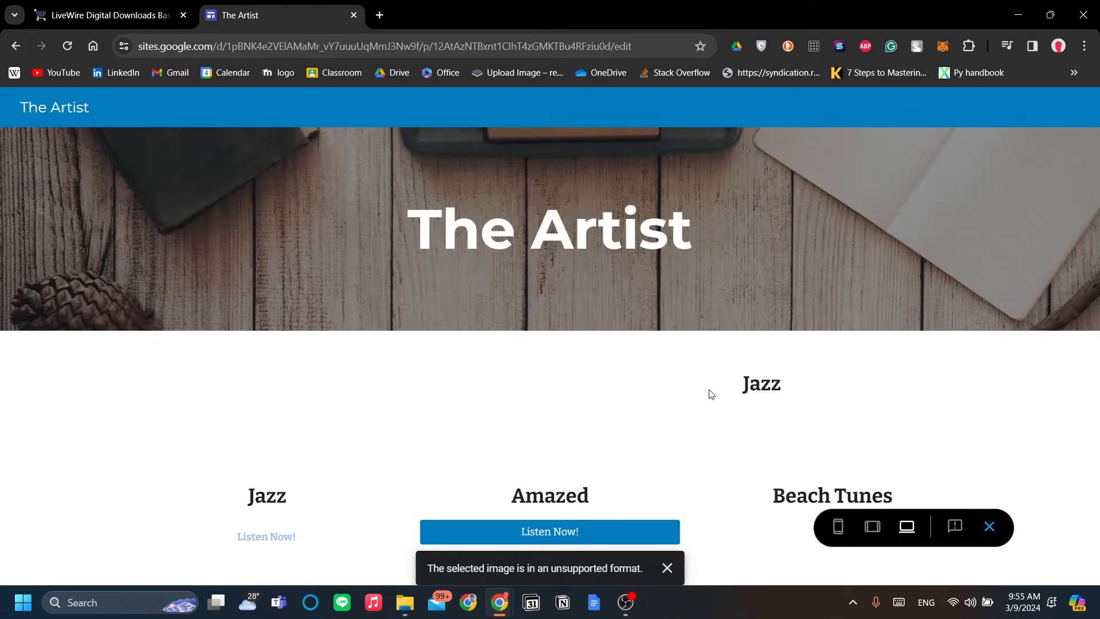
pyautogui.scroll(-3)
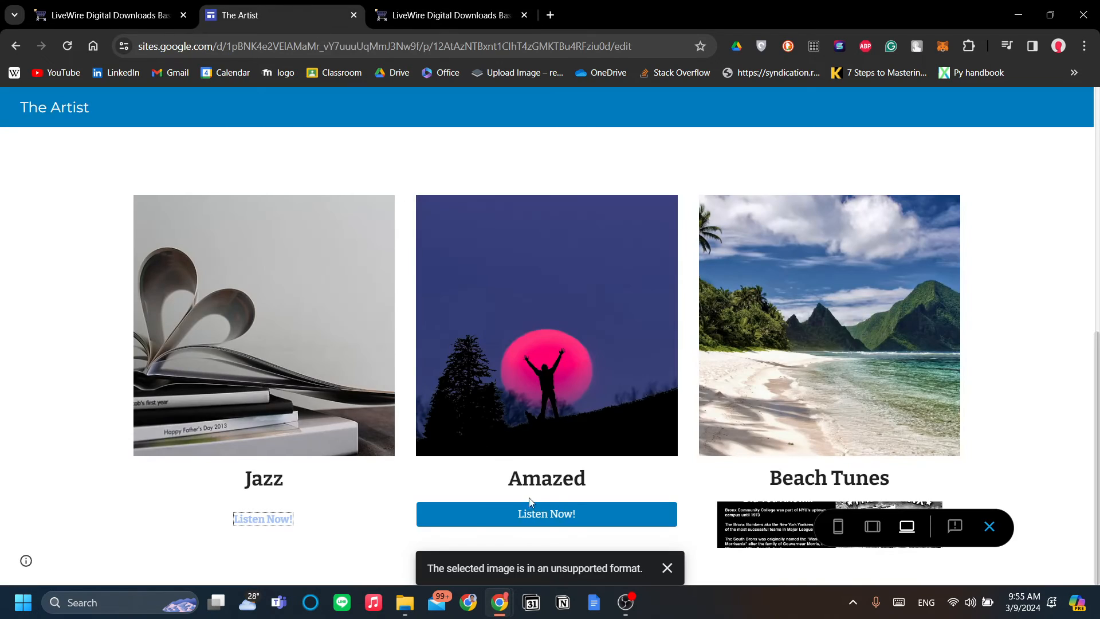
pyautogui.click(549, 15)
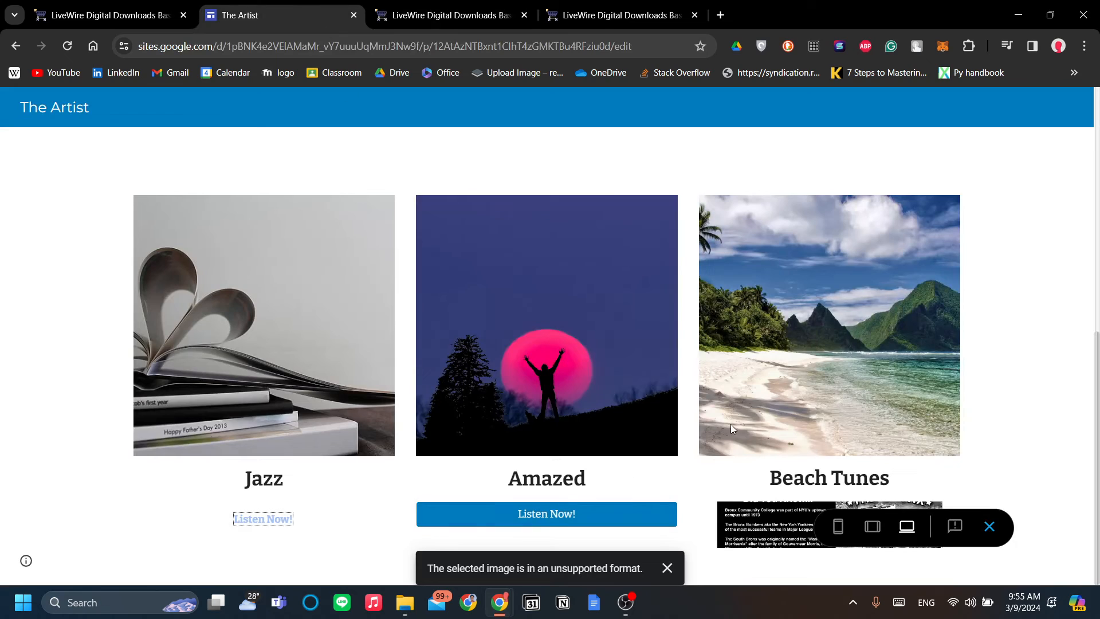
pyautogui.moveTo(744, 402)
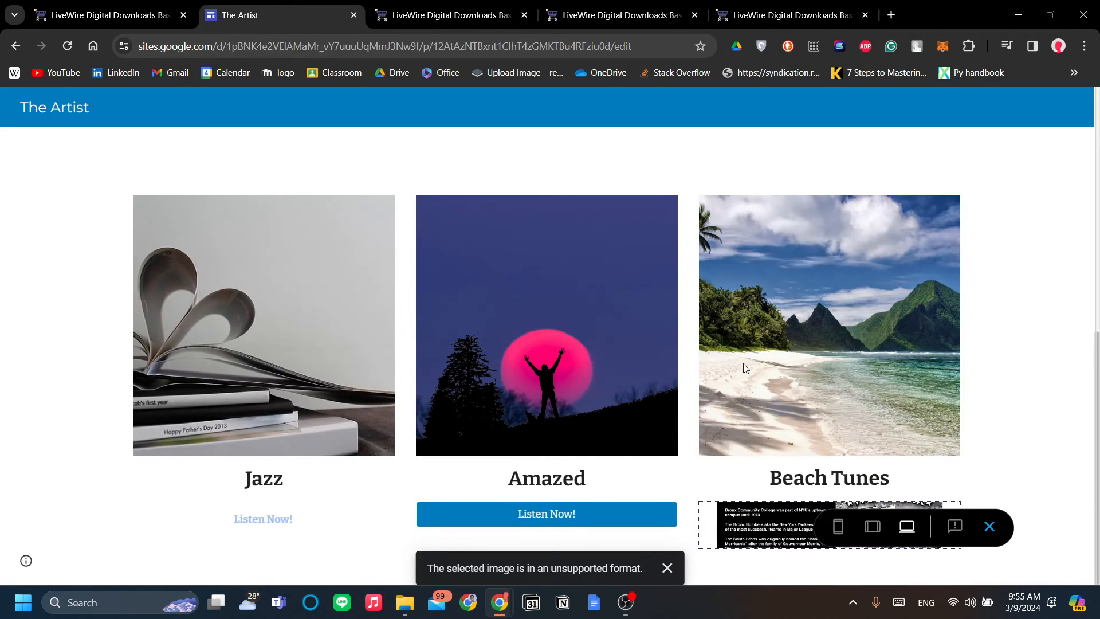
pyautogui.moveTo(989, 527)
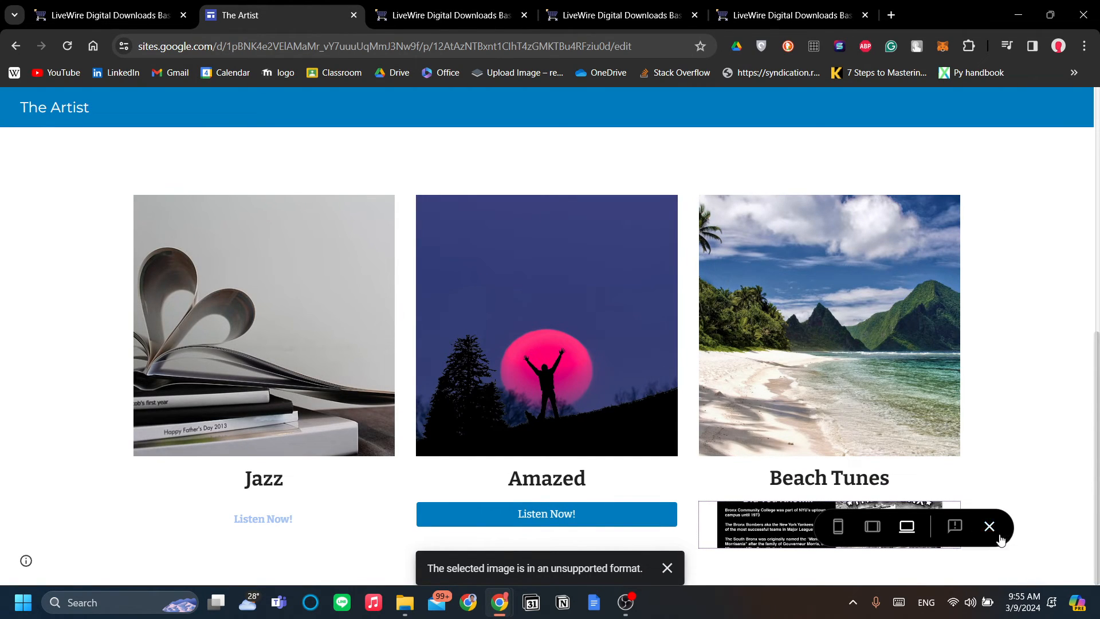
# Exit preview back to the editor and select the Amazed album cover.
pyautogui.click(988, 526)
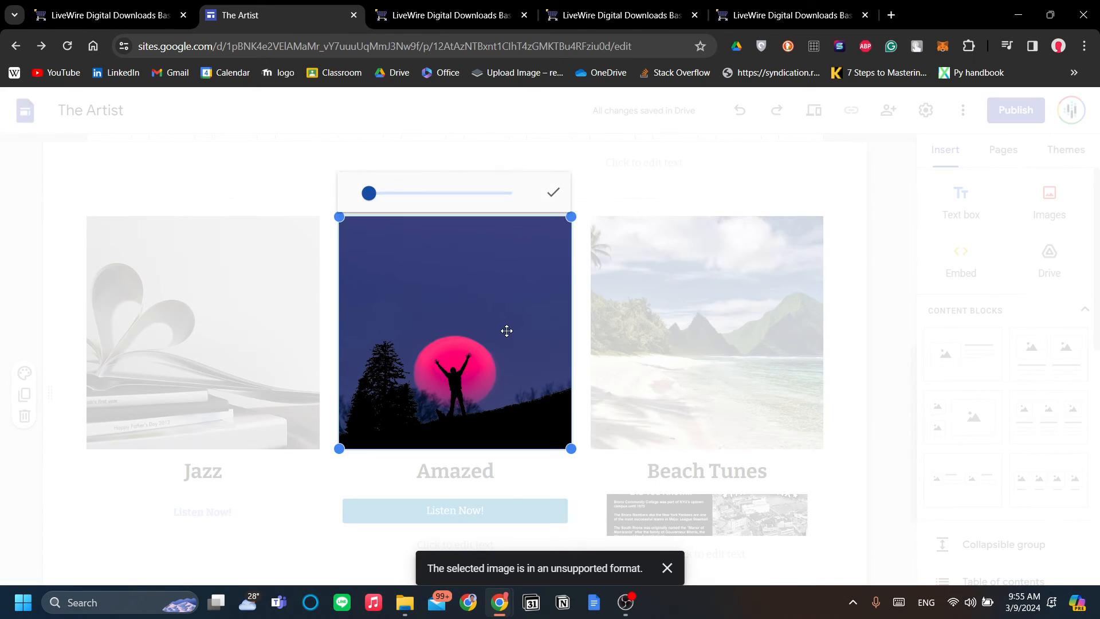
pyautogui.click(553, 192)
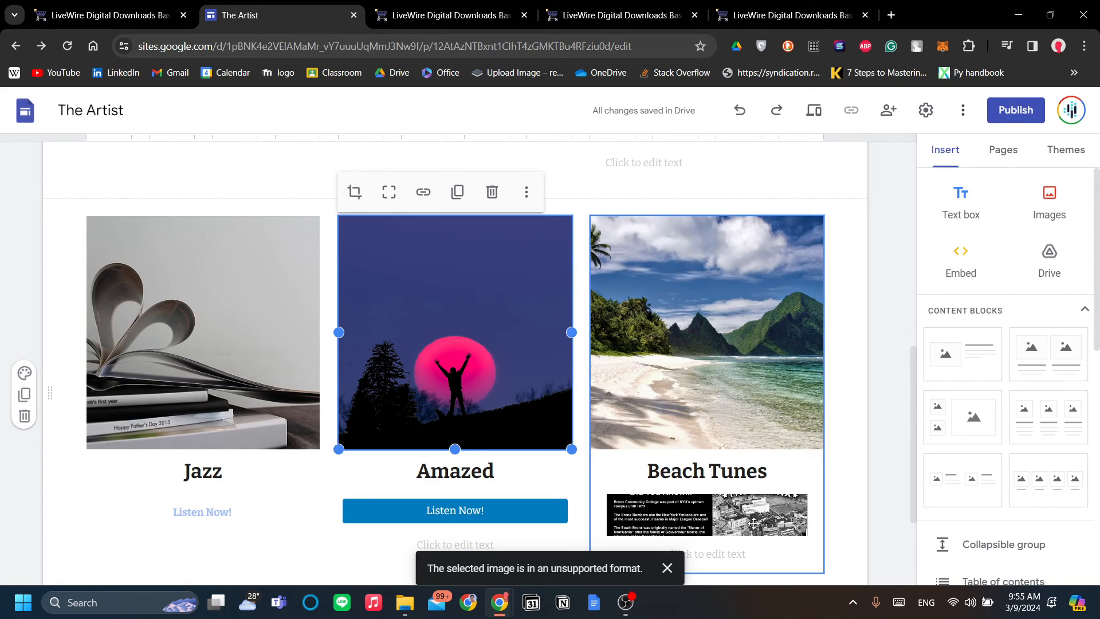
pyautogui.click(201, 351)
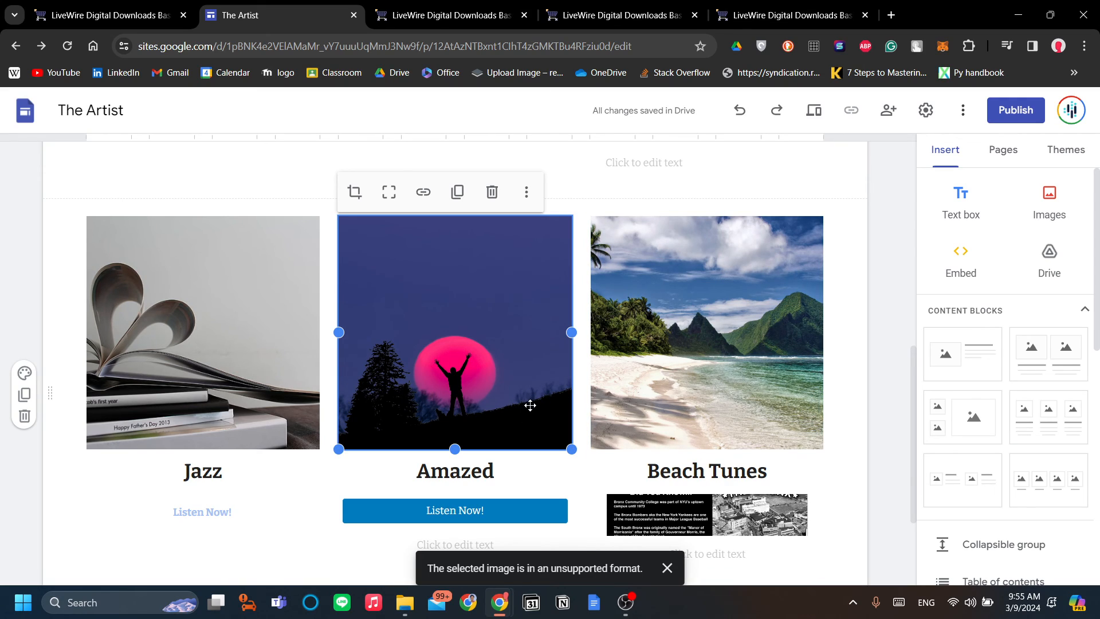
pyautogui.moveTo(530, 398)
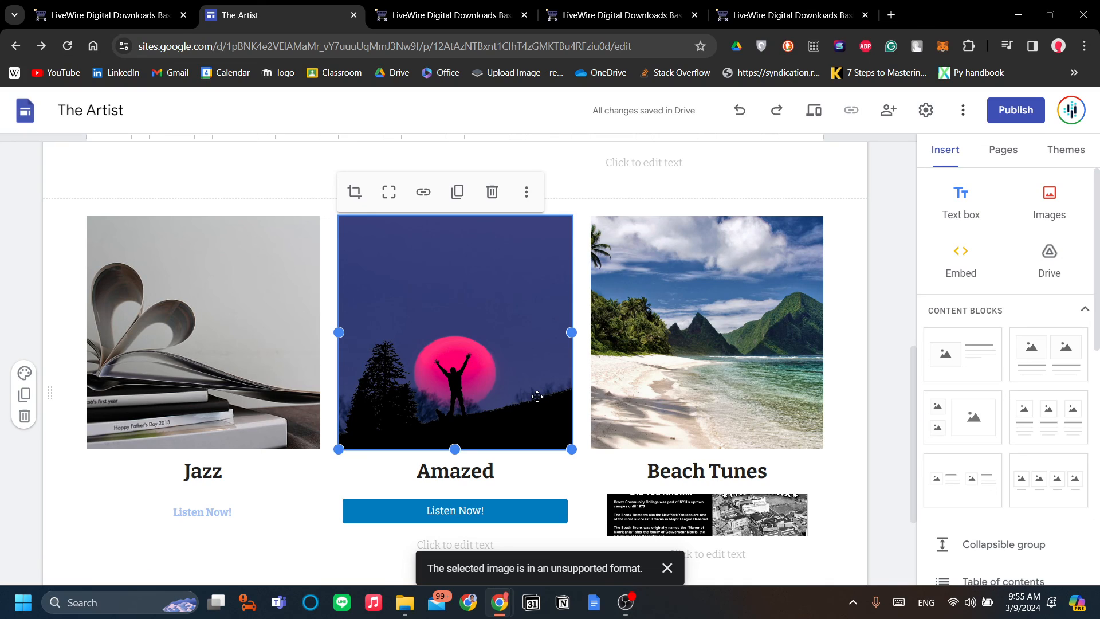
pyautogui.moveTo(536, 383)
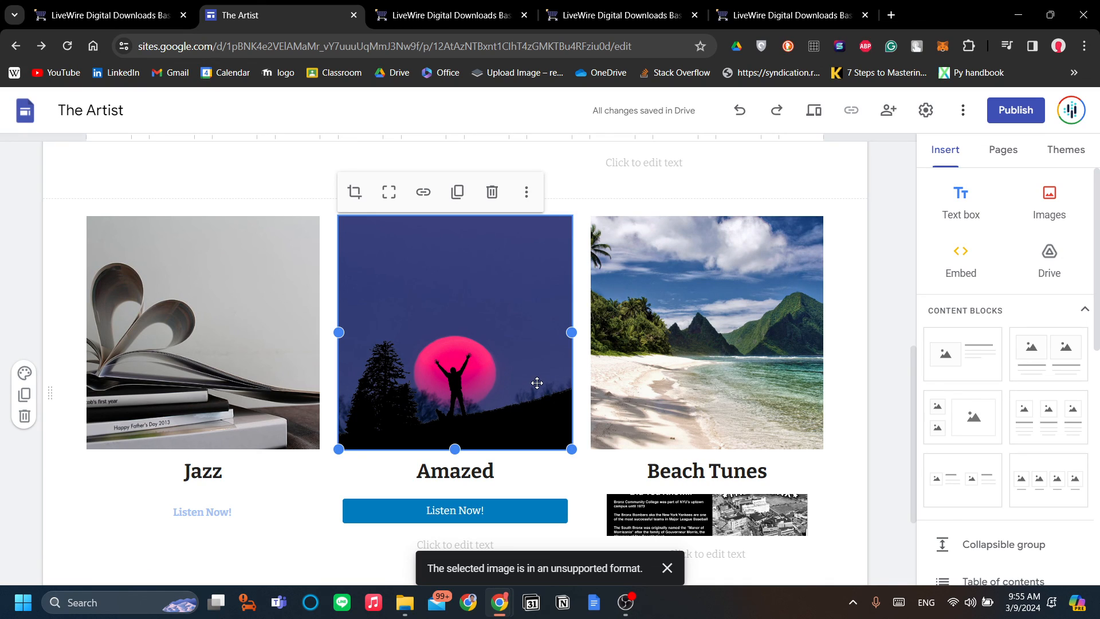